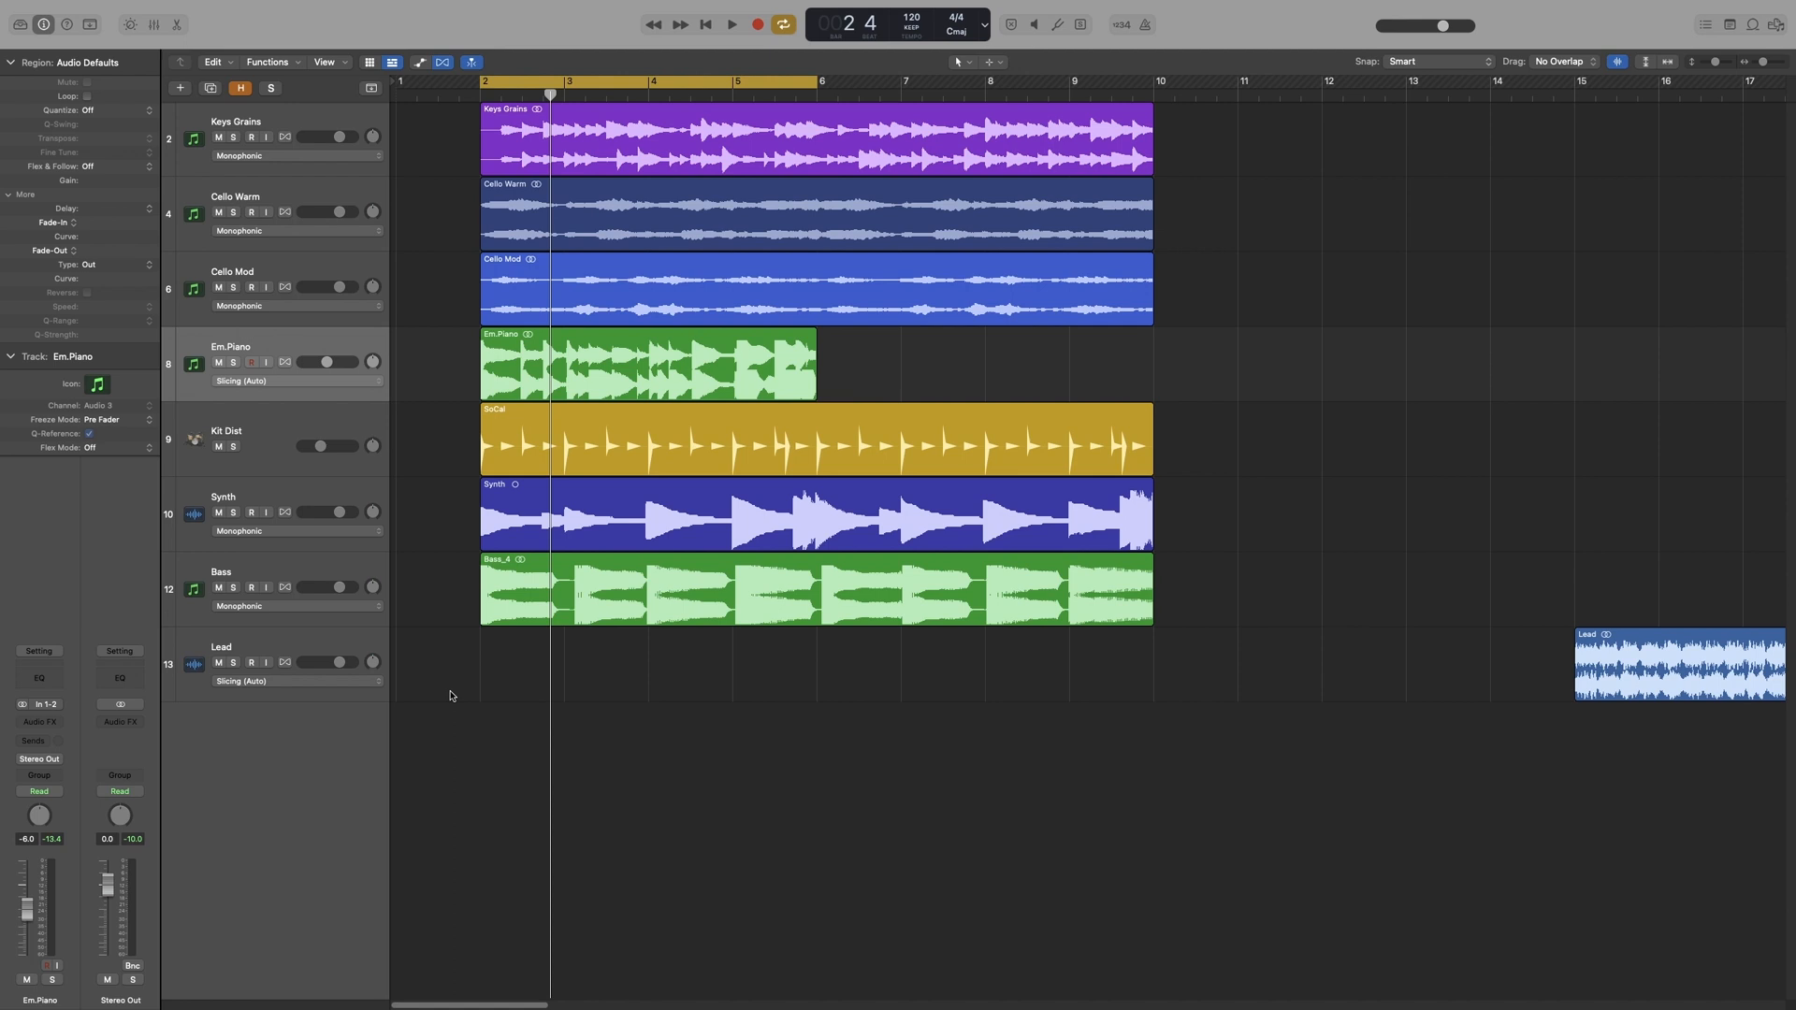
pyautogui.moveTo(277, 378)
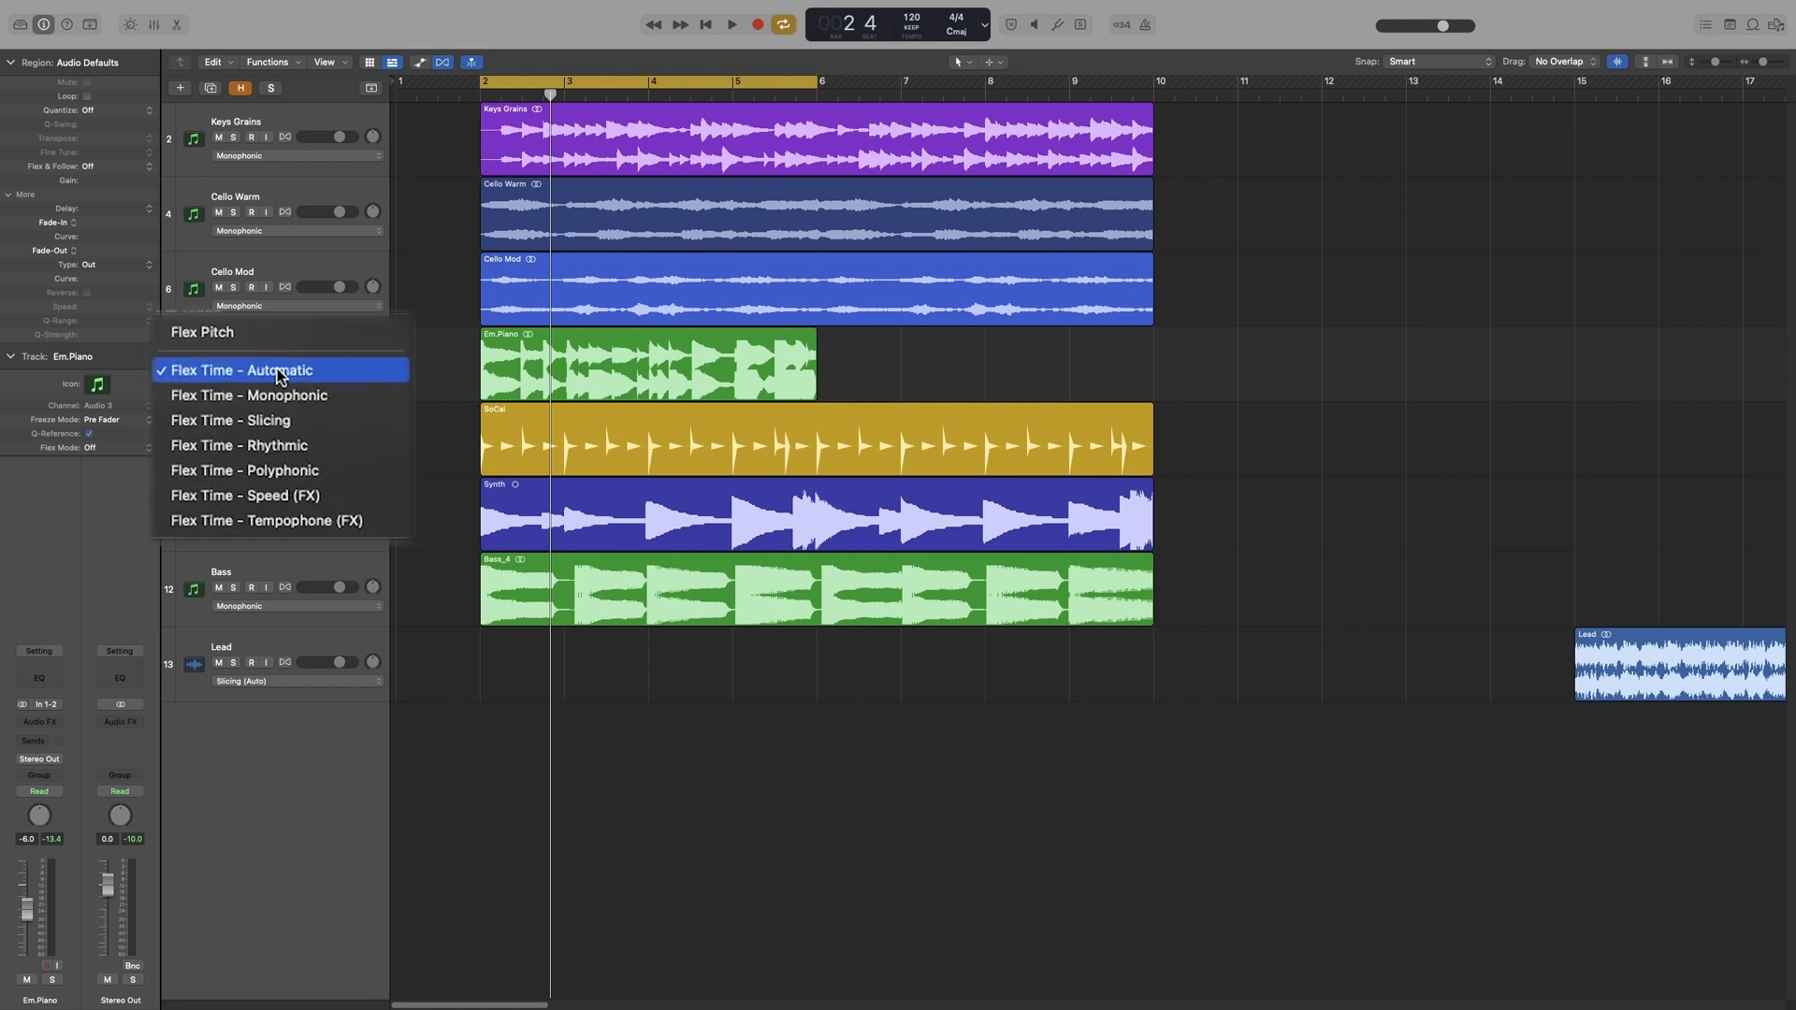
pyautogui.moveTo(292, 445)
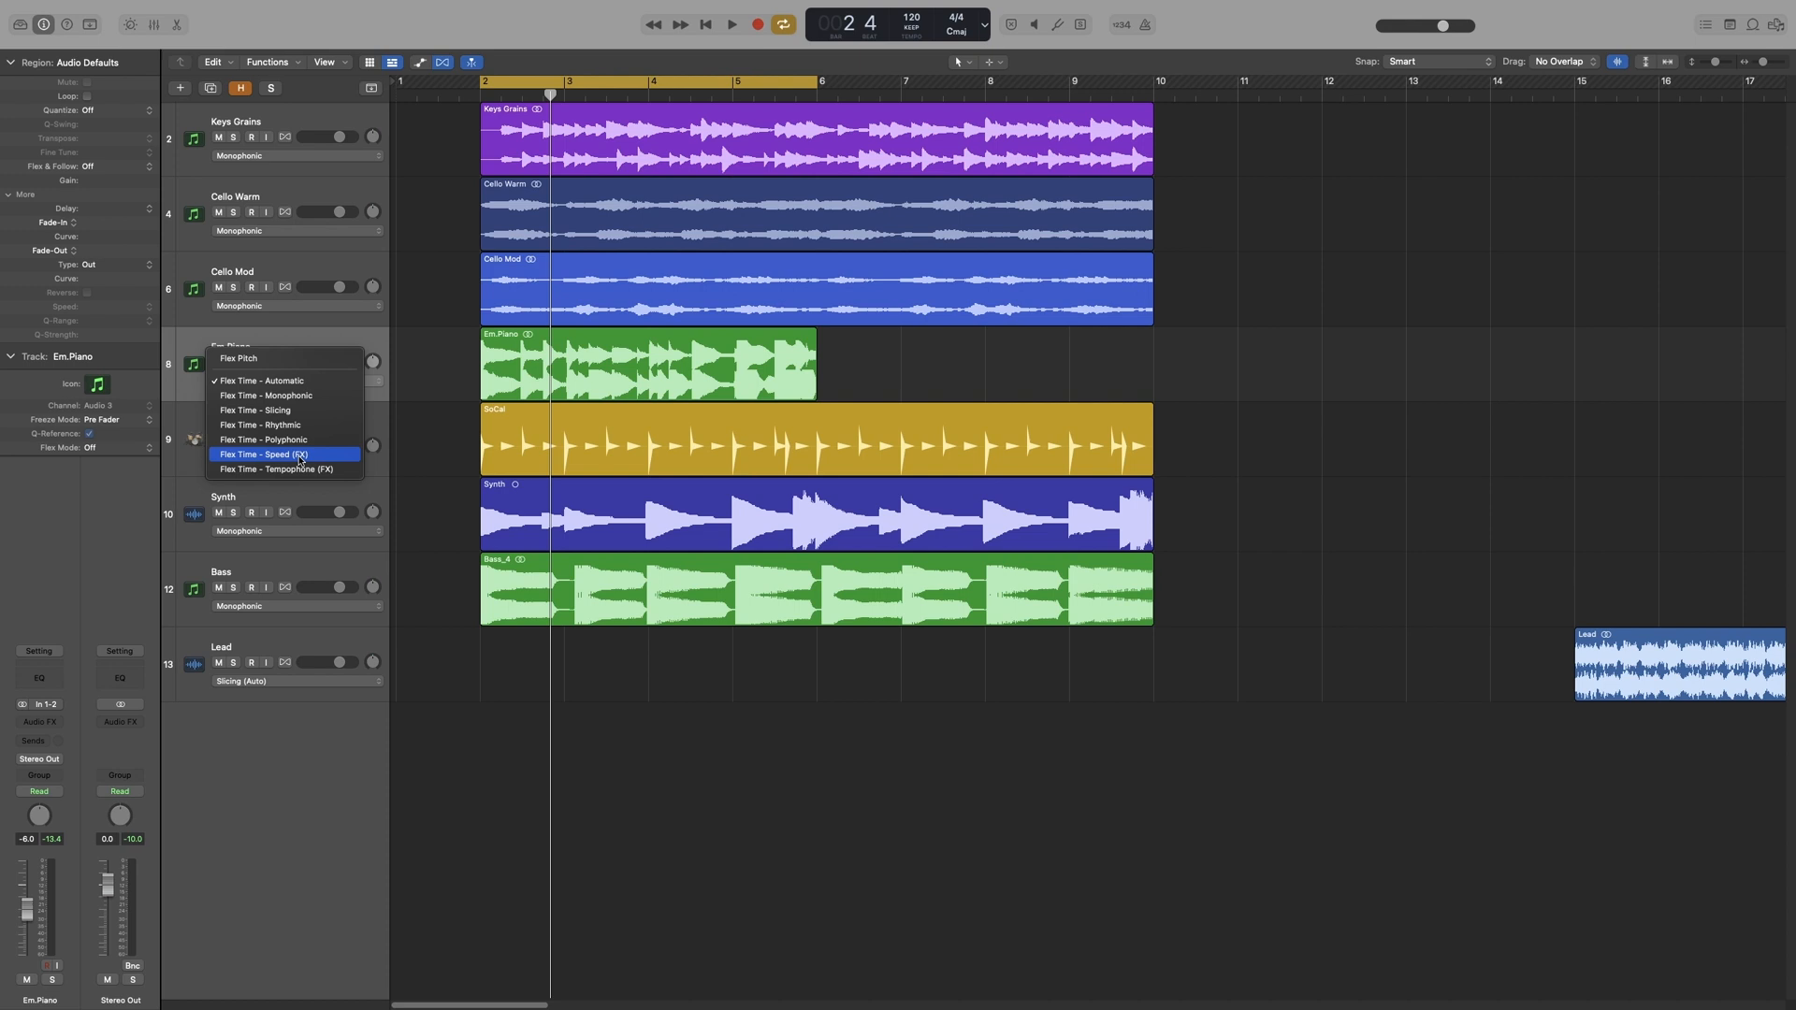
pyautogui.moveTo(277, 638)
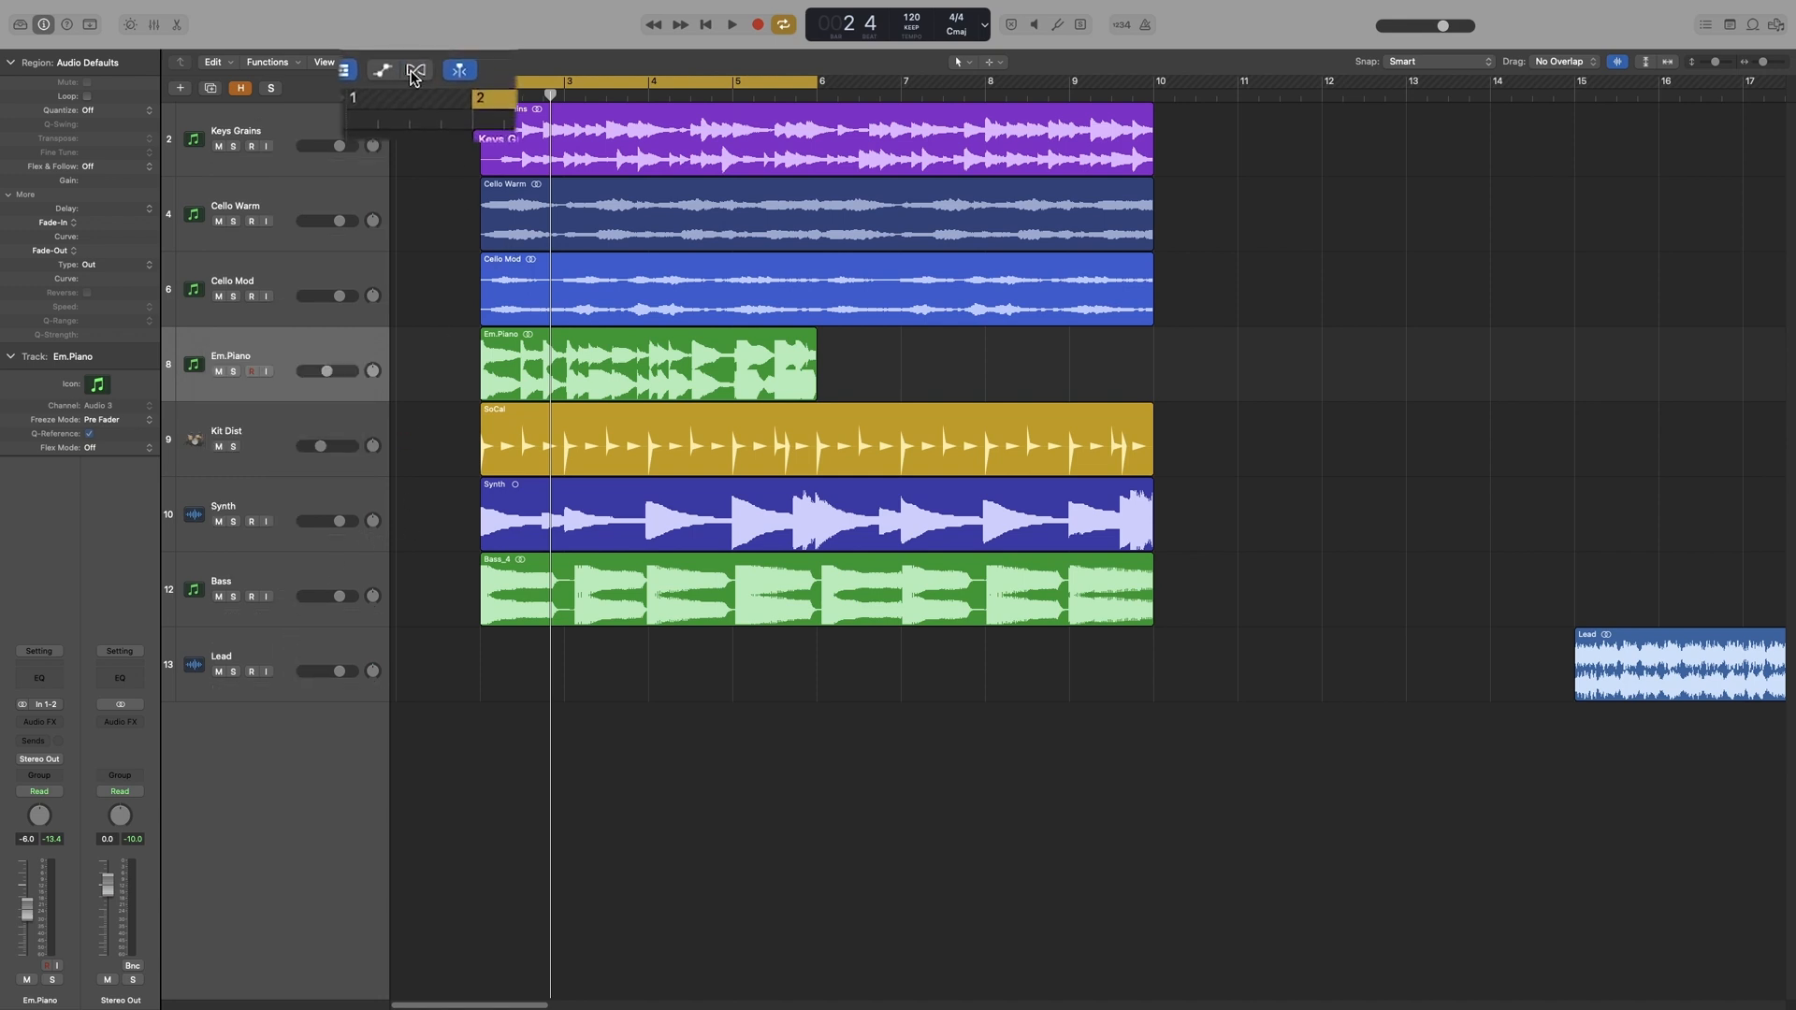
# Use Edit > Show Flex Pitch/Time to restore flex controls in the track headers.
pyautogui.click(415, 69)
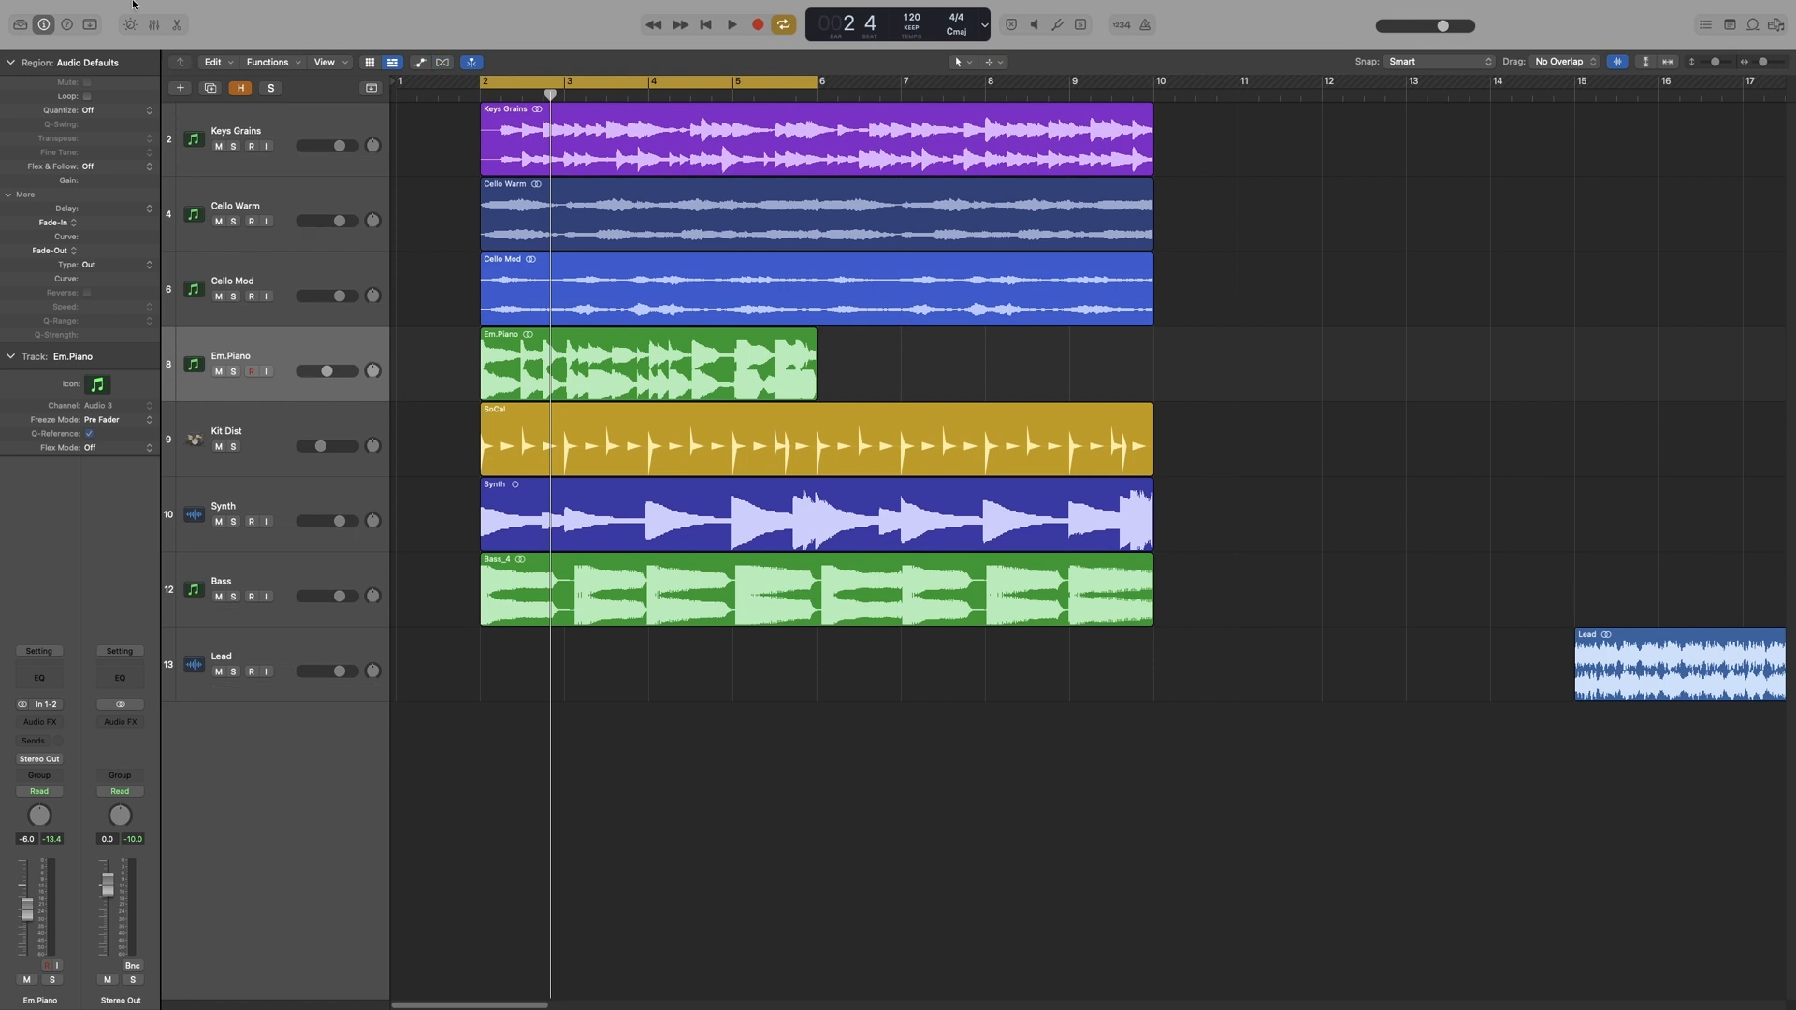
pyautogui.click(135, 10)
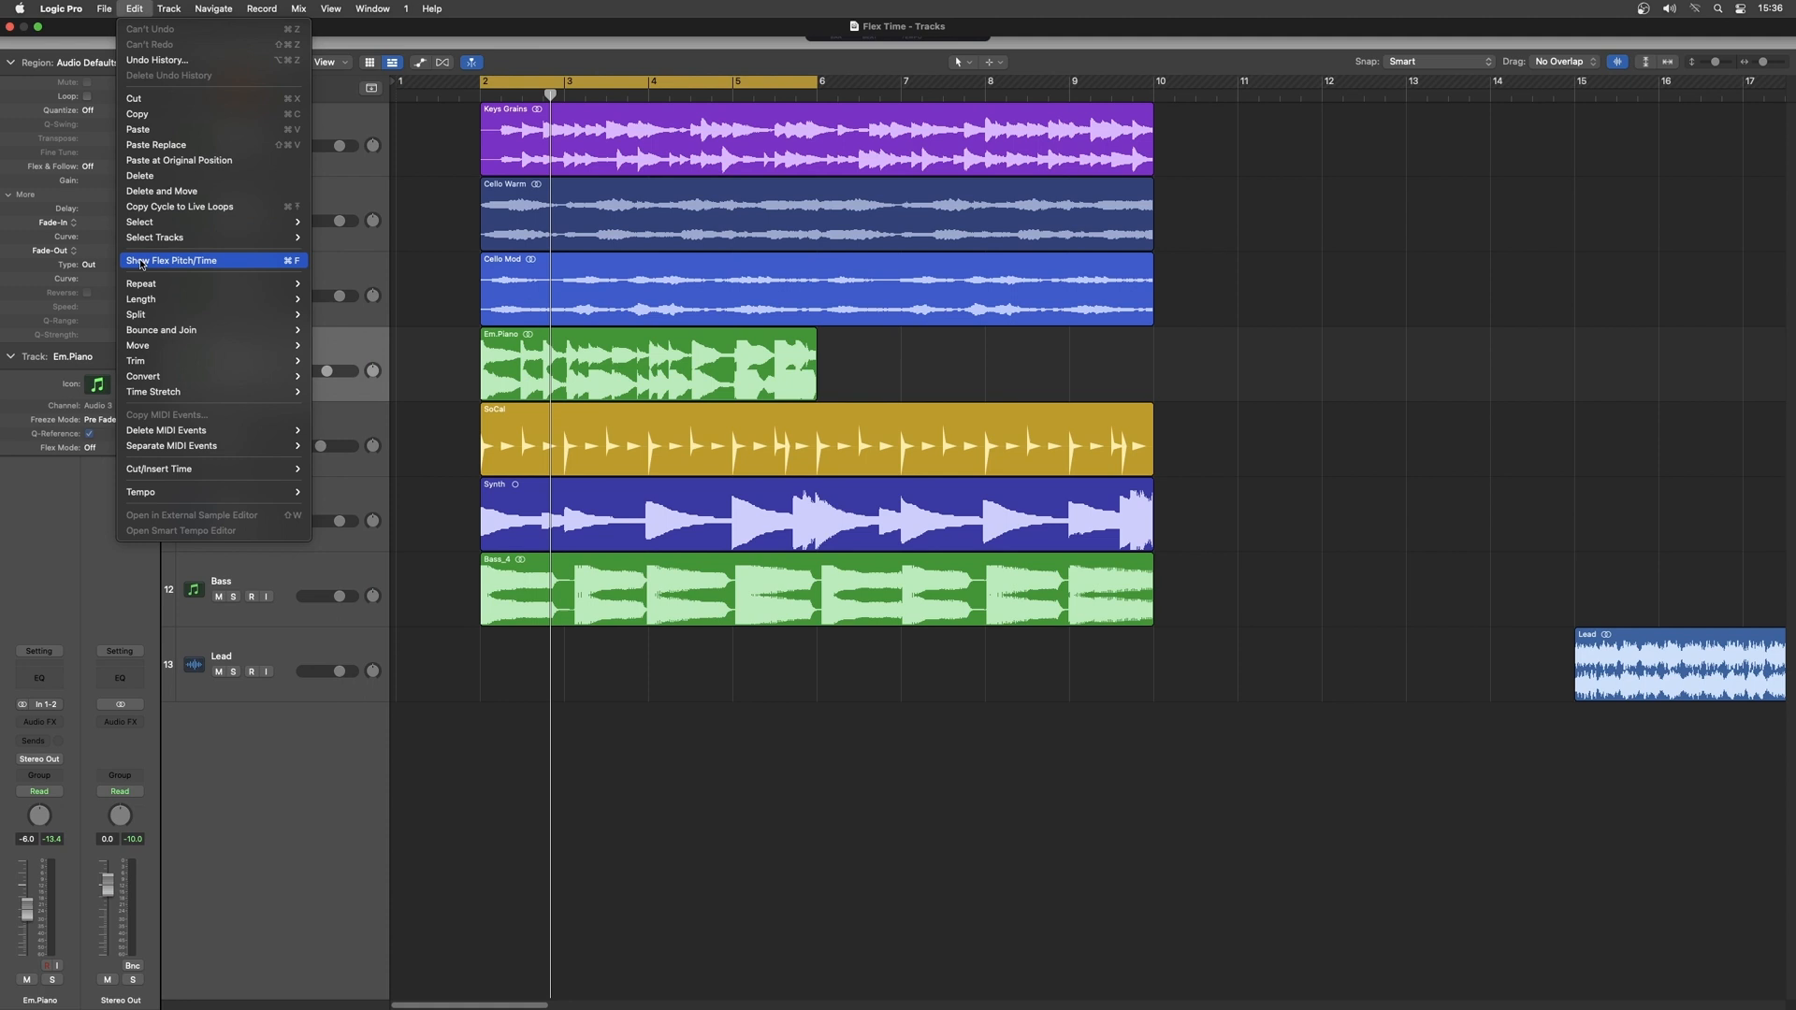
pyautogui.moveTo(184, 264)
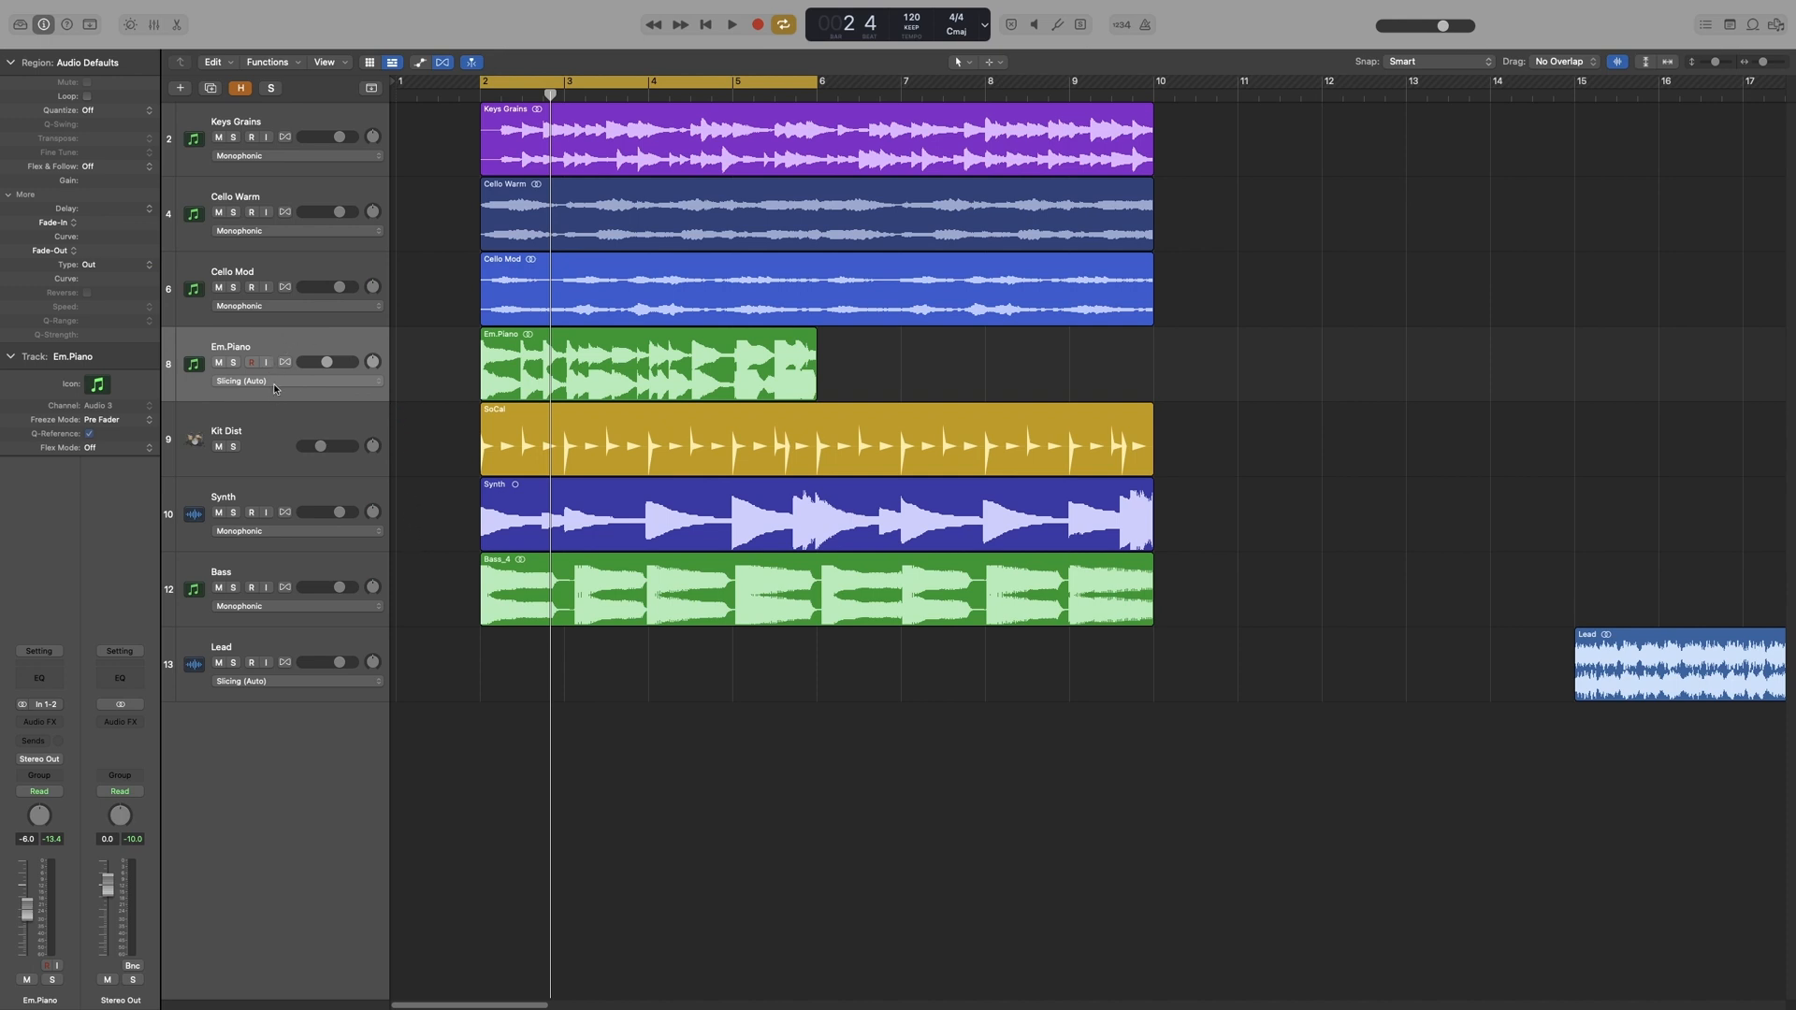
pyautogui.moveTo(290, 394)
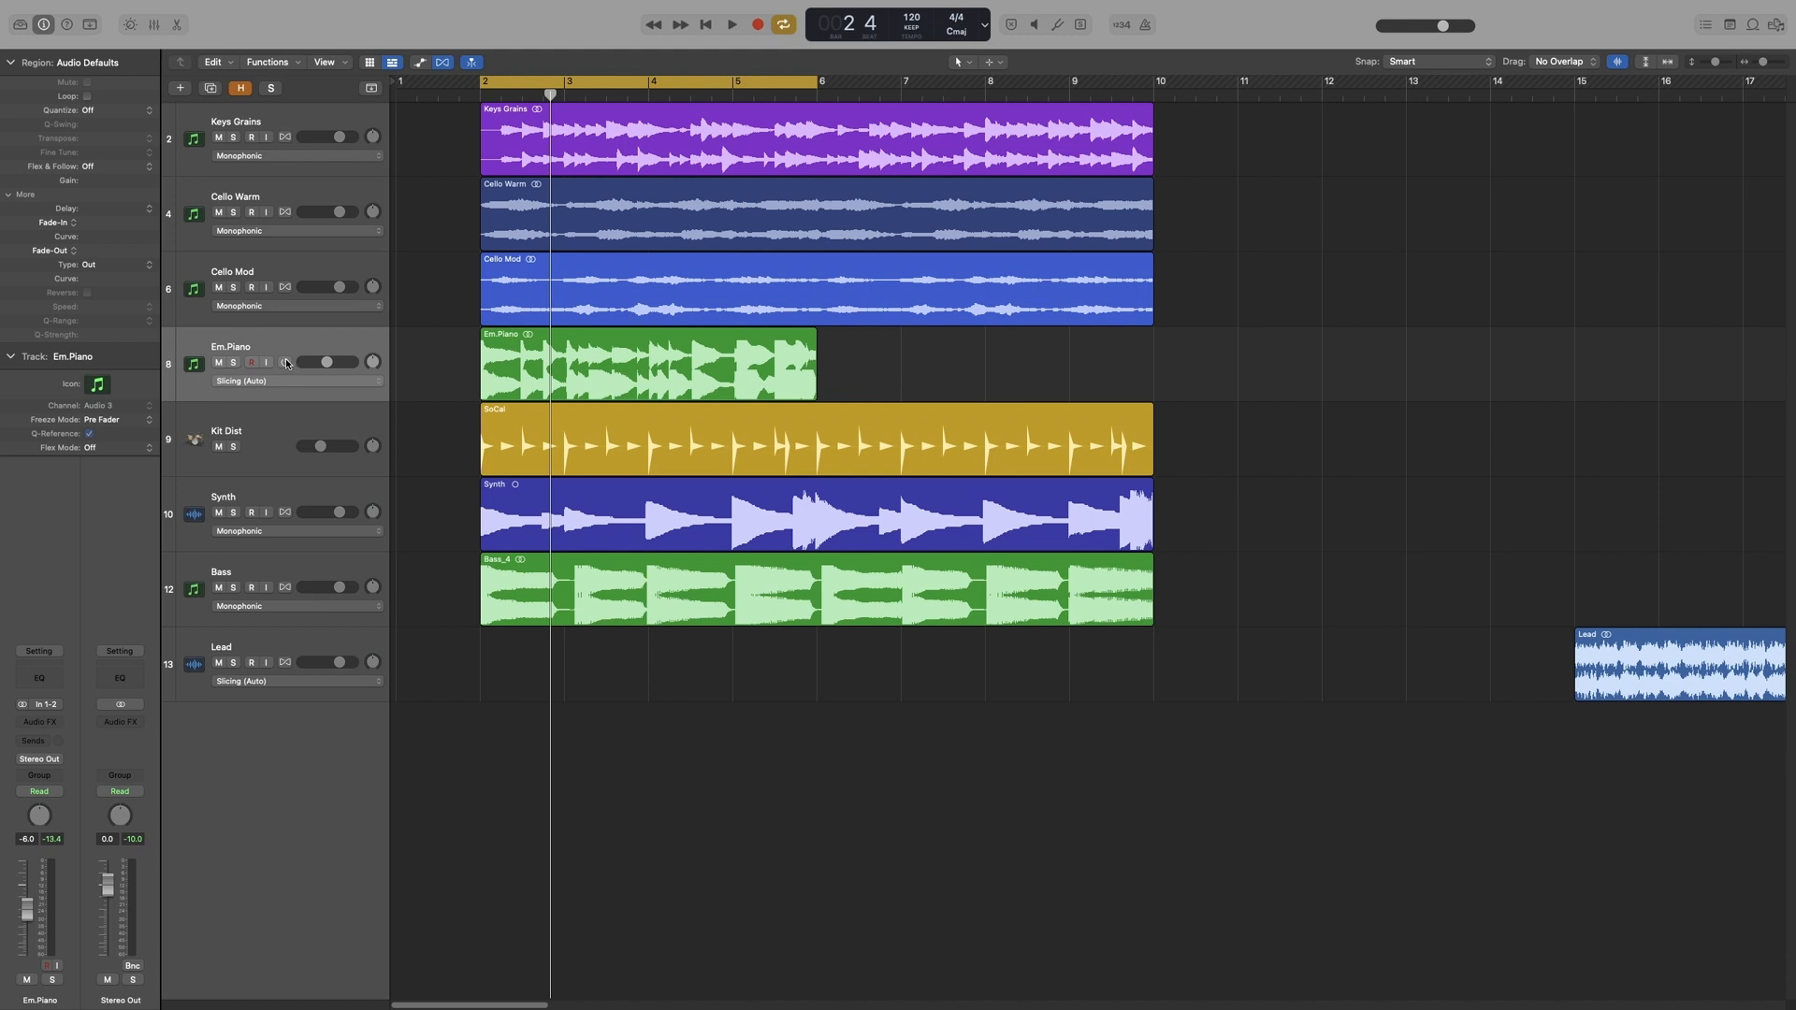
pyautogui.moveTo(285, 361)
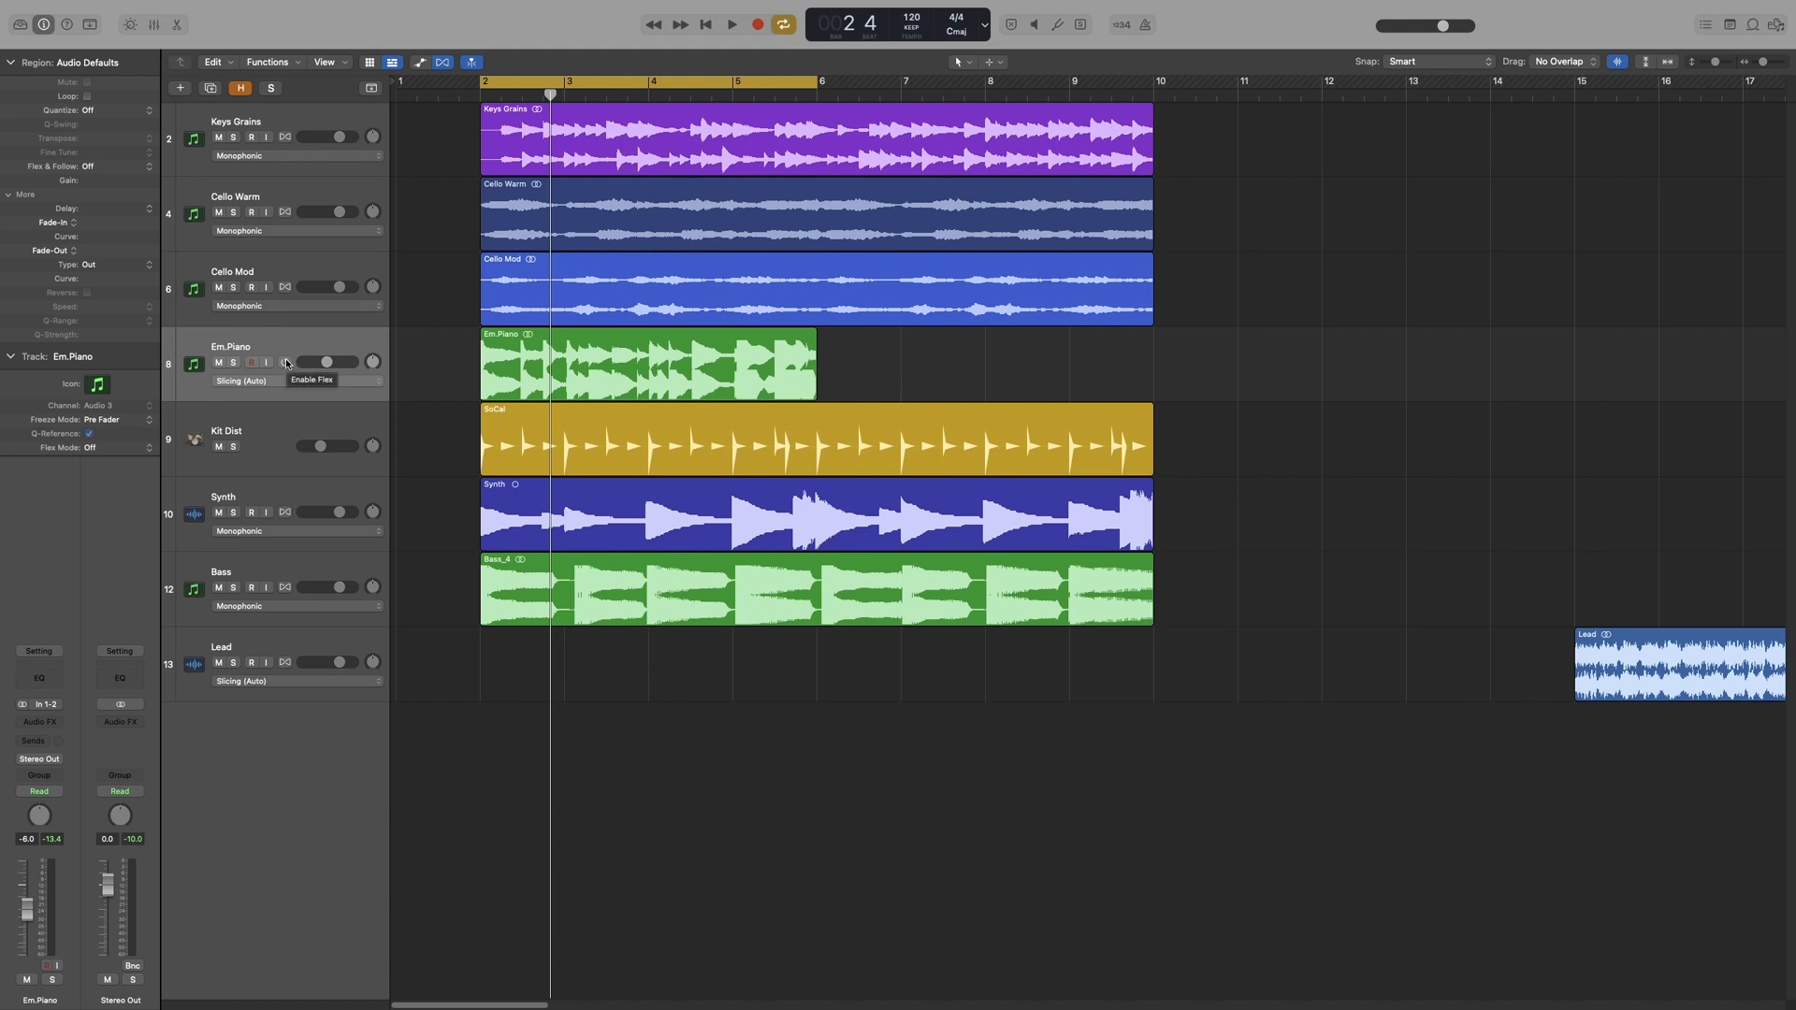
# Enable flex on the Em.Piano track header and reveal its Automatic (Slicing) mode list.
pyautogui.click(241, 361)
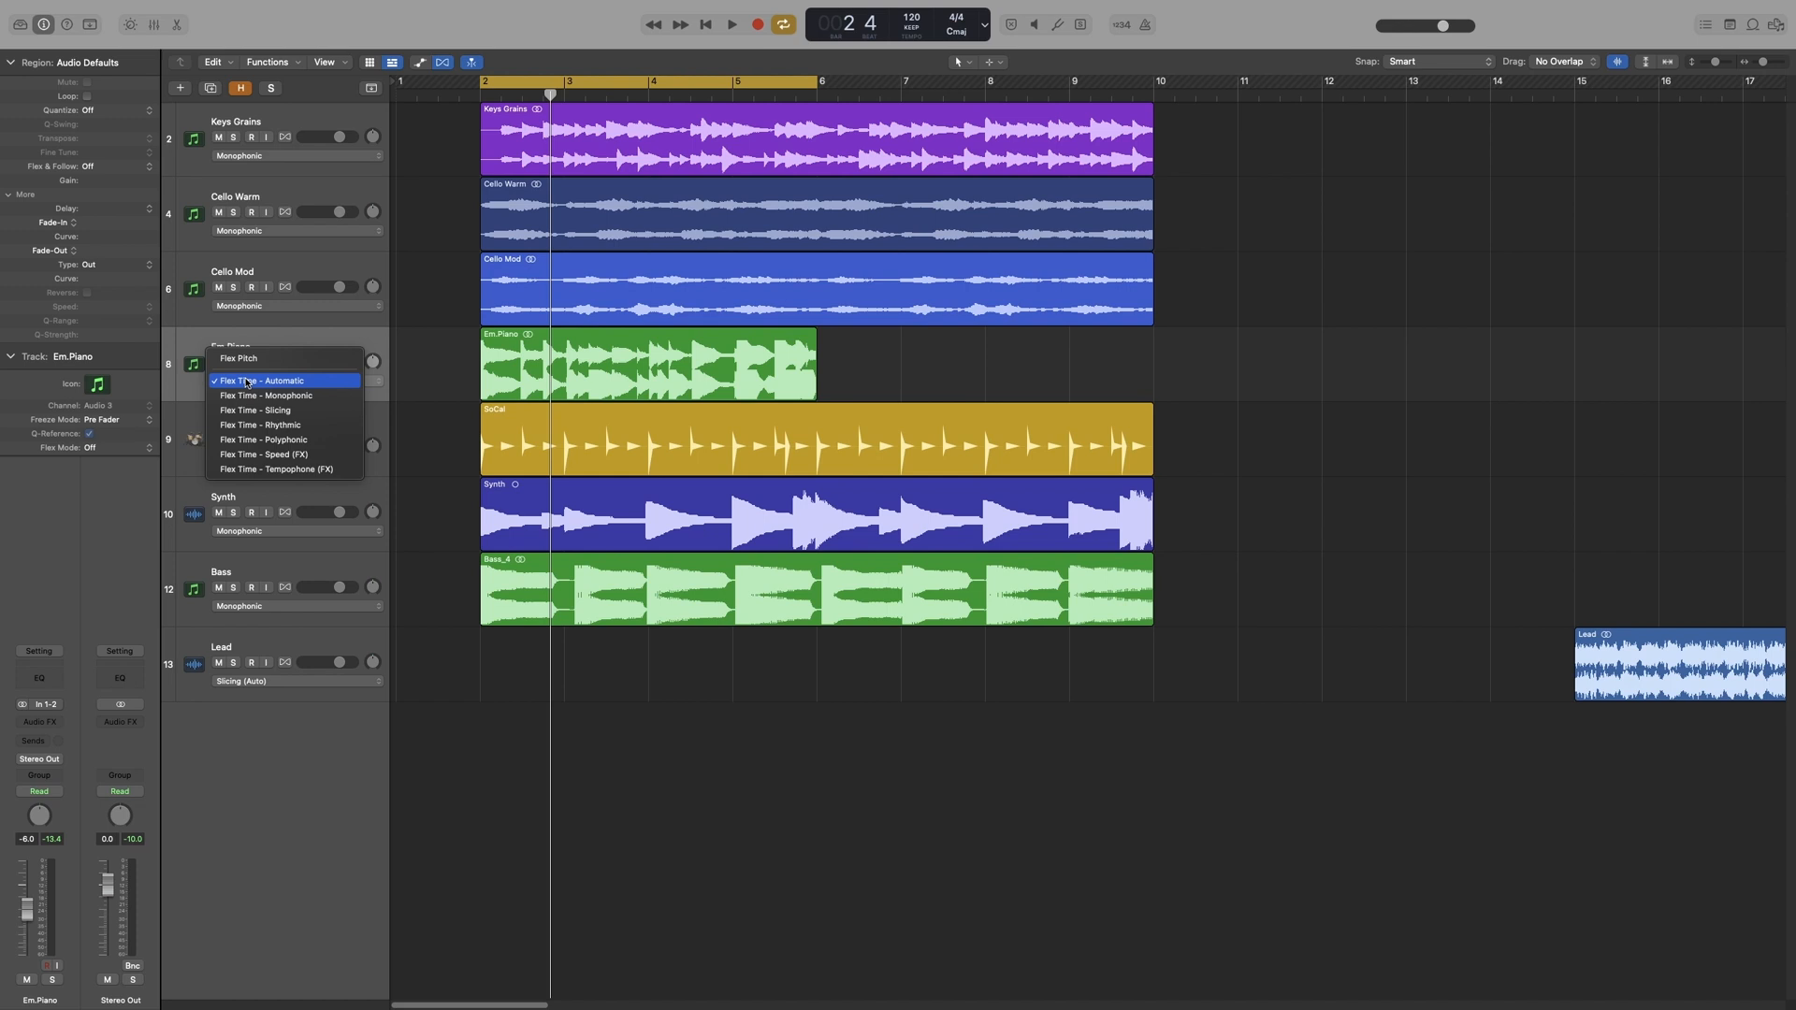
pyautogui.moveTo(206, 299)
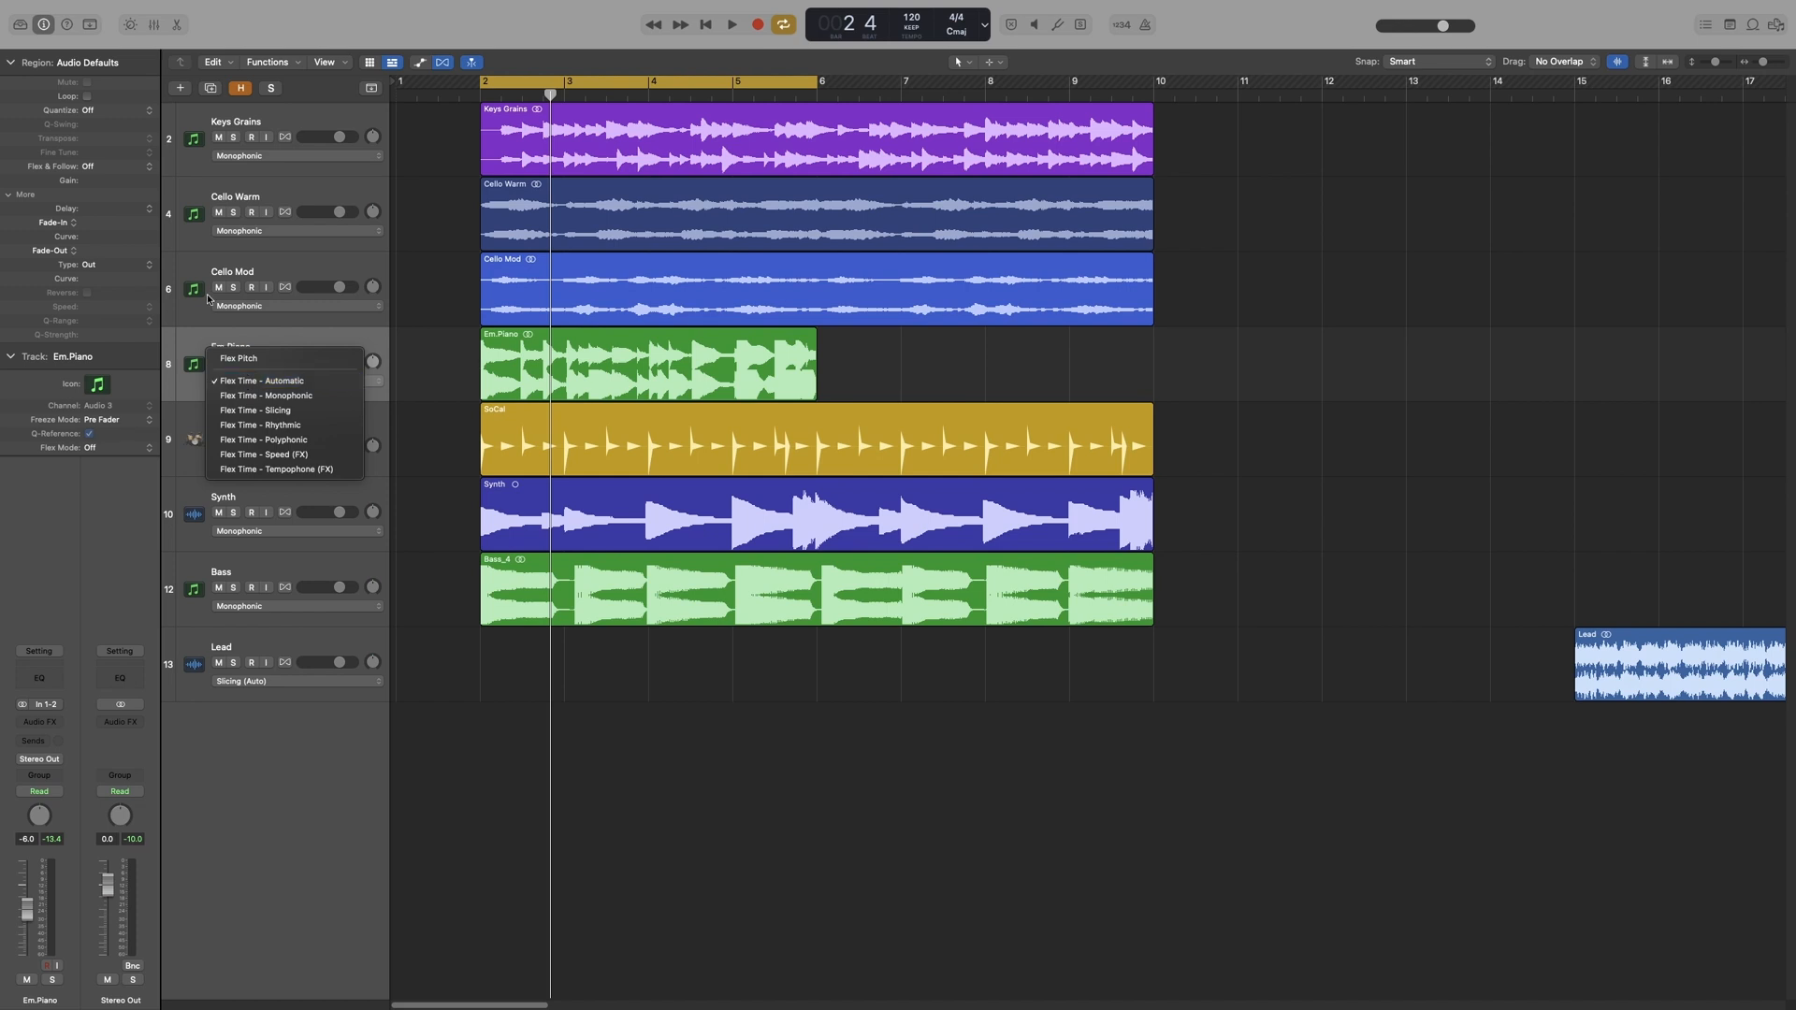
pyautogui.click(254, 409)
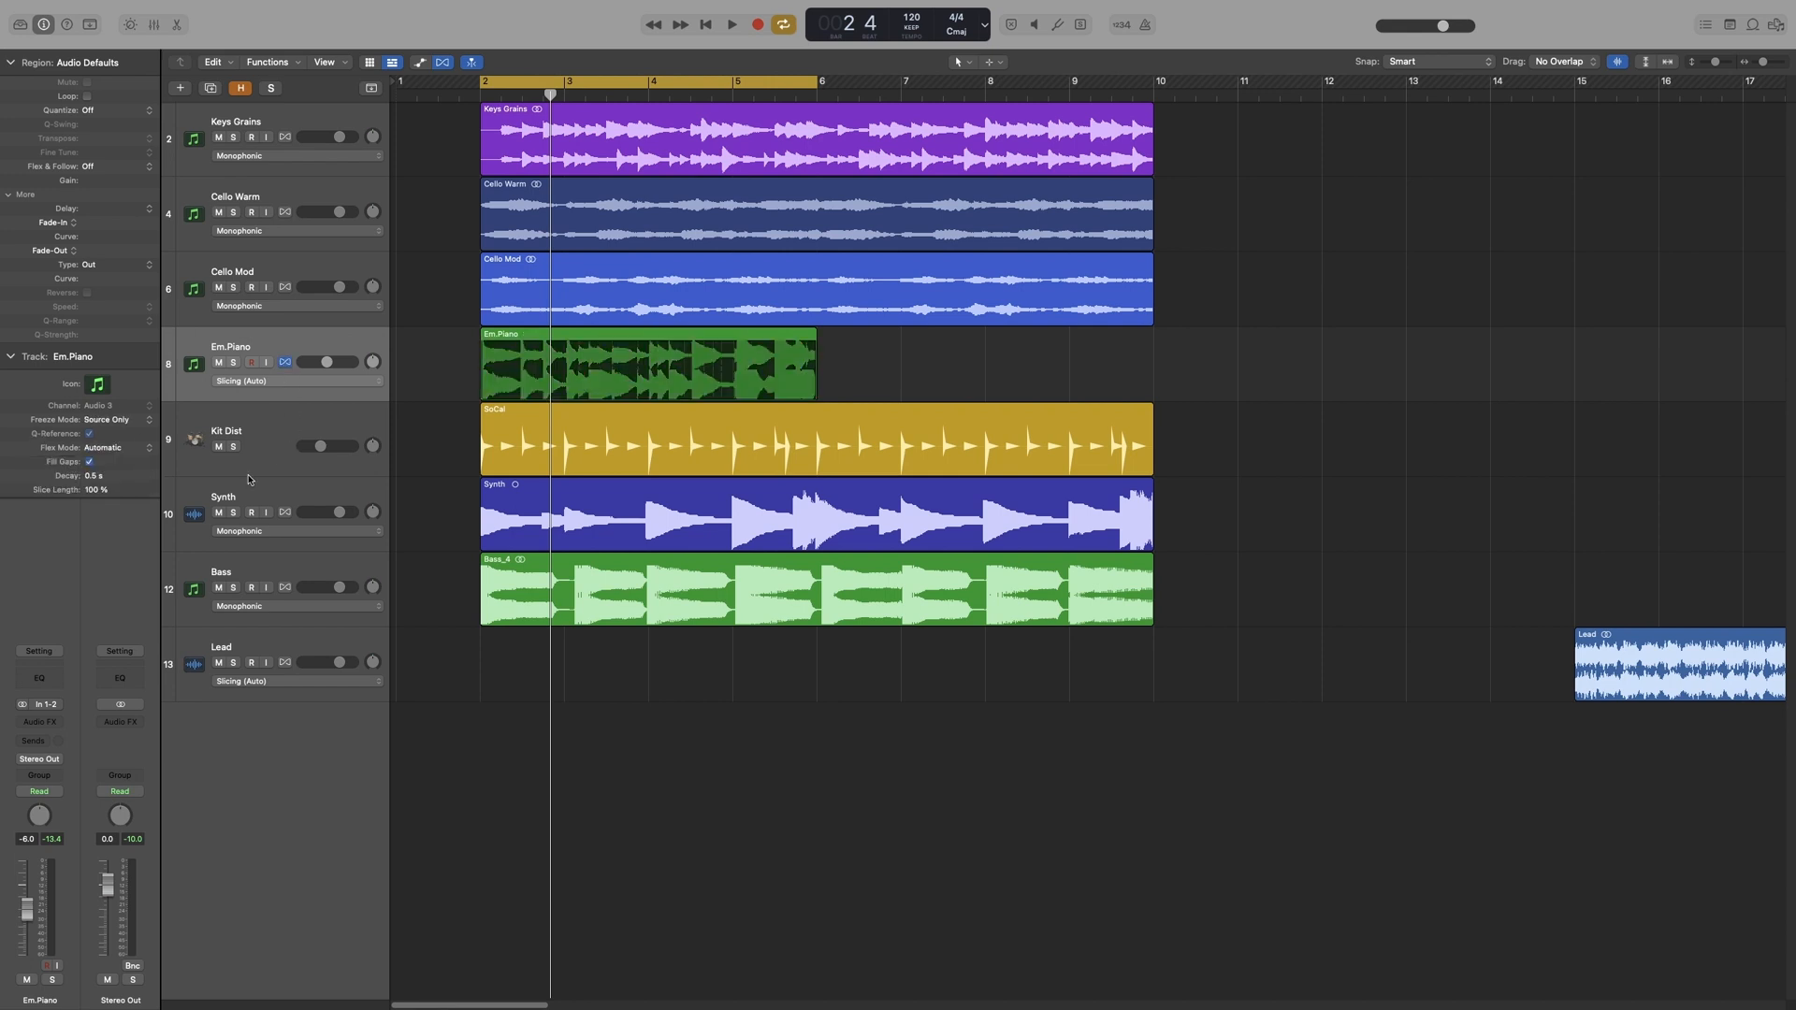
pyautogui.moveTo(268, 504)
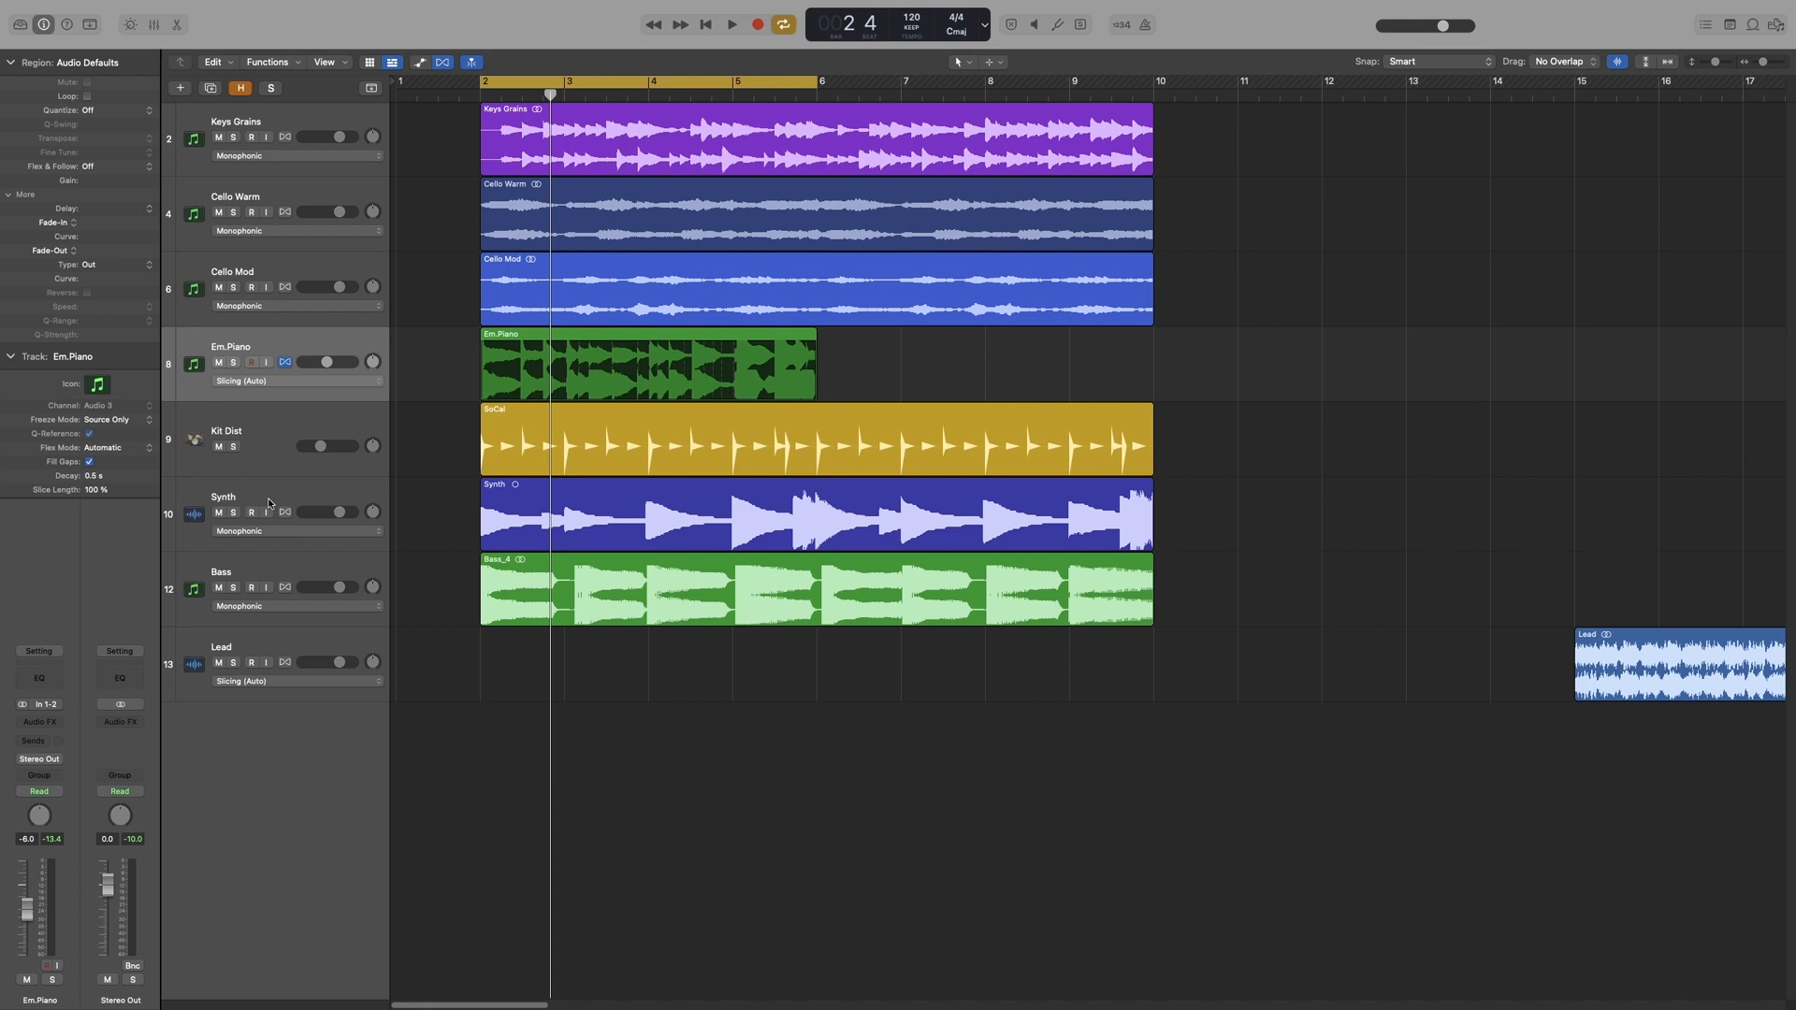
pyautogui.click(103, 447)
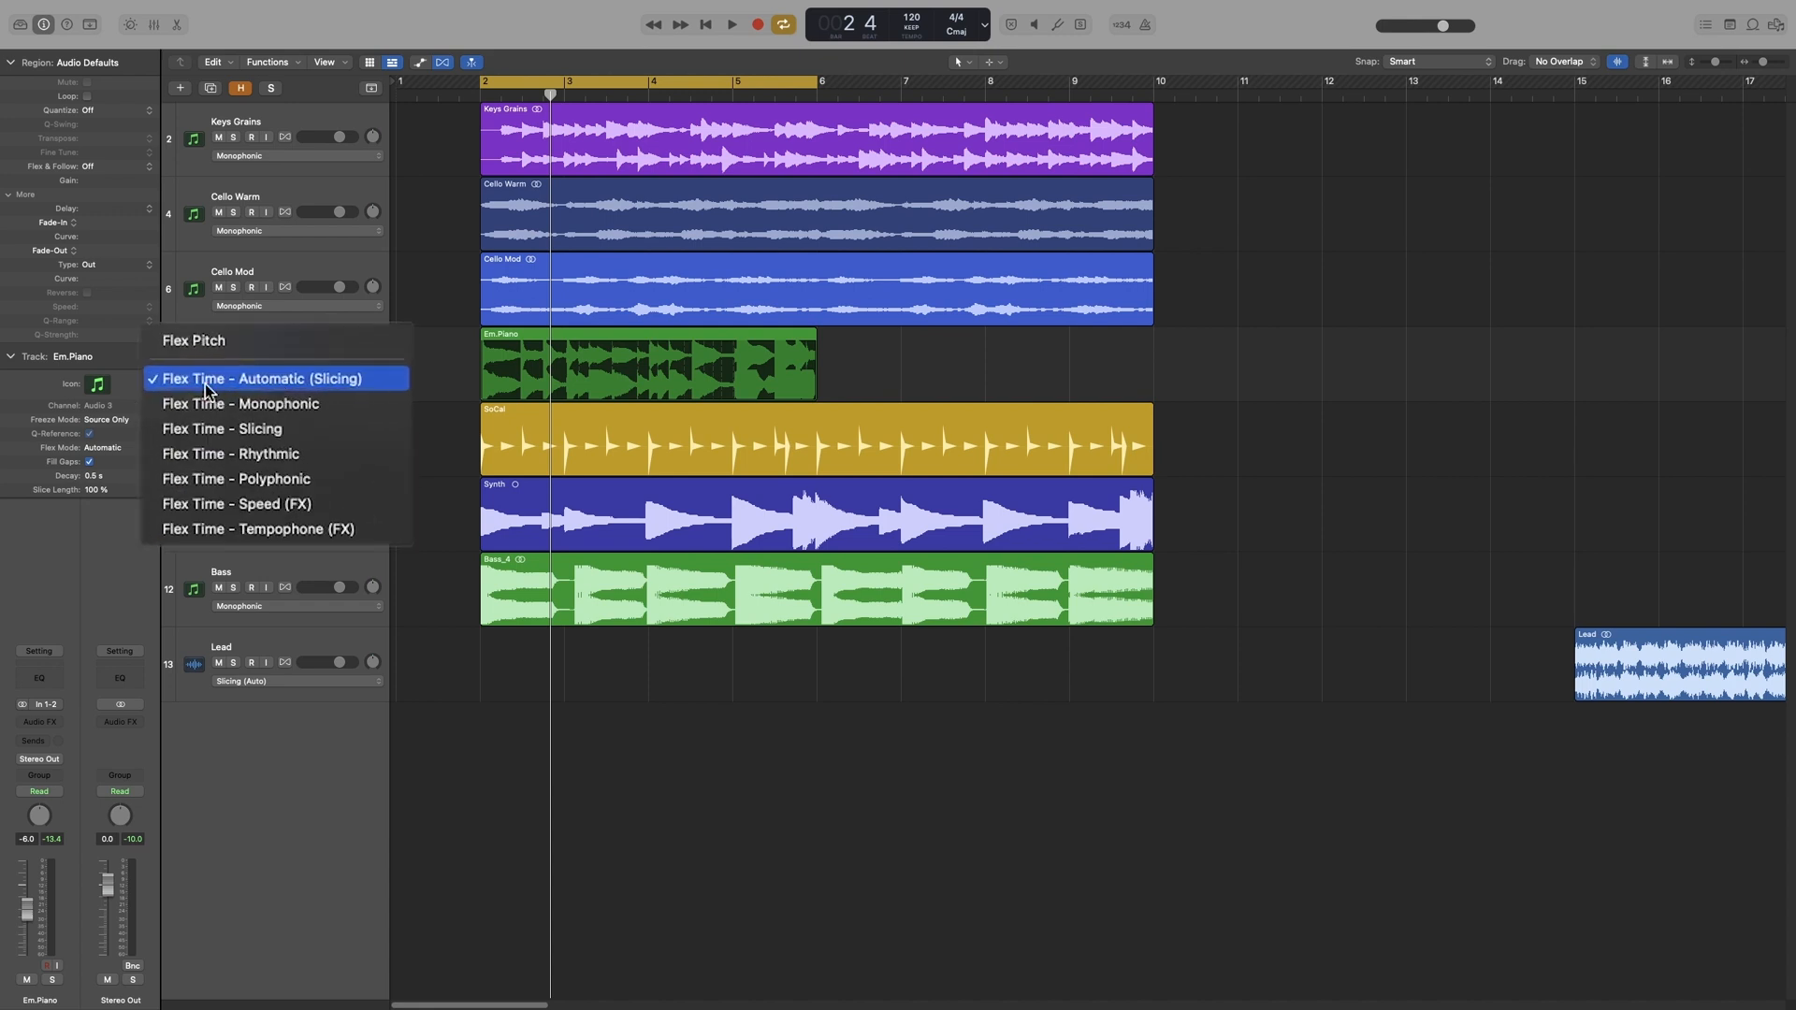
pyautogui.moveTo(284, 387)
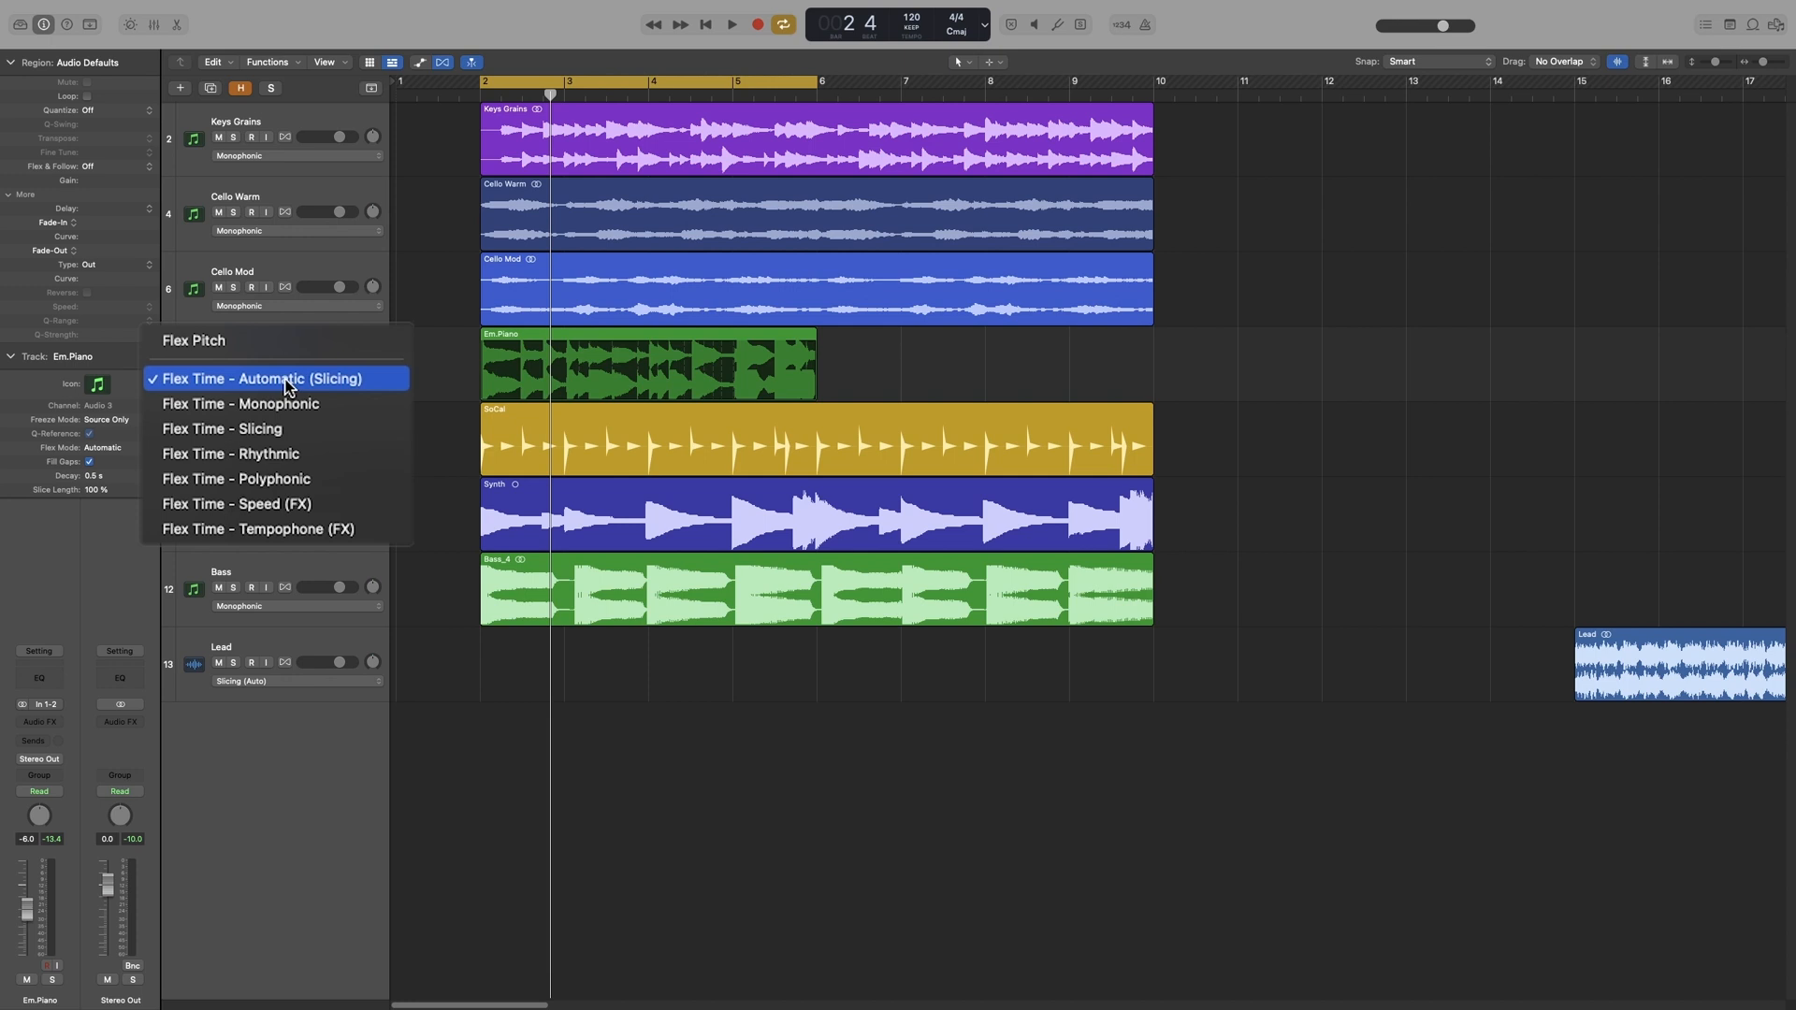
pyautogui.moveTo(275, 504)
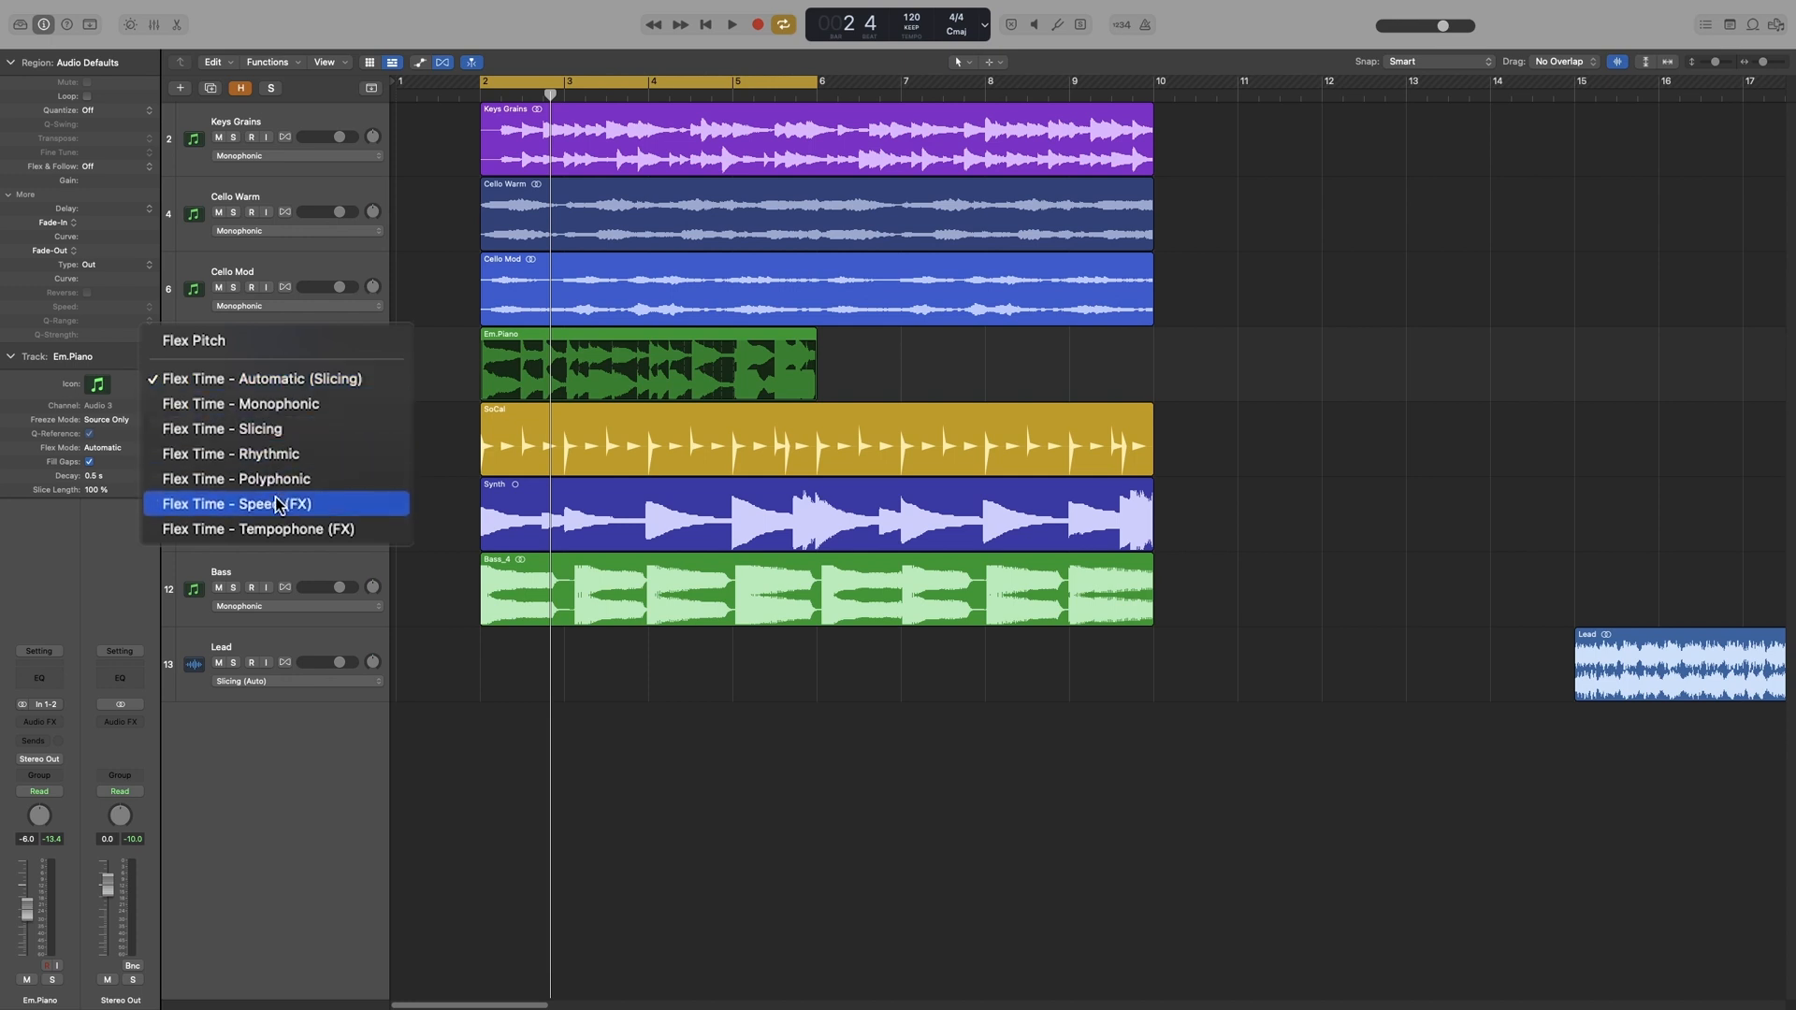
pyautogui.moveTo(271, 452)
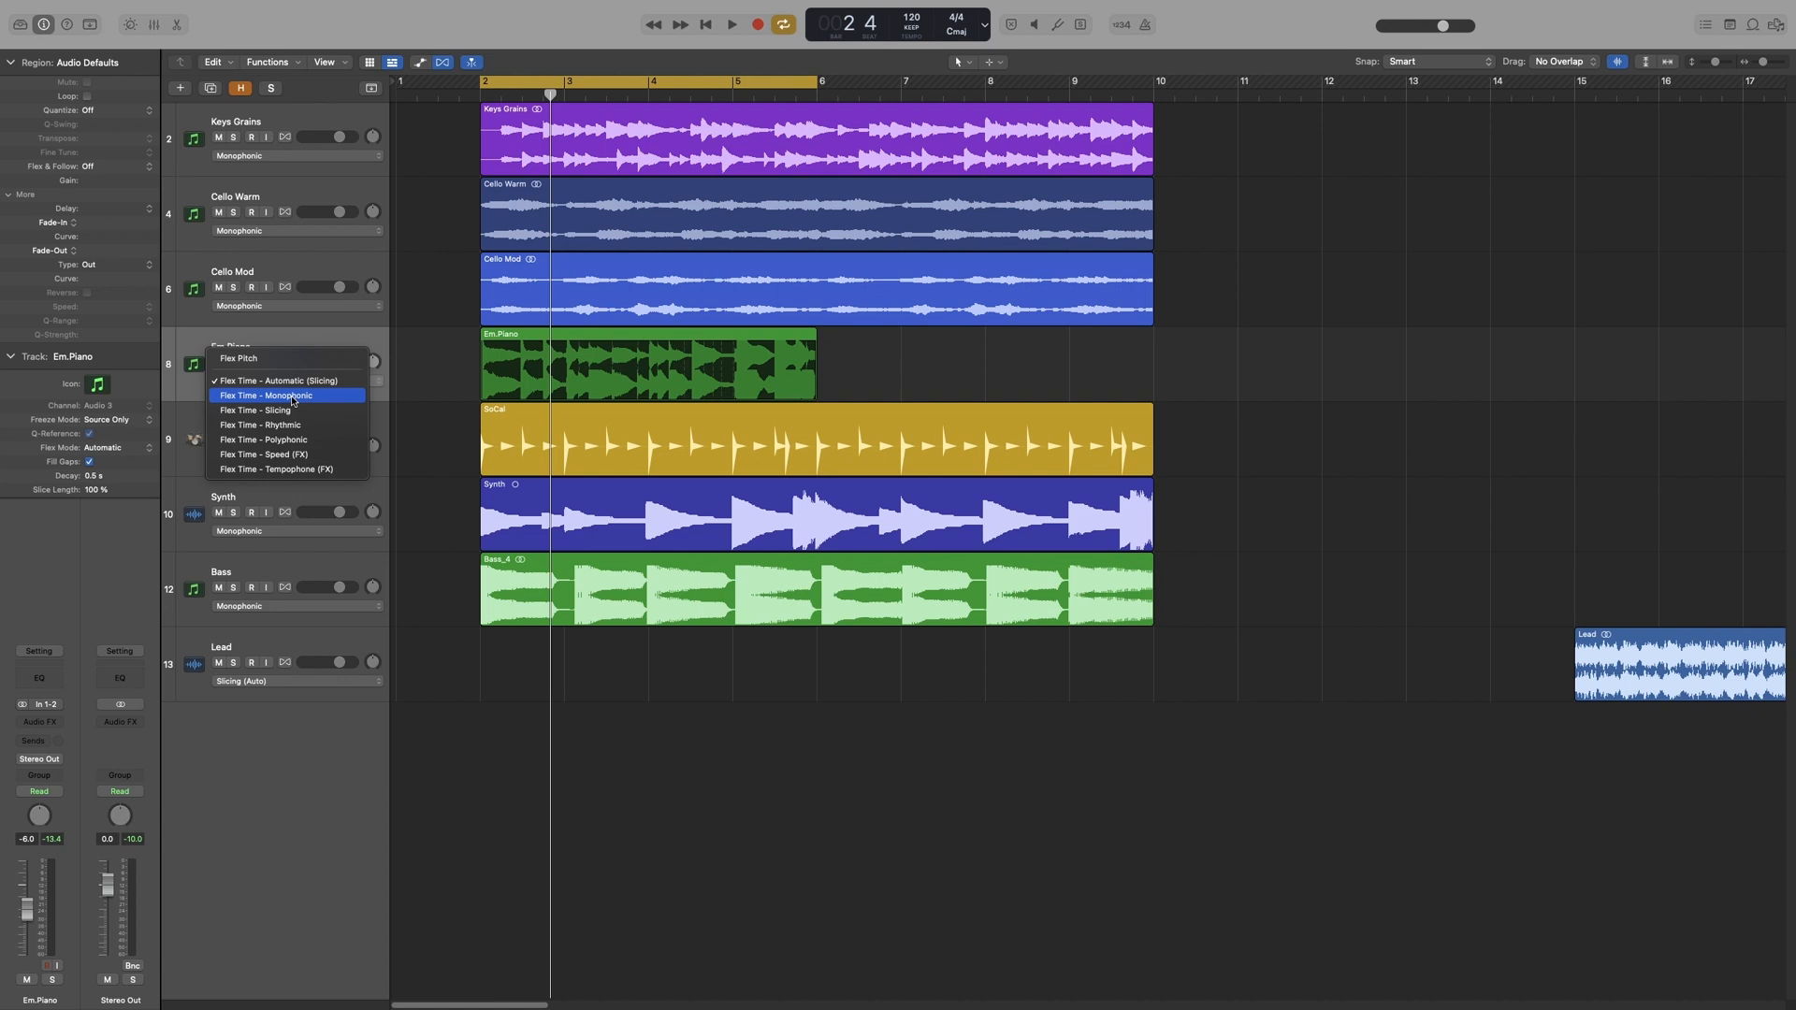
# Set Em.Piano to Flex Time – Monophonic and tick Percussive in the track inspector.
pyautogui.click(264, 395)
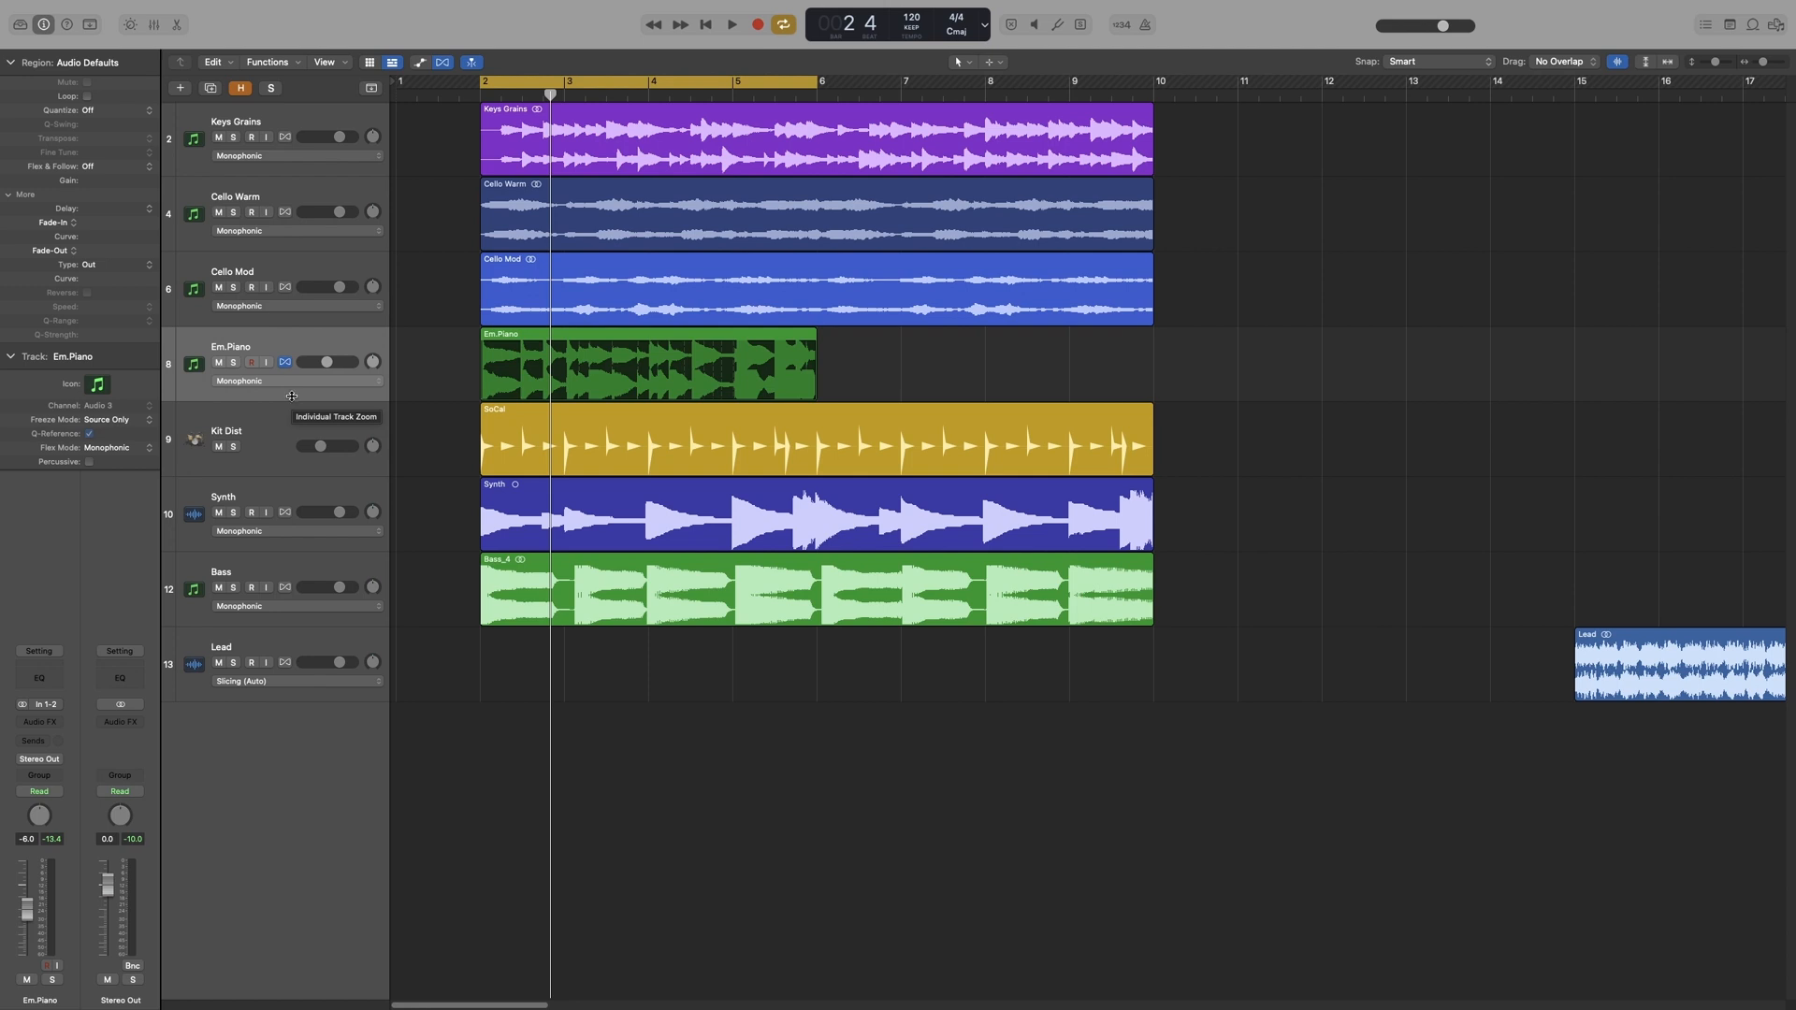
pyautogui.moveTo(257, 389)
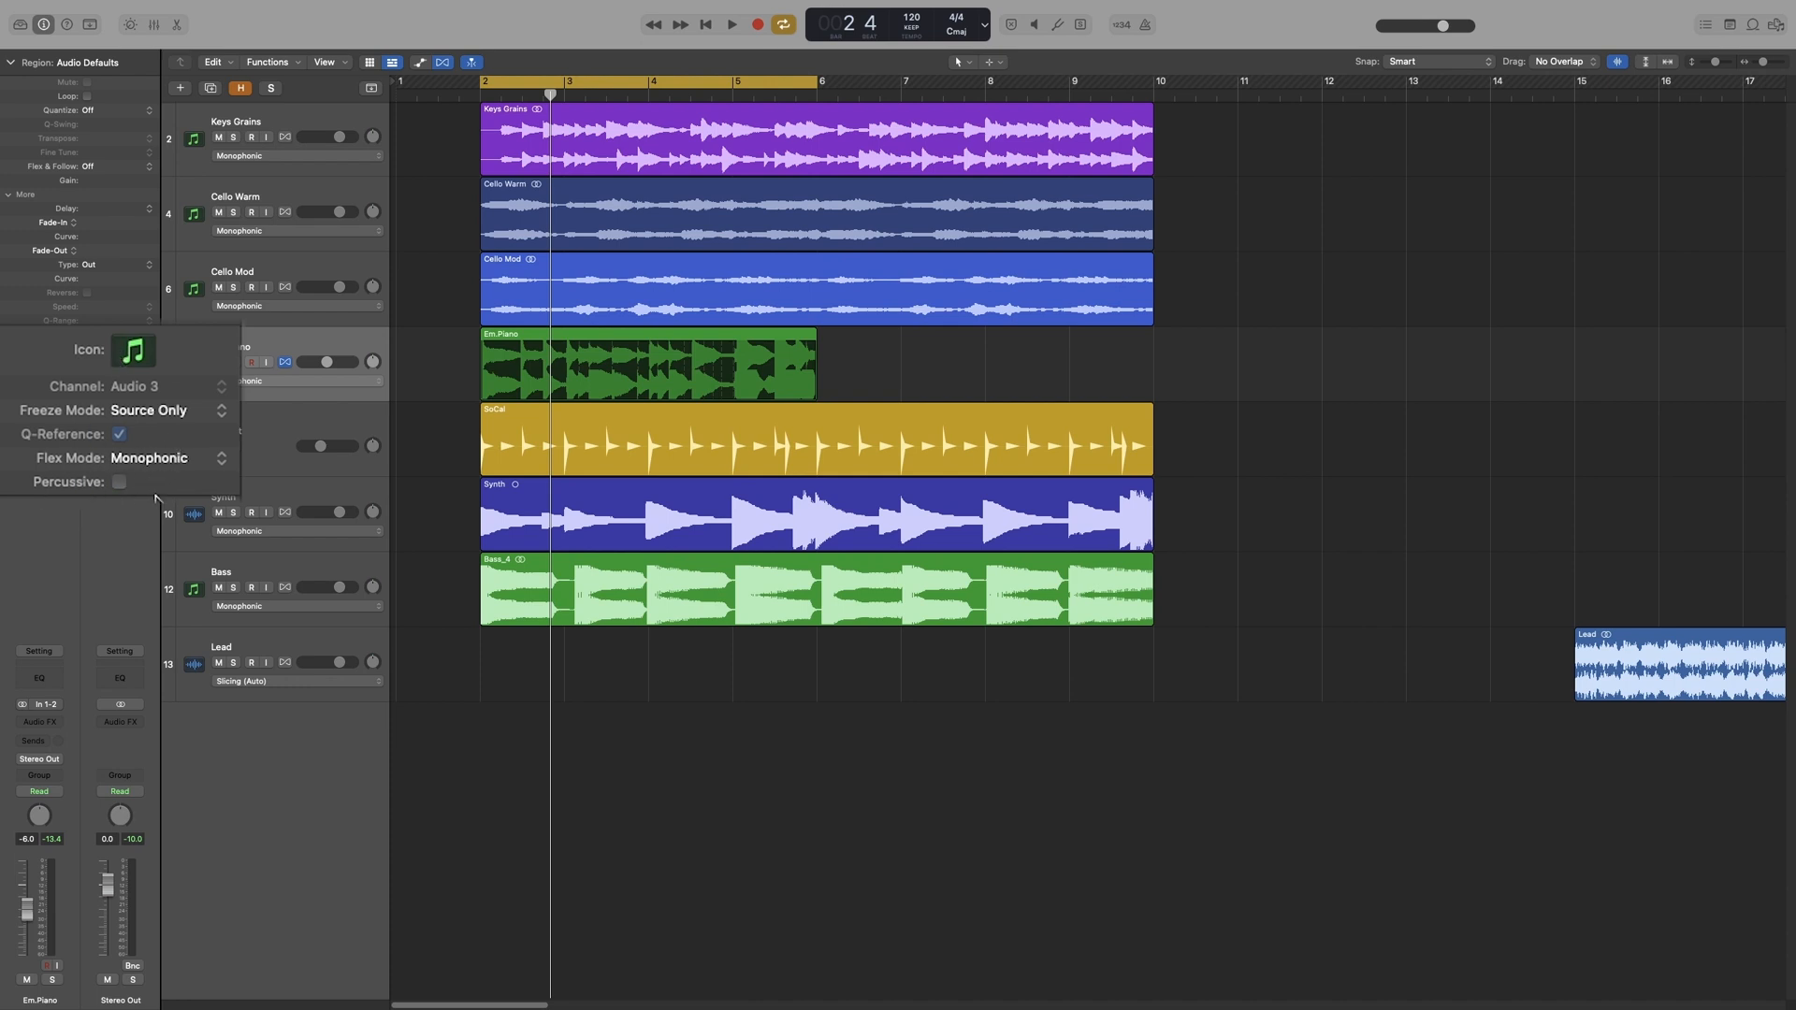
pyautogui.click(120, 481)
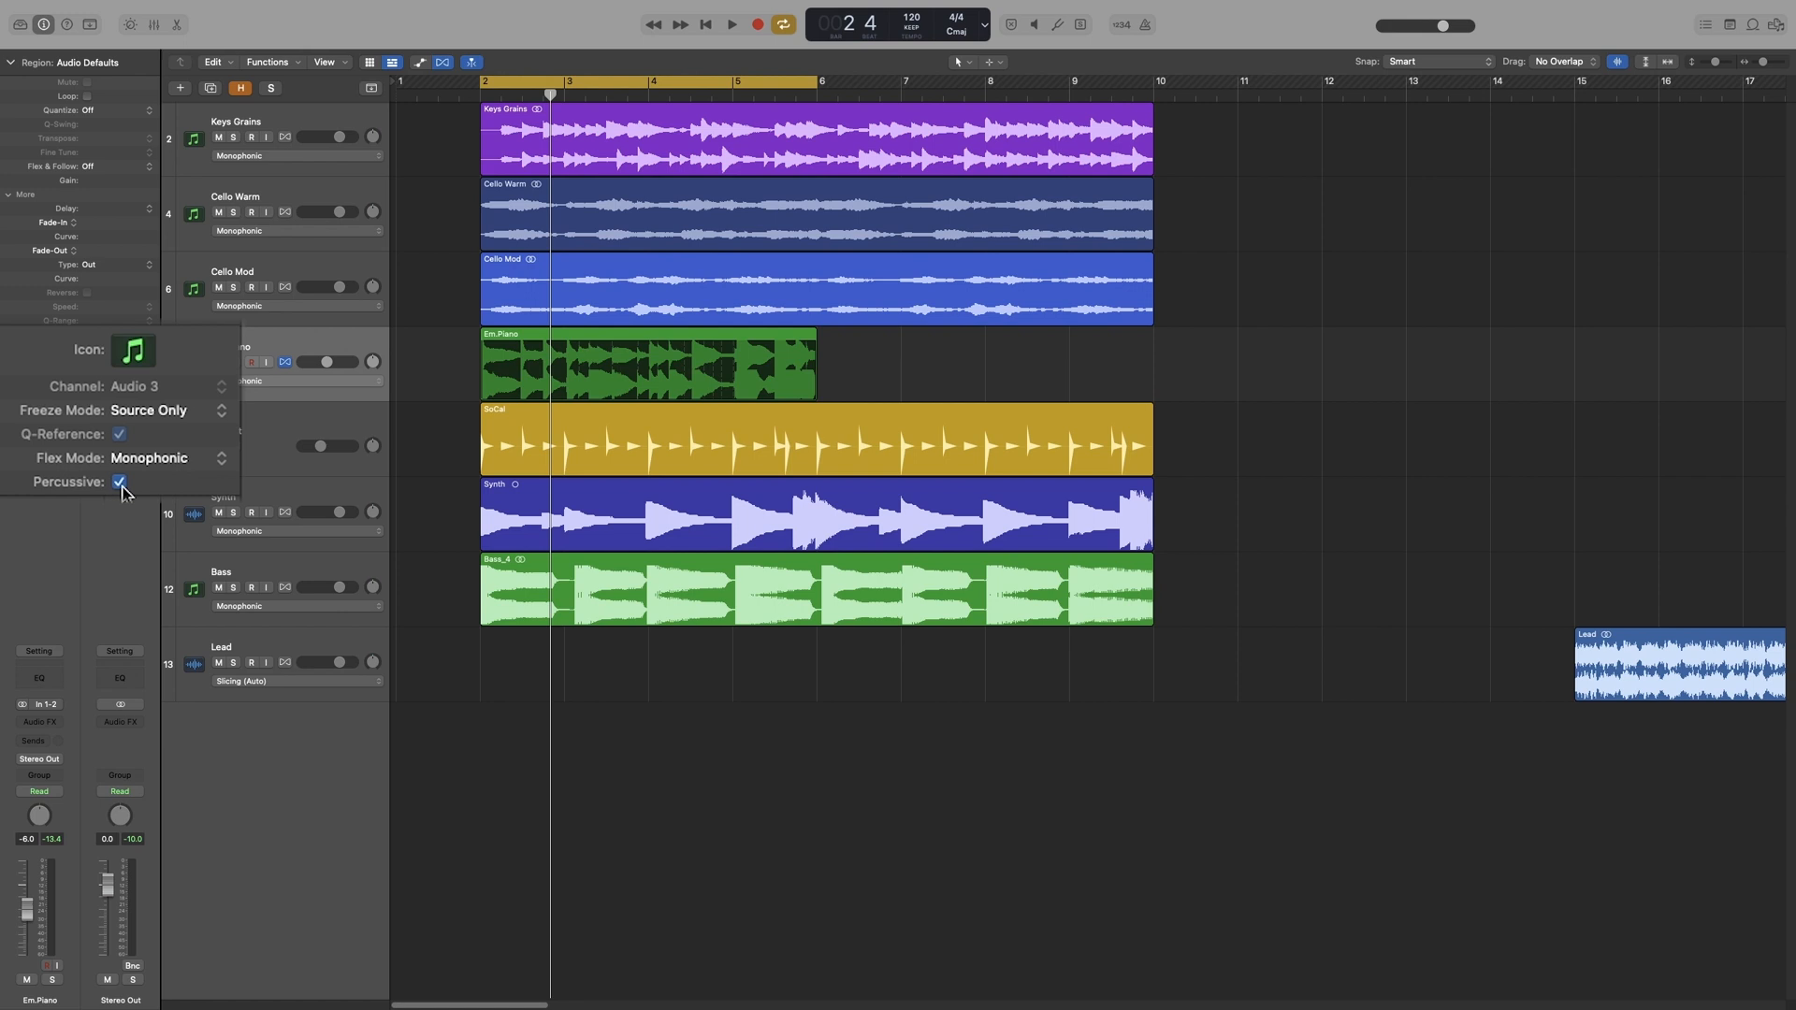
pyautogui.click(120, 483)
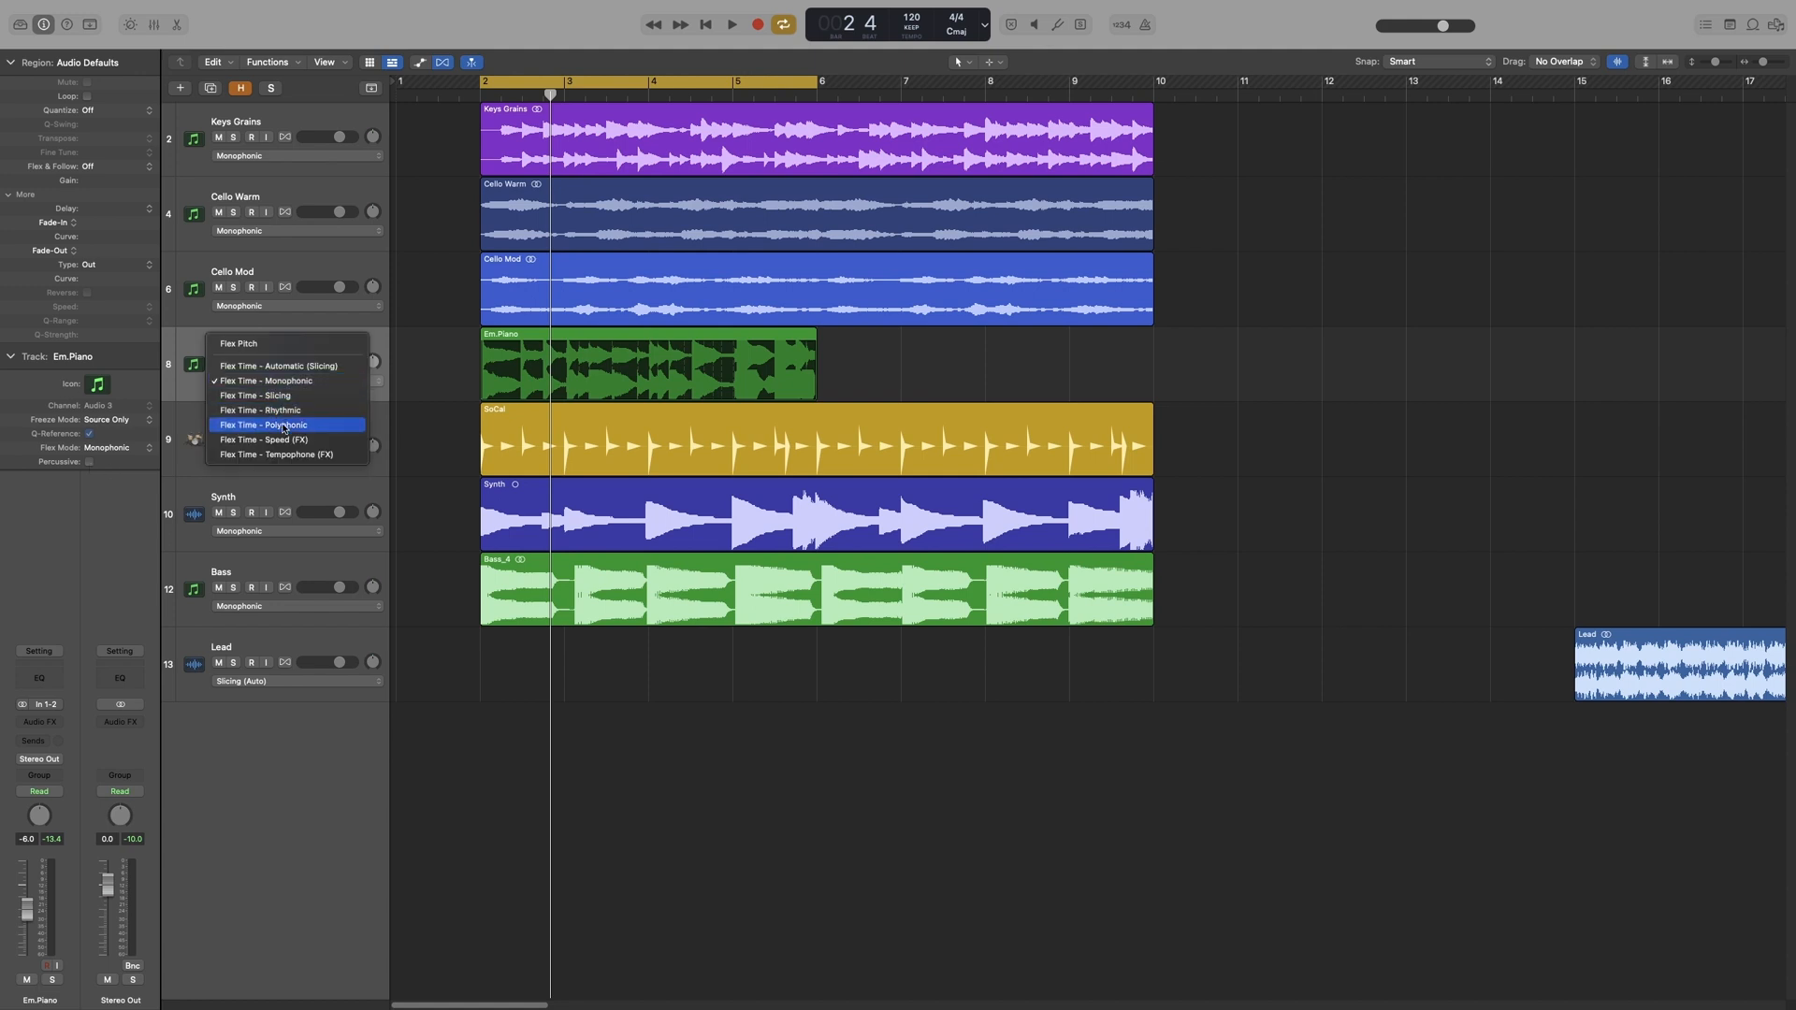
# Set Em.Piano to Polyphonic and toggle Complex off and back on.
pyautogui.click(262, 425)
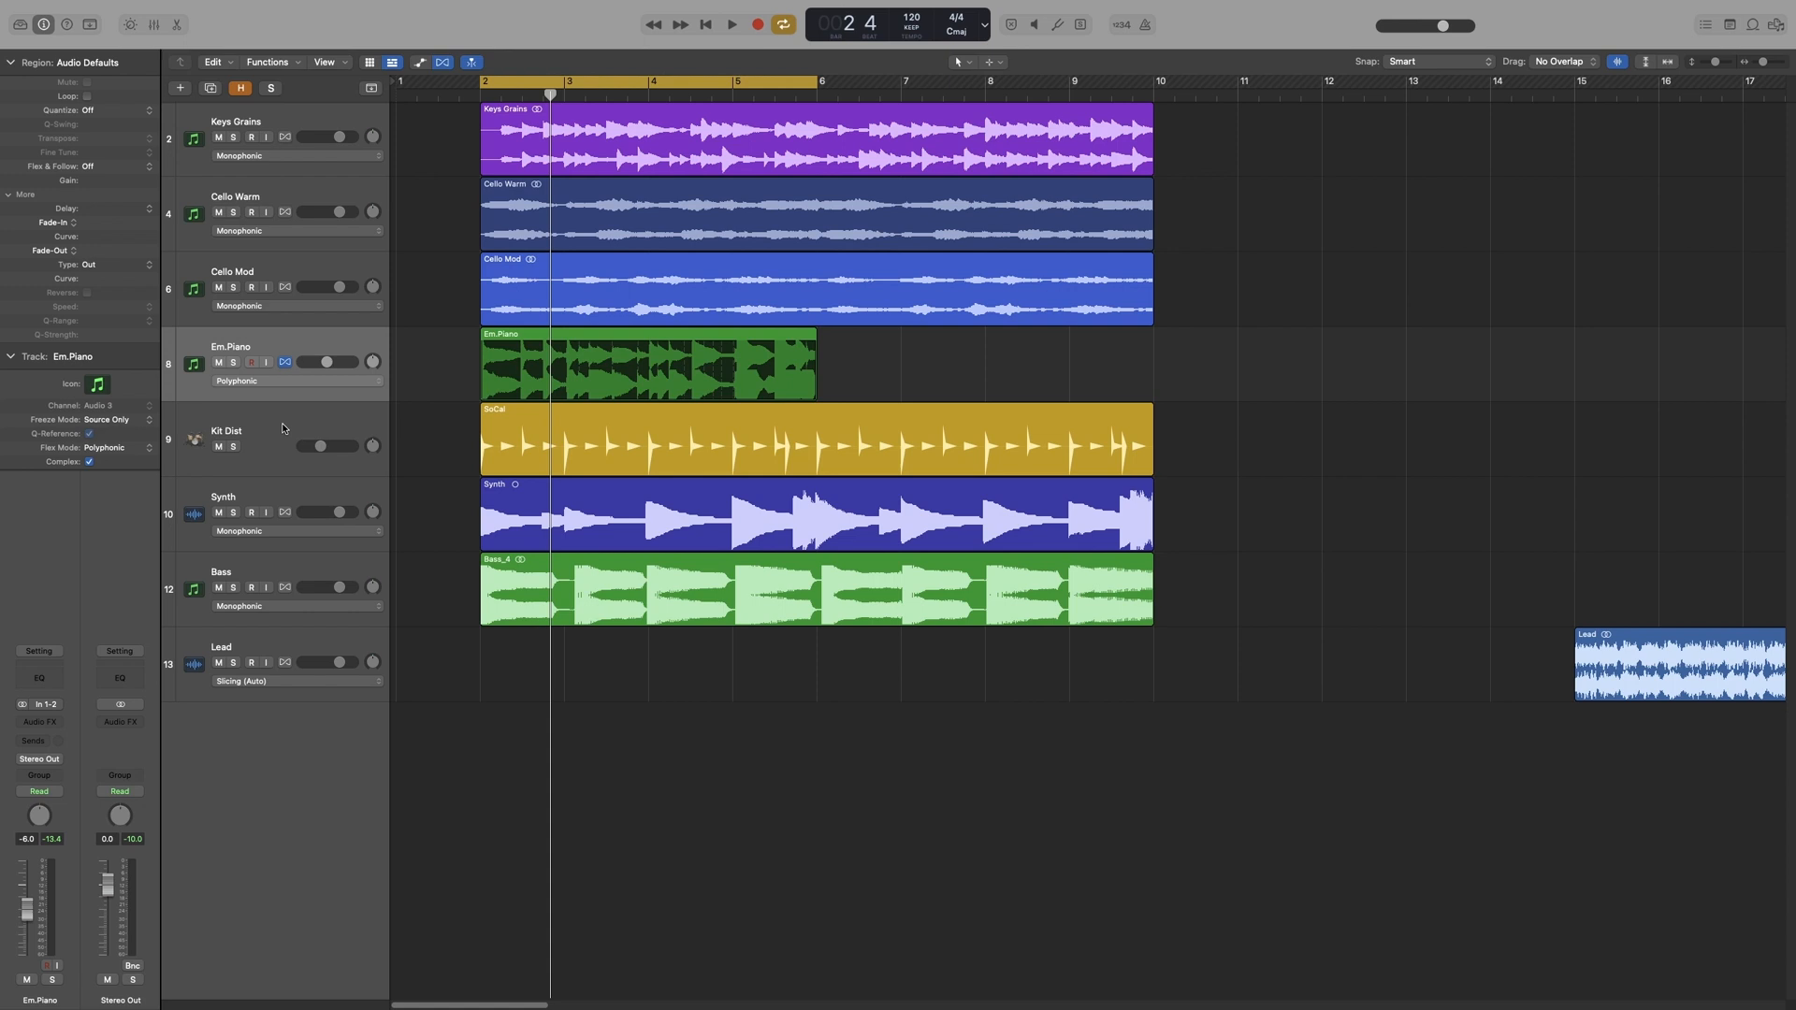
pyautogui.moveTo(283, 430)
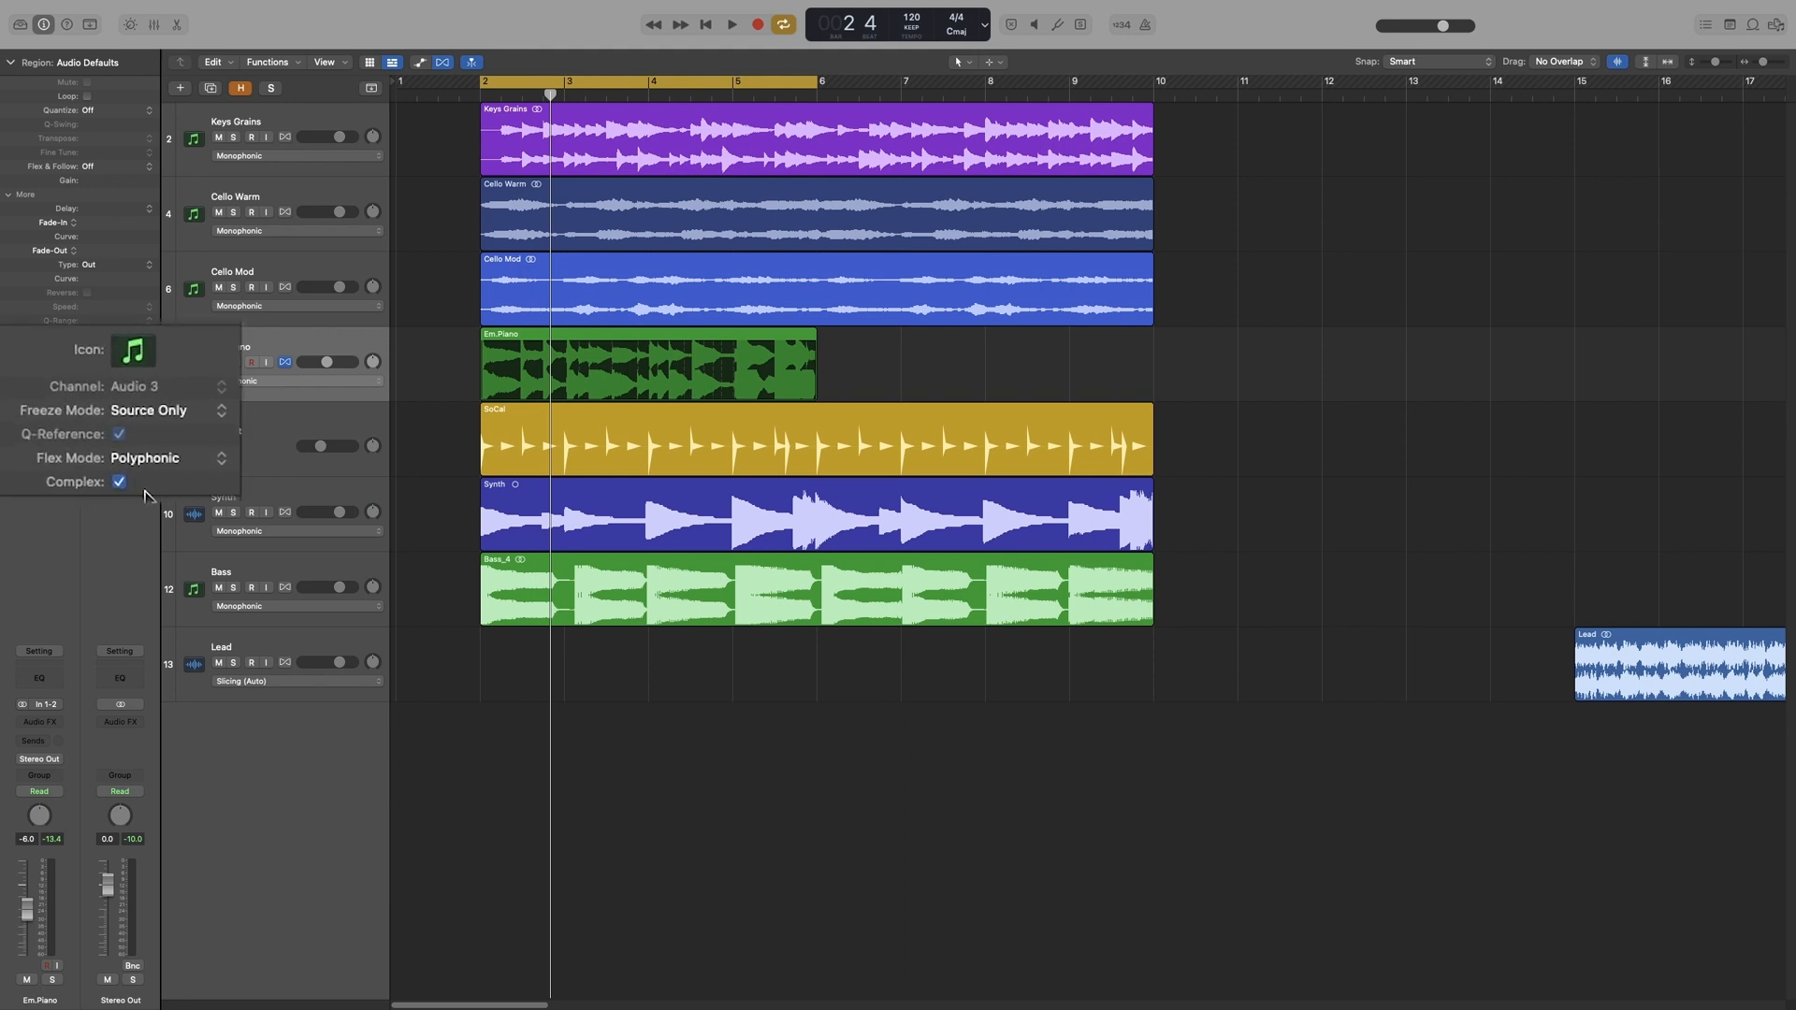
pyautogui.click(120, 480)
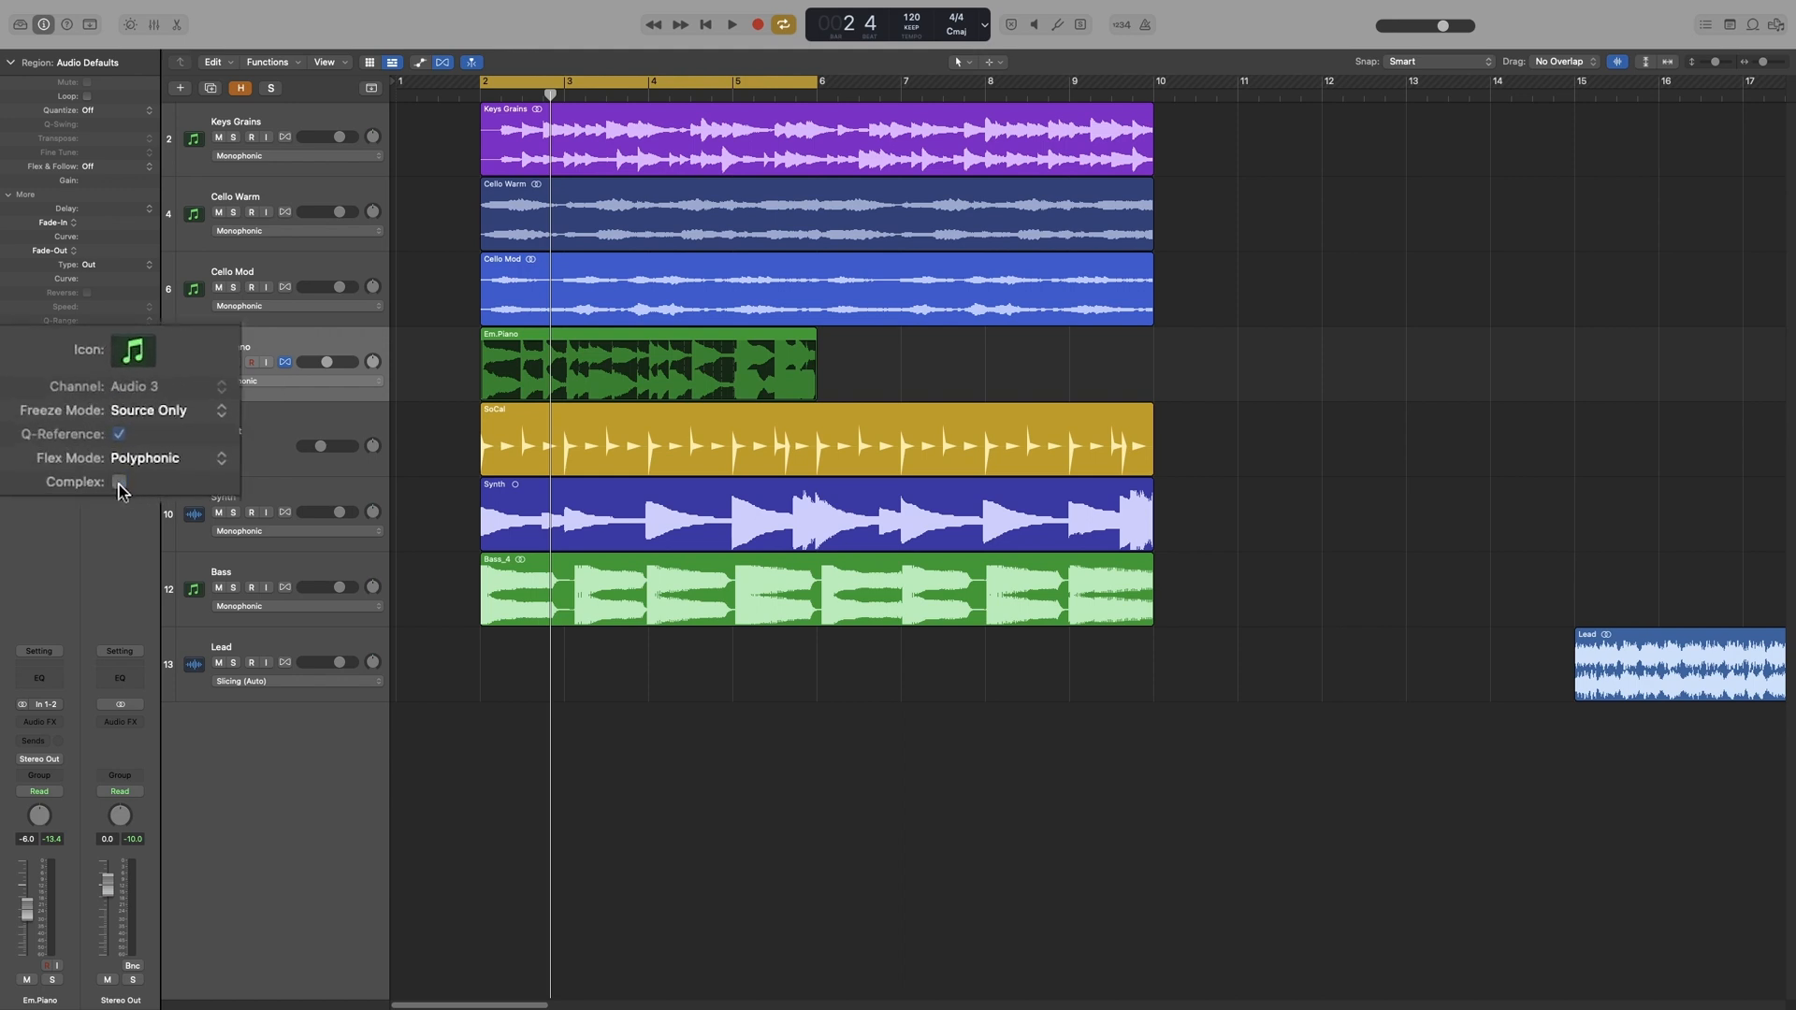
pyautogui.click(118, 481)
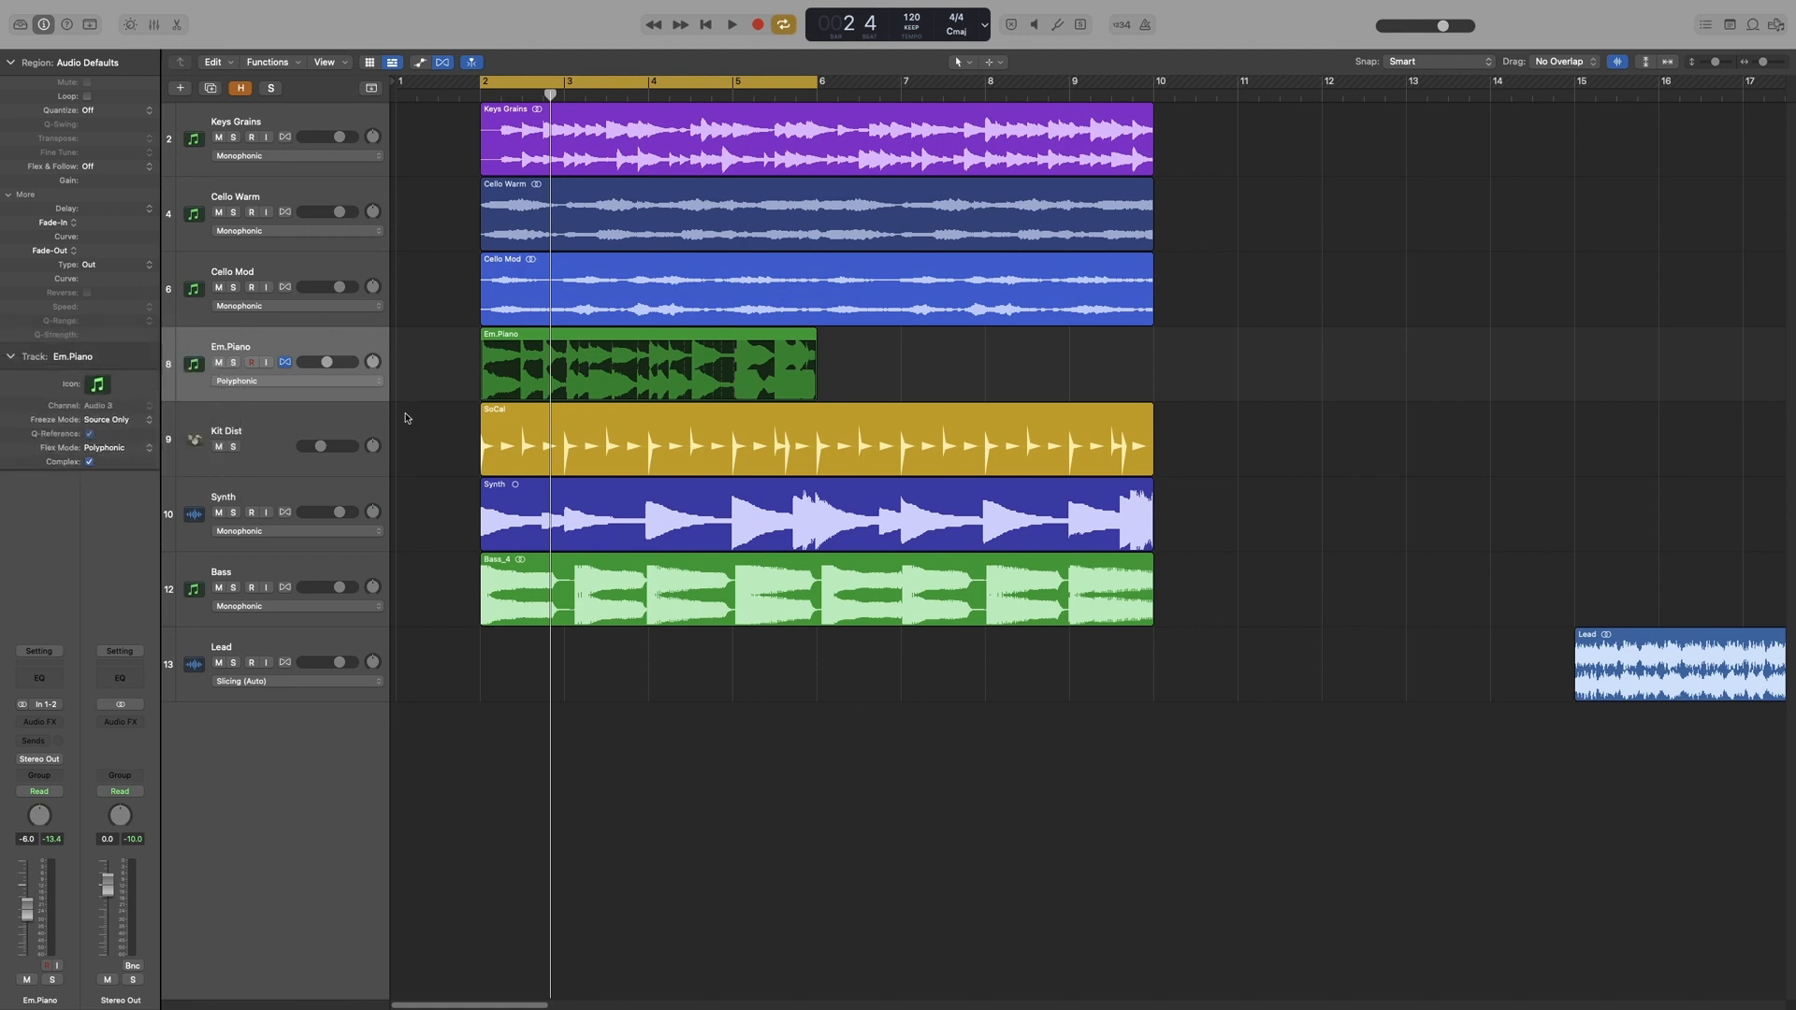
# Set Em.Piano to Flex Time – Slicing, then choose Monophonic for the Bass track.
pyautogui.click(116, 447)
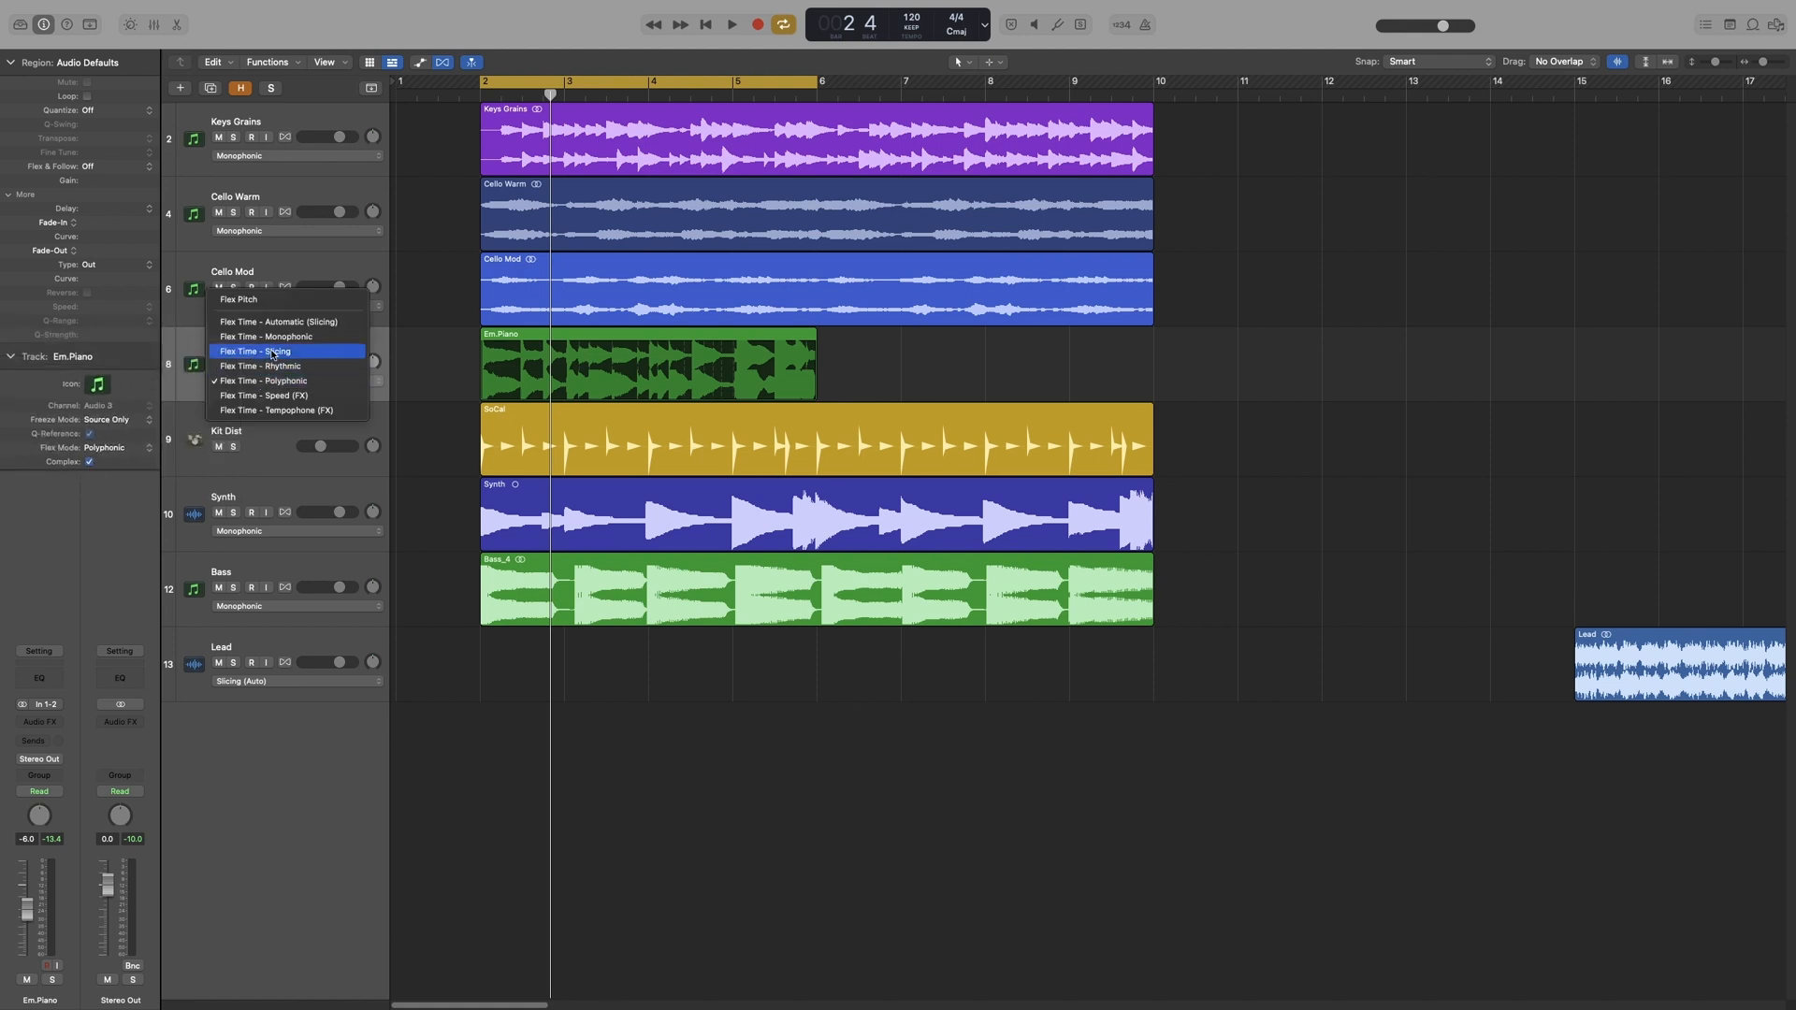
pyautogui.click(255, 350)
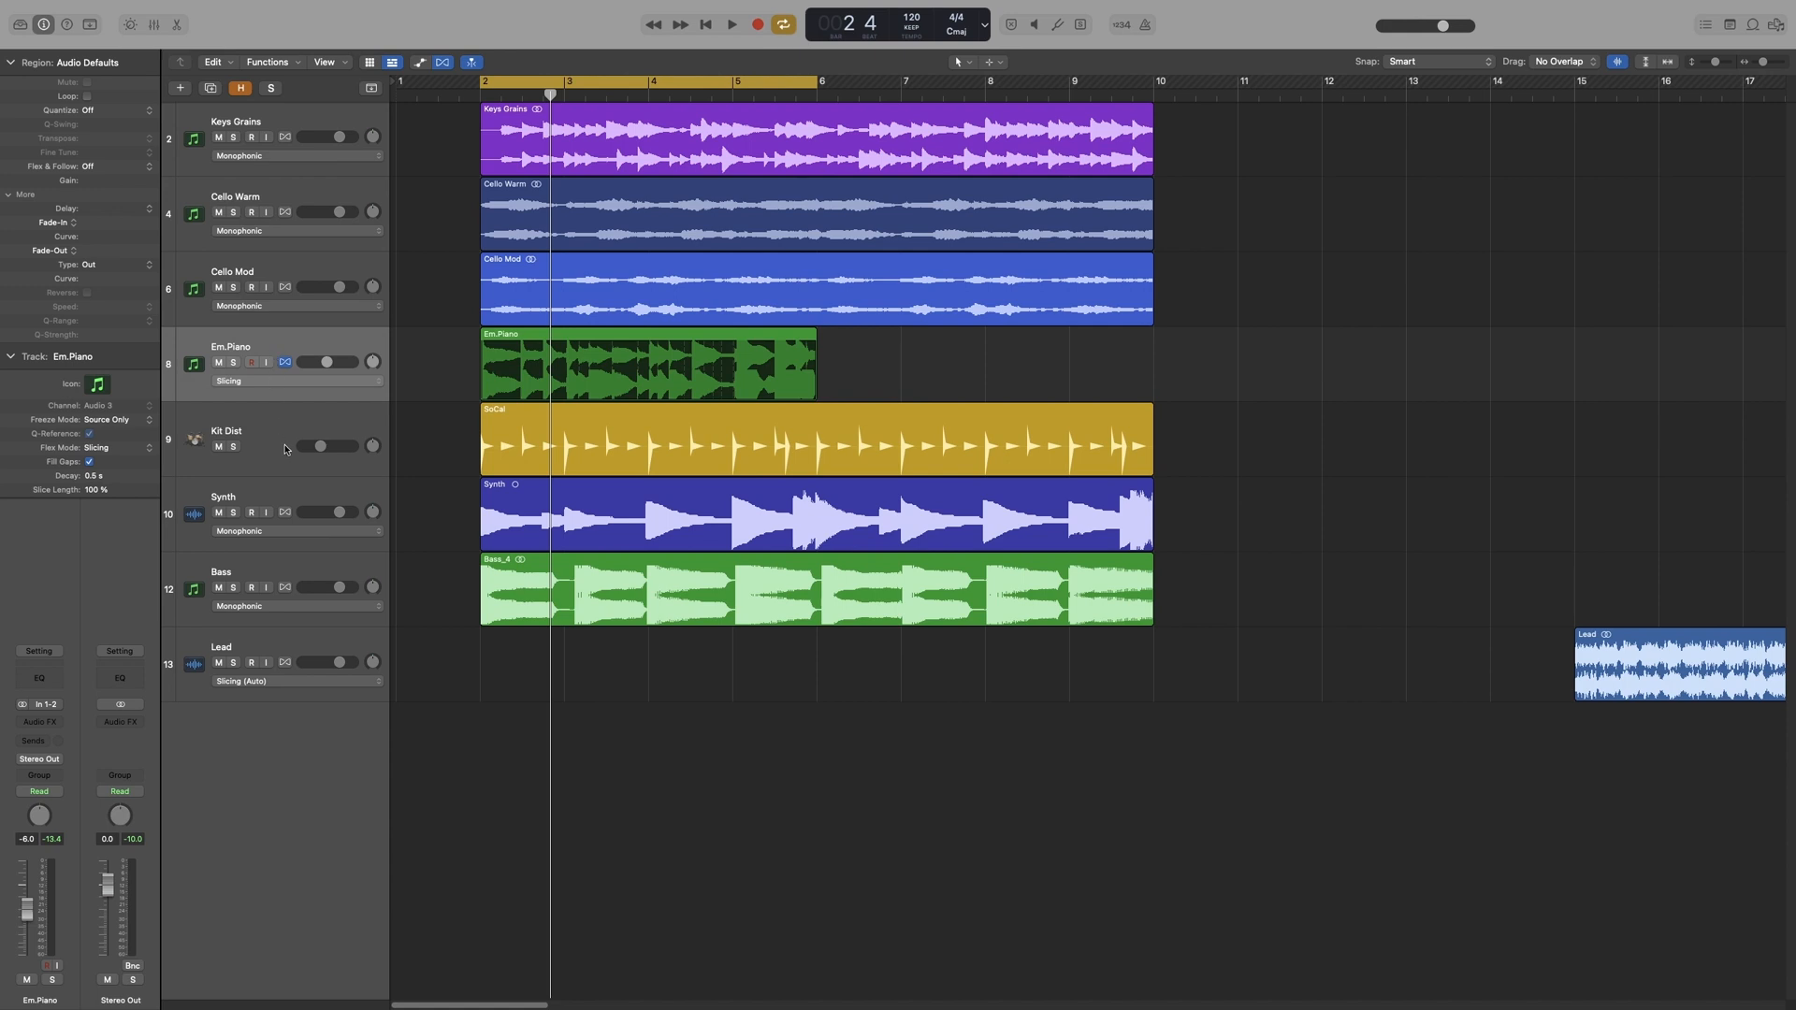
pyautogui.moveTo(283, 447)
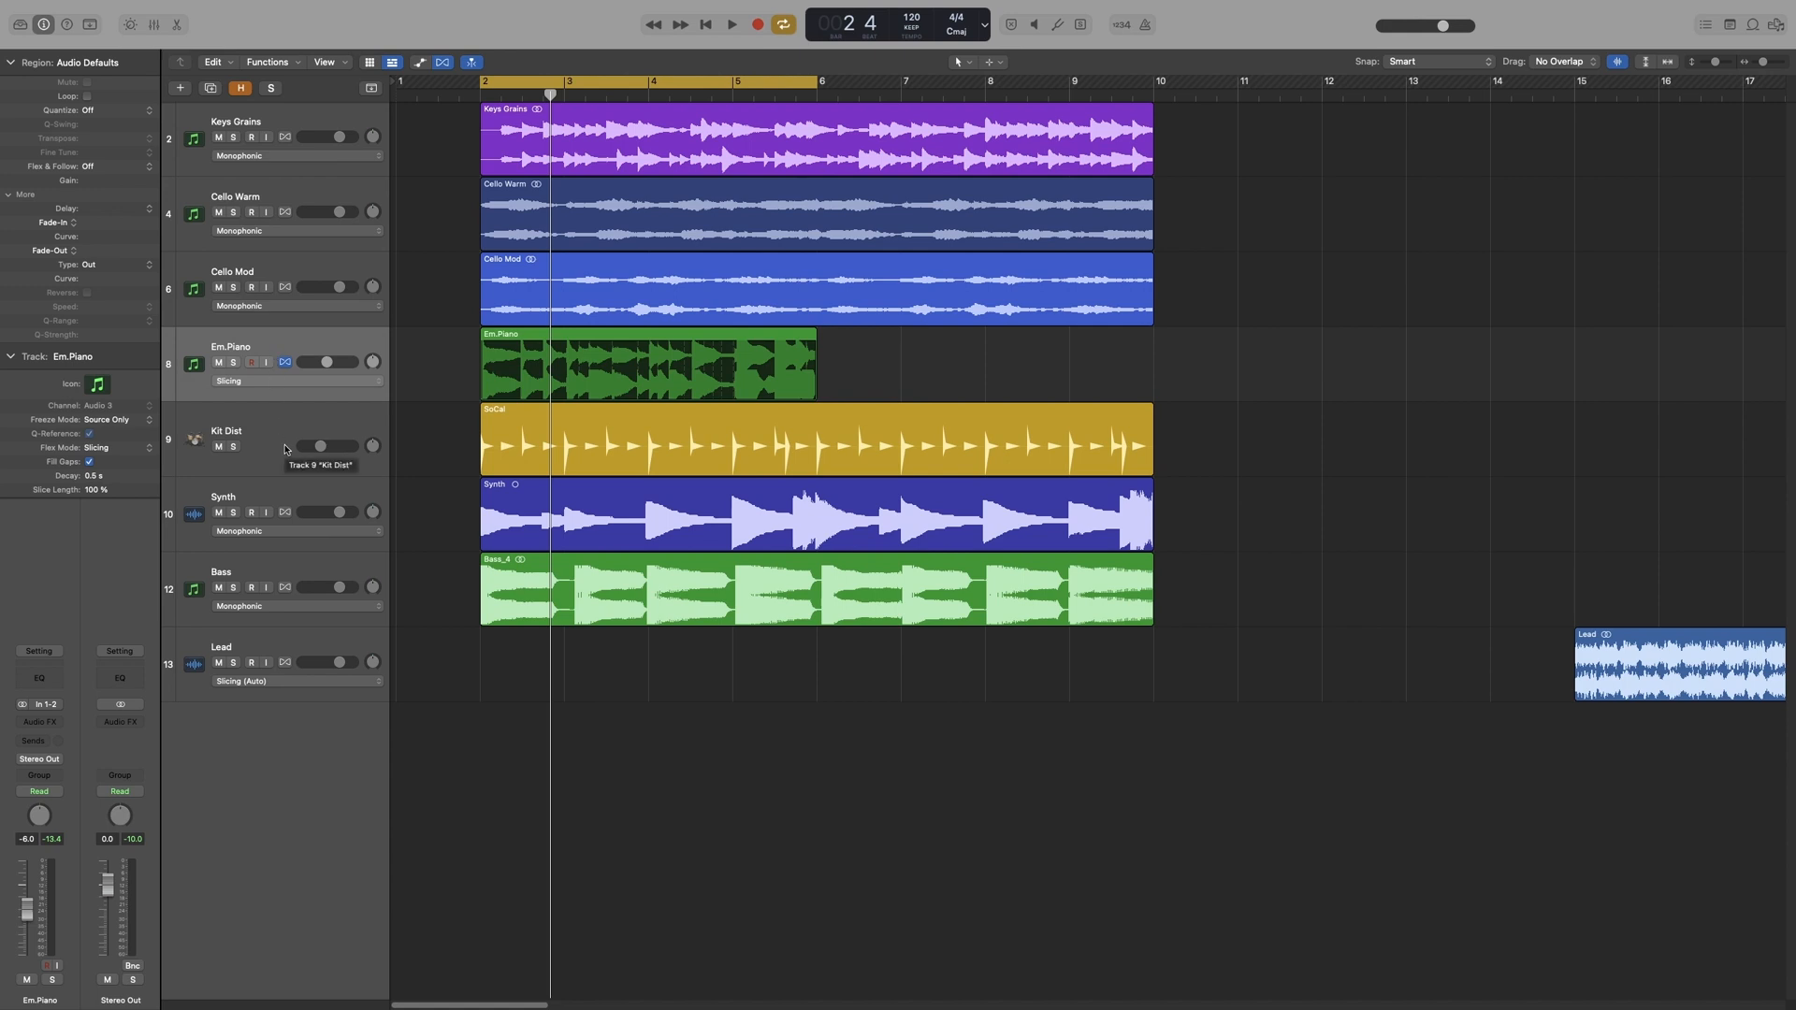
pyautogui.moveTo(329, 481)
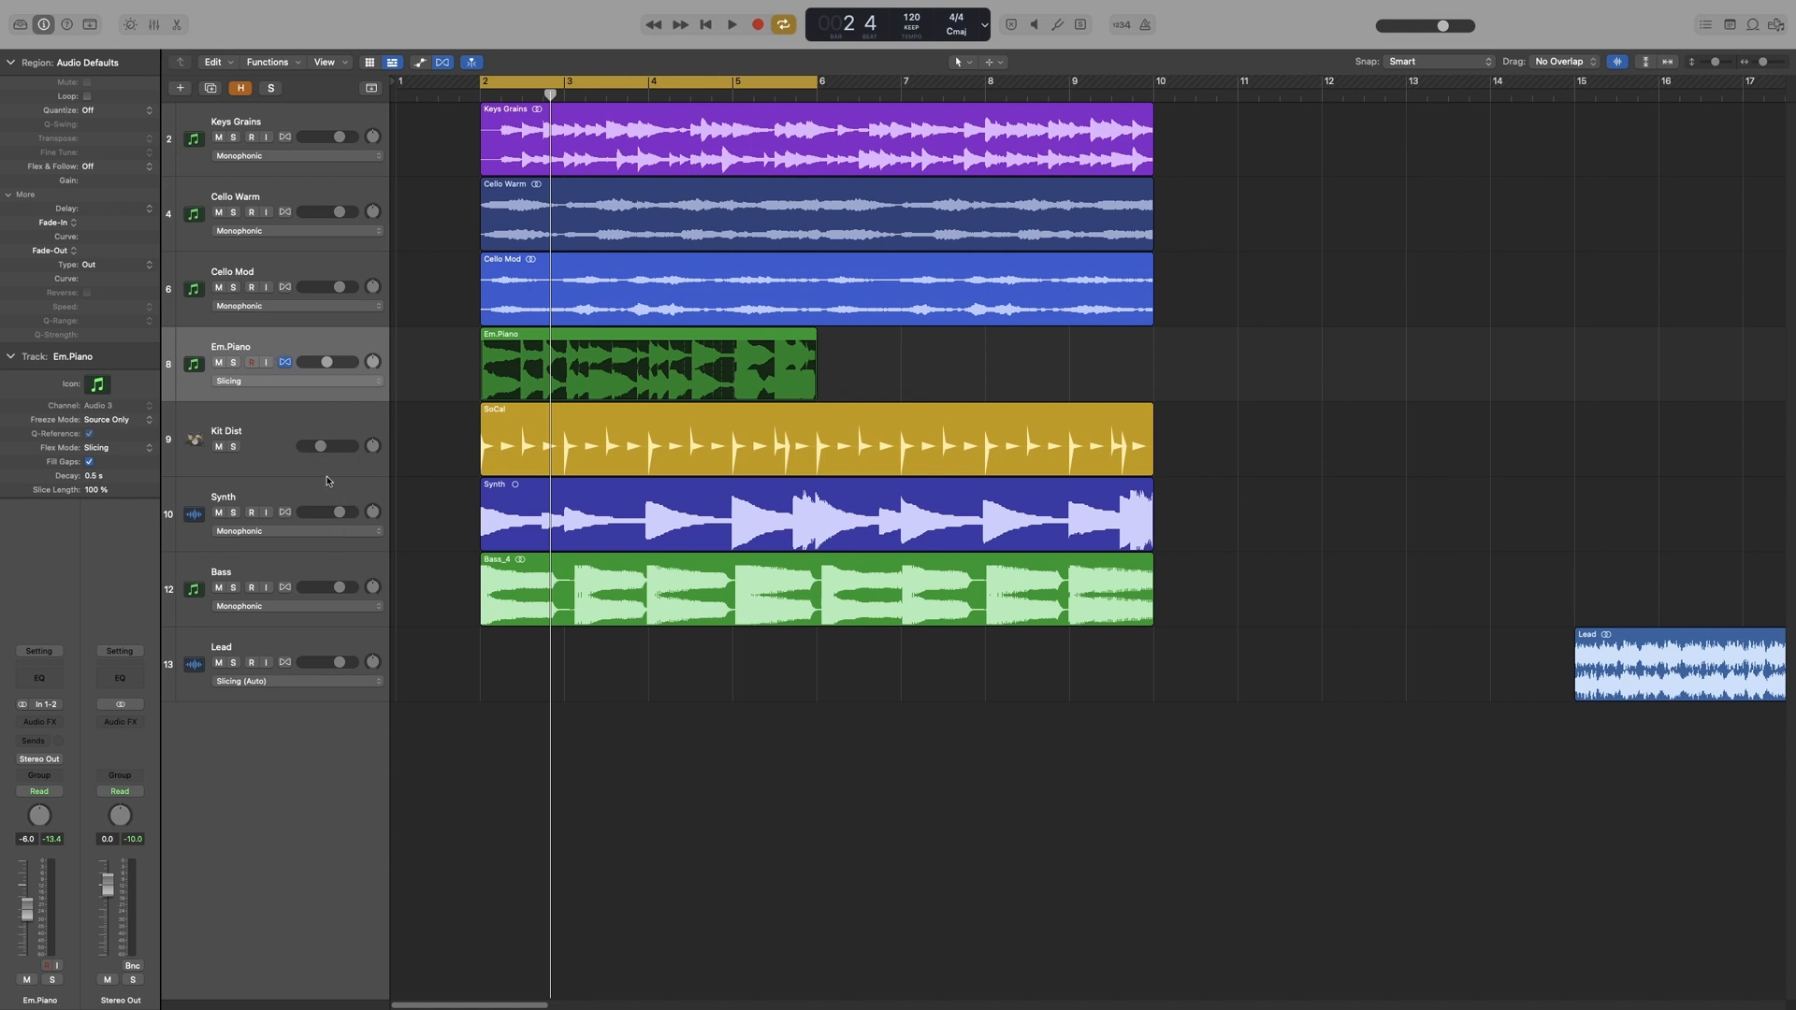
pyautogui.moveTo(324, 507)
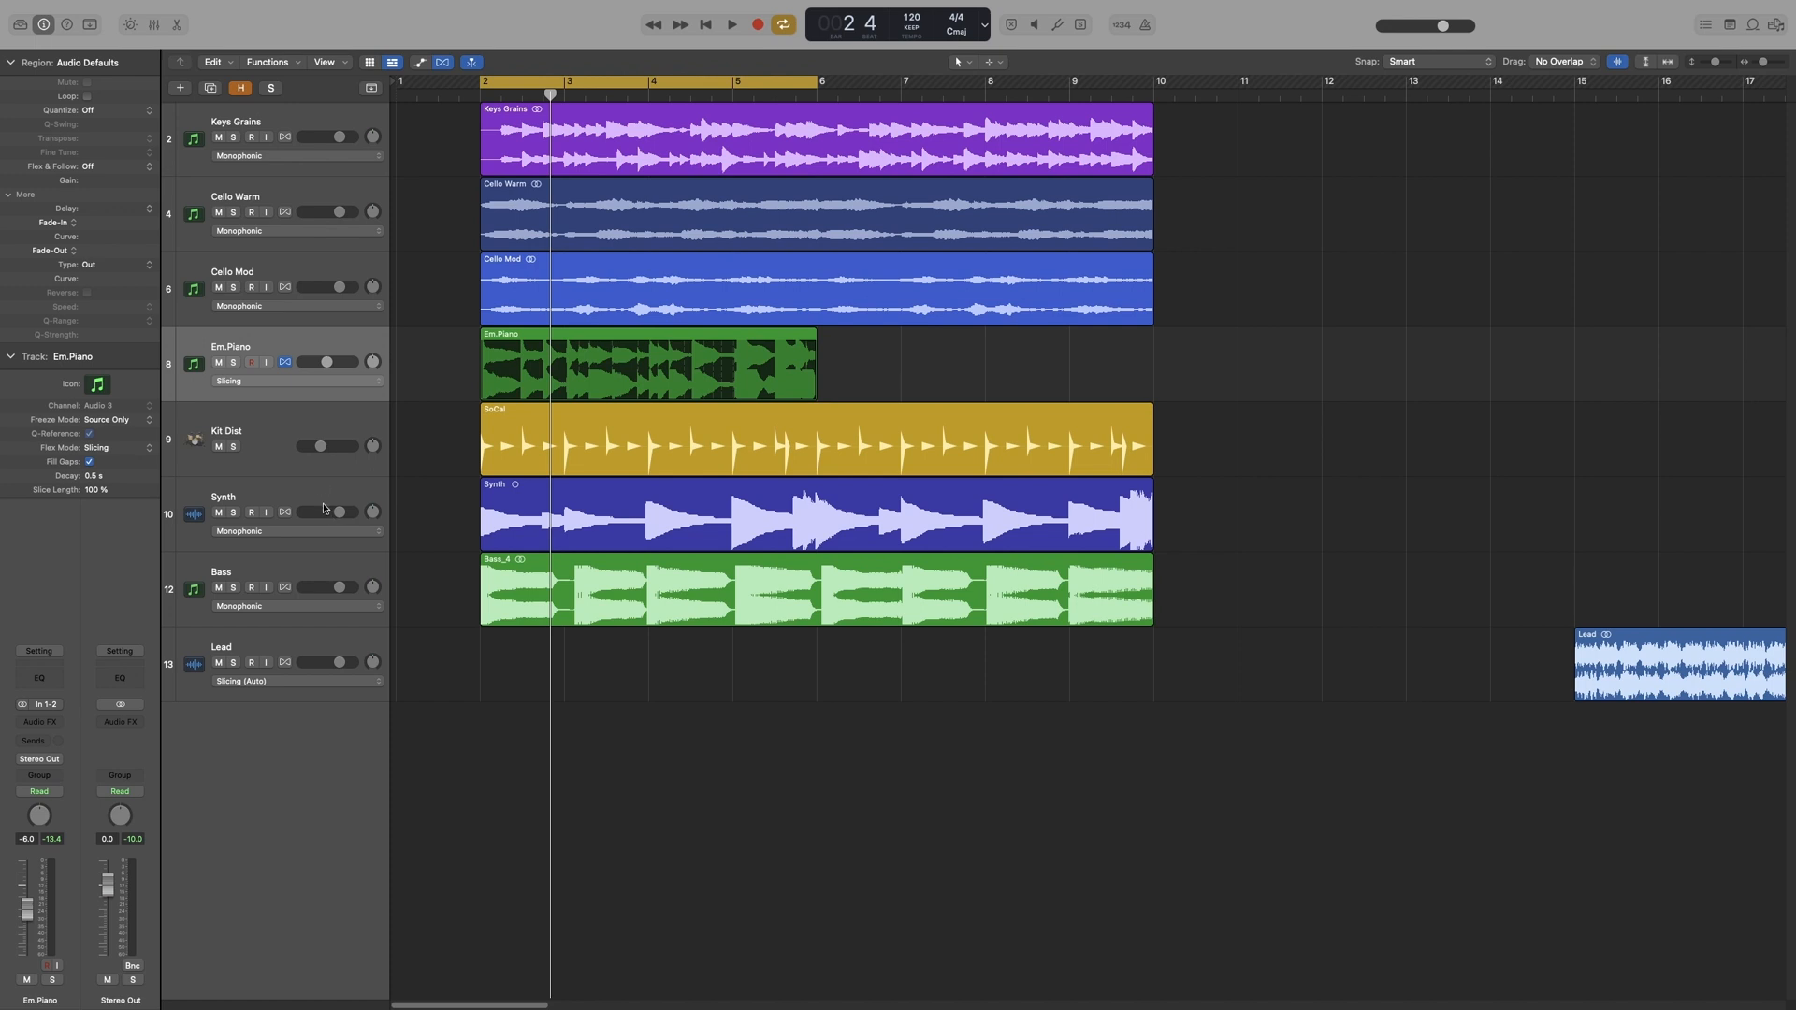
pyautogui.moveTo(302, 580)
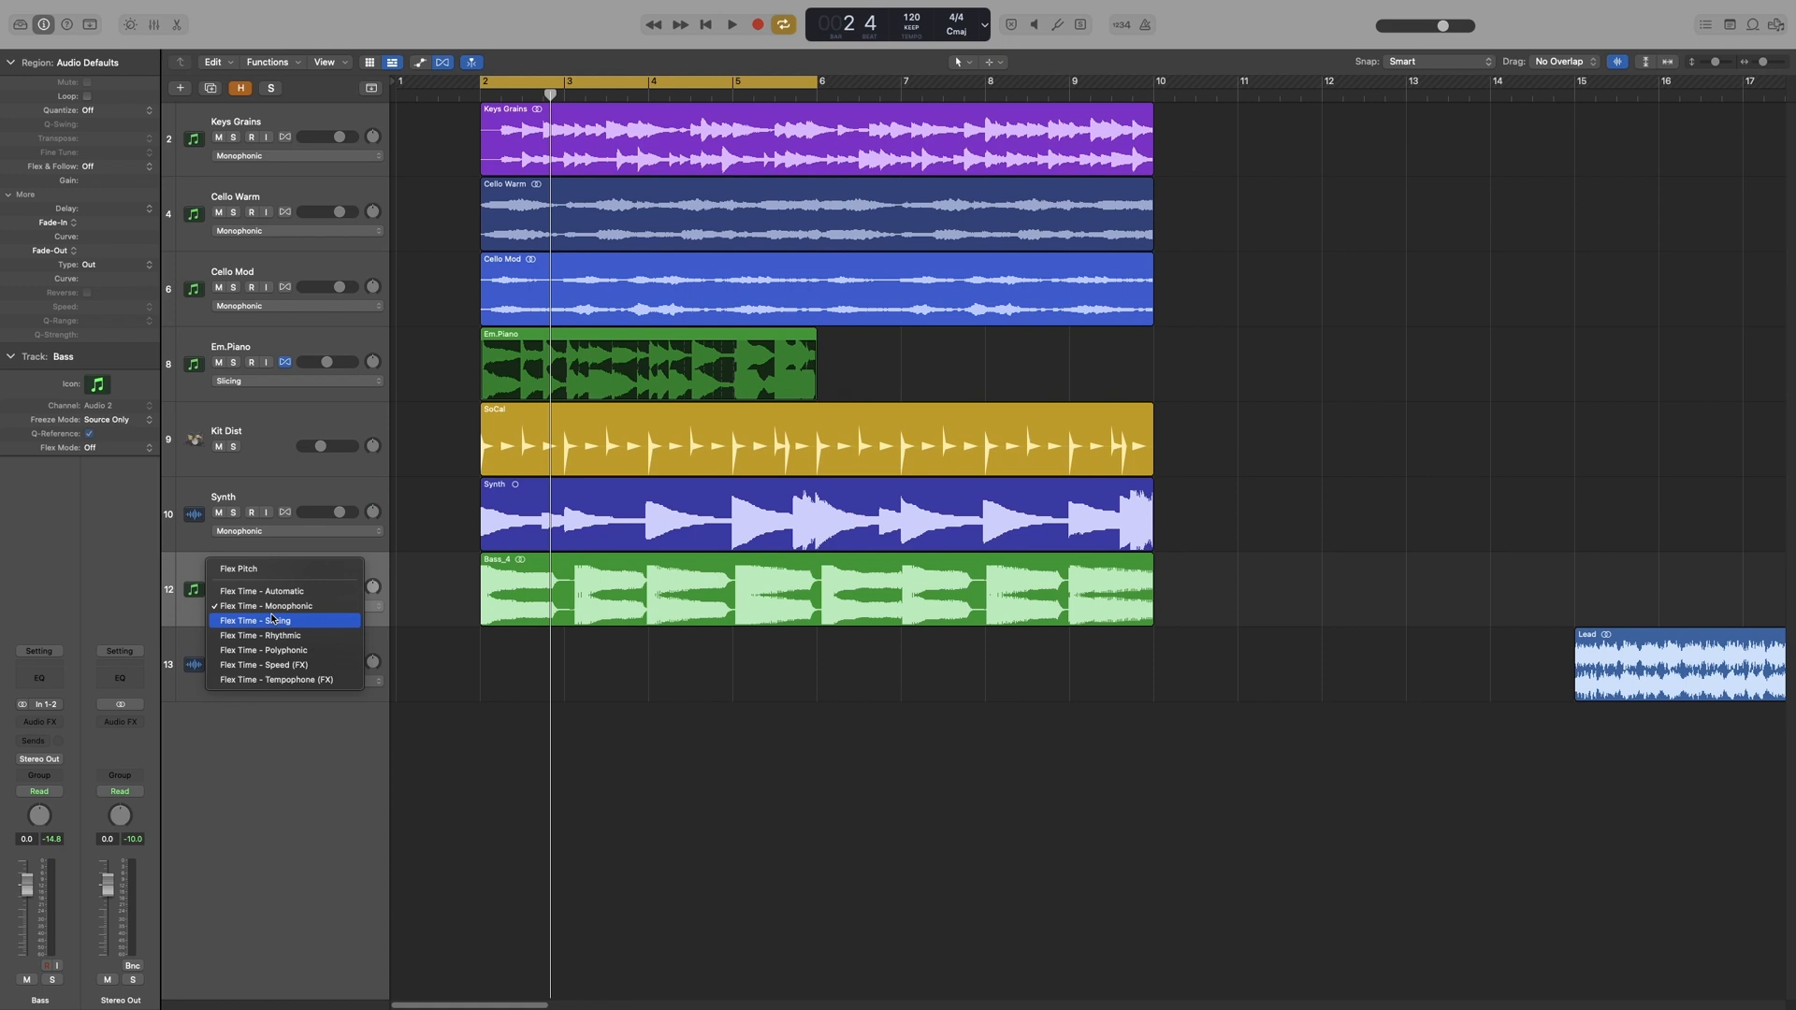
pyautogui.click(265, 606)
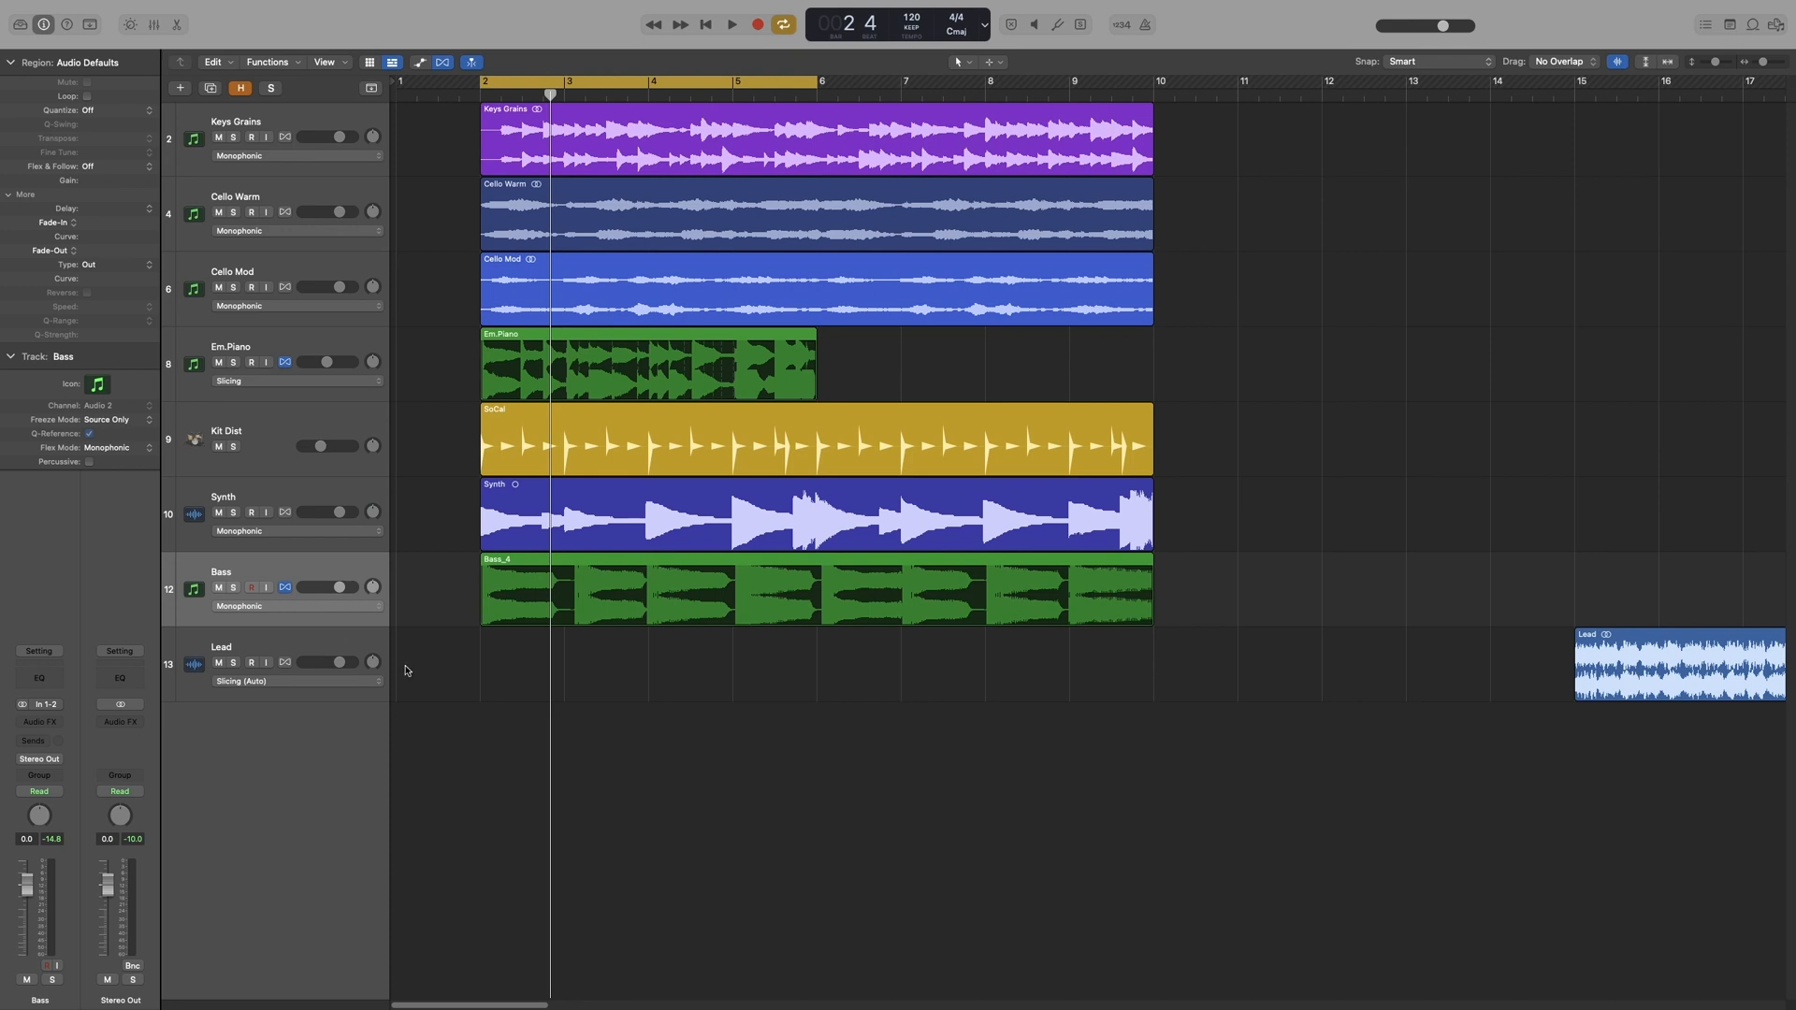
pyautogui.moveTo(563, 702)
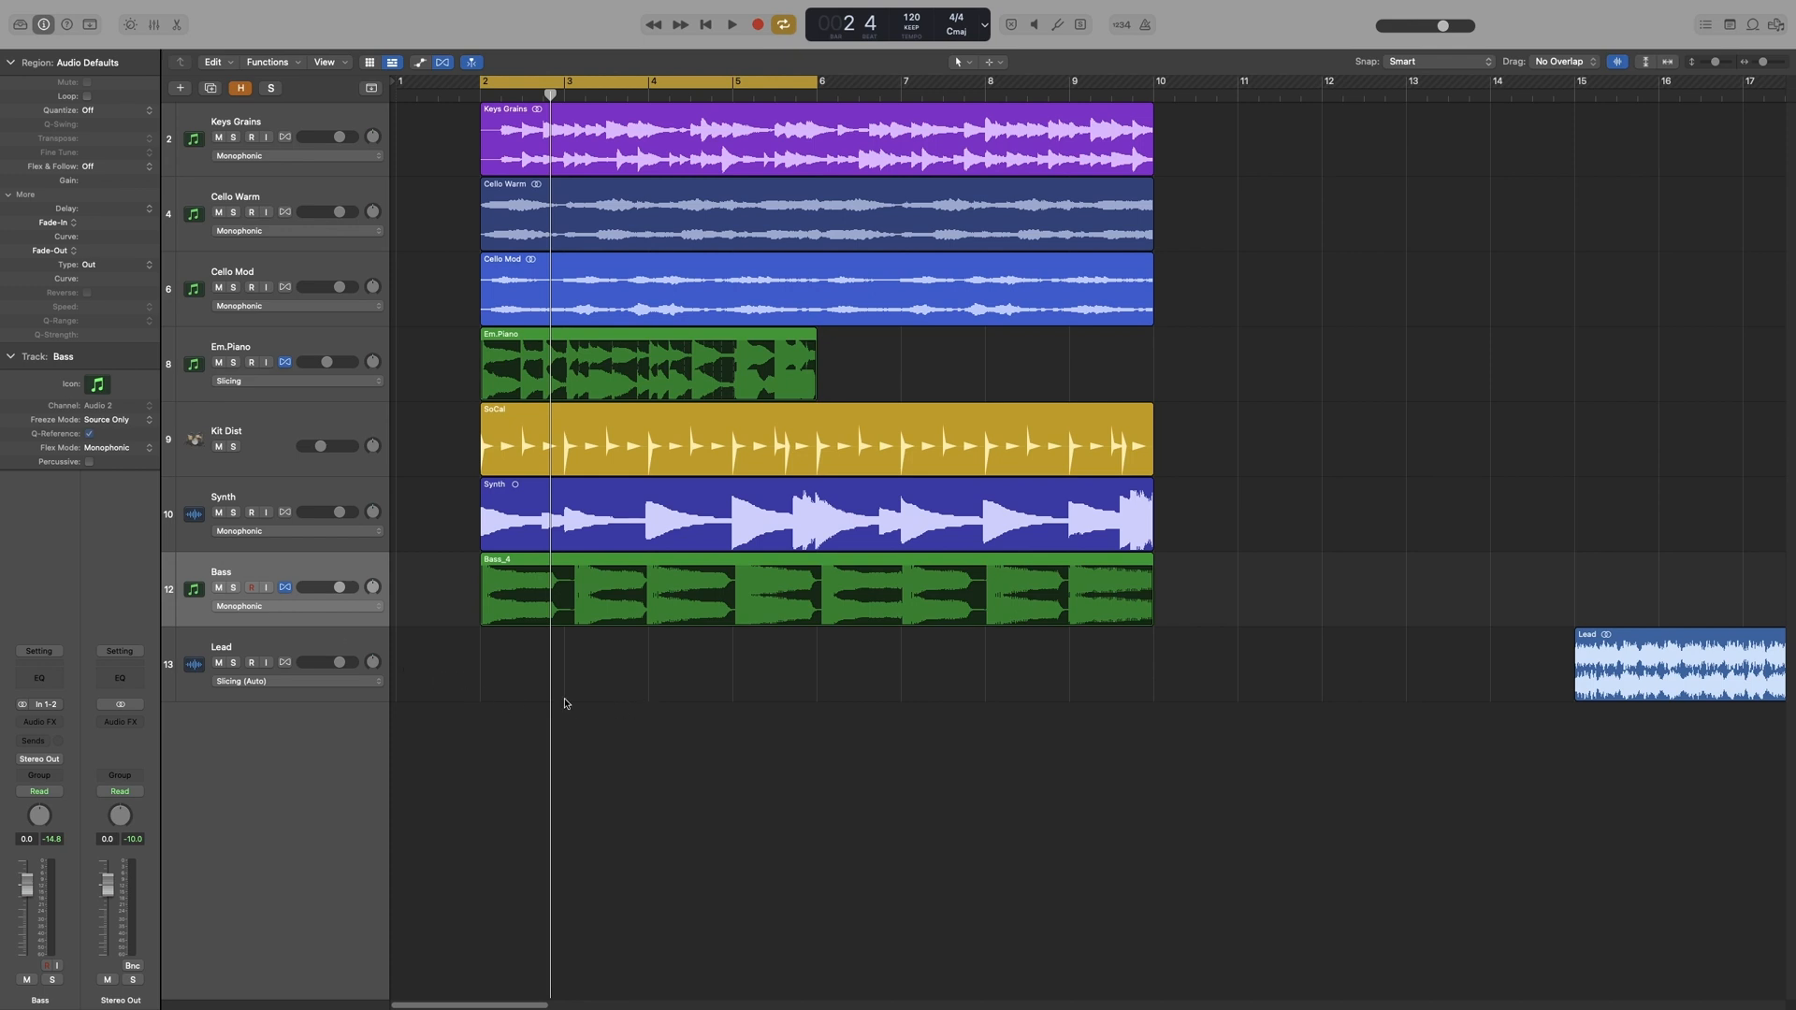
pyautogui.moveTo(613, 649)
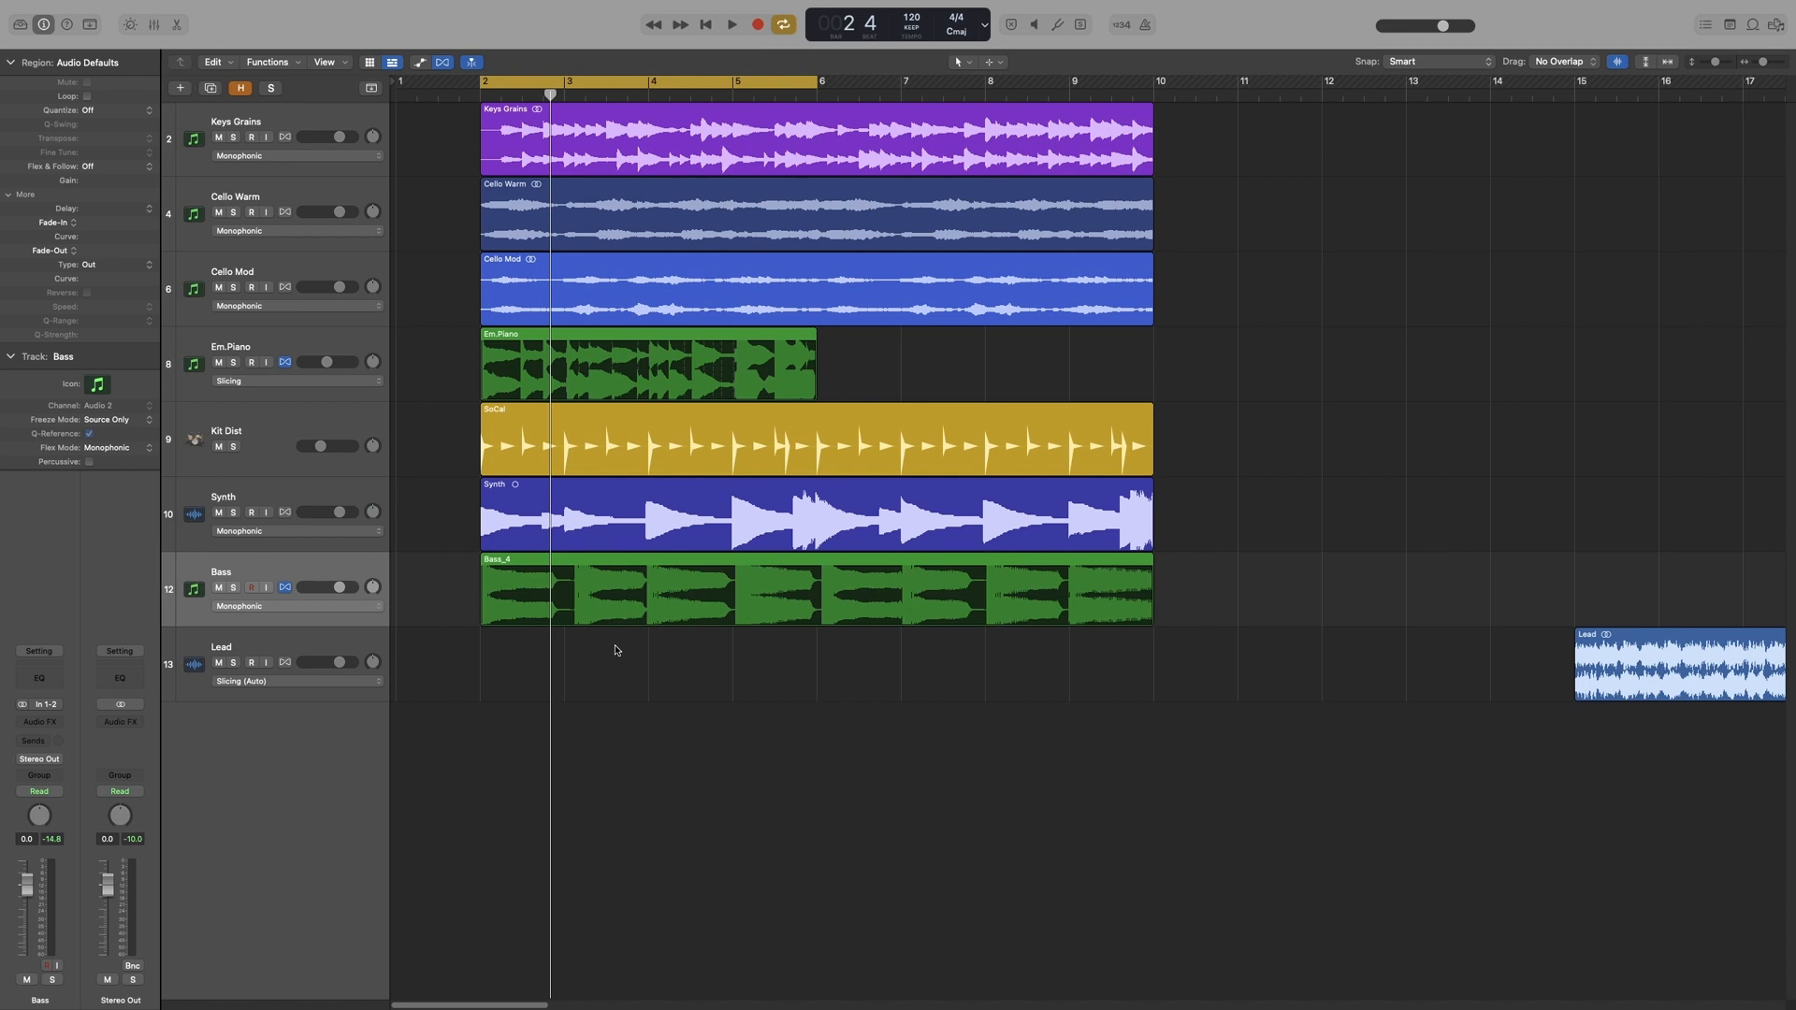
pyautogui.moveTo(760, 657)
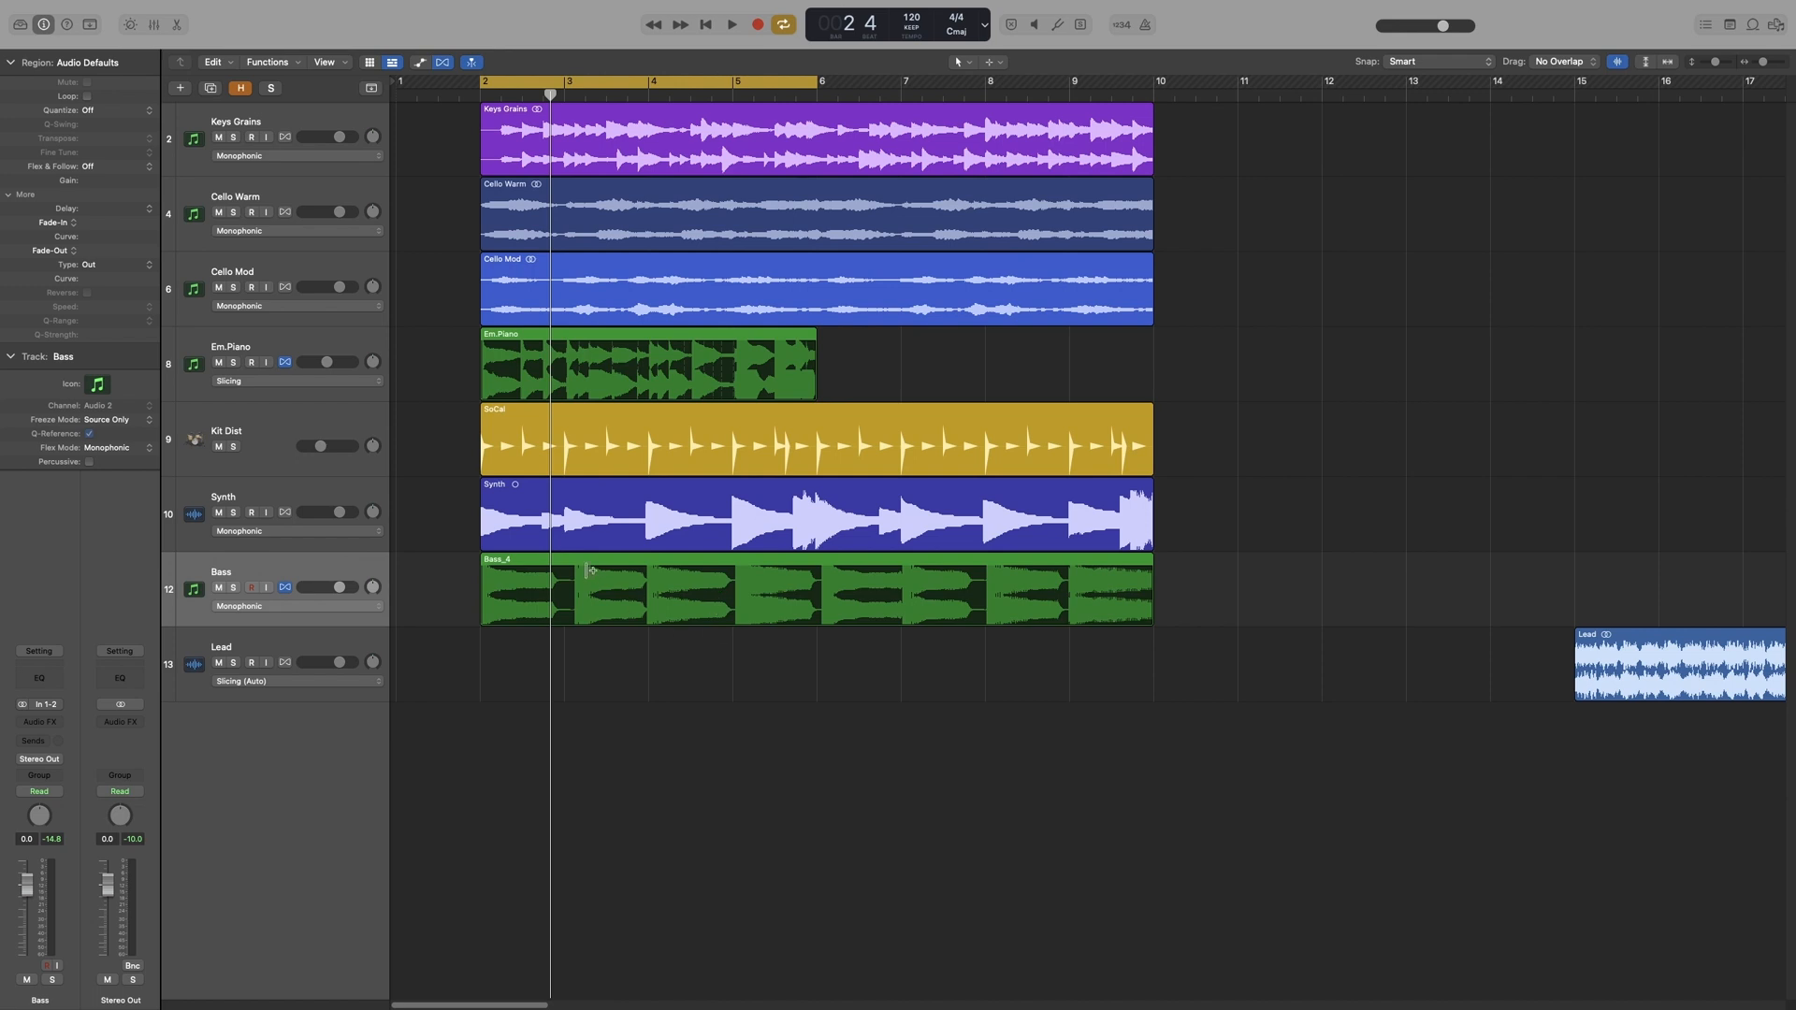
# Select the Bass_4 region to show its flex markers and bring up Bass's flex mode list.
pyautogui.click(686, 589)
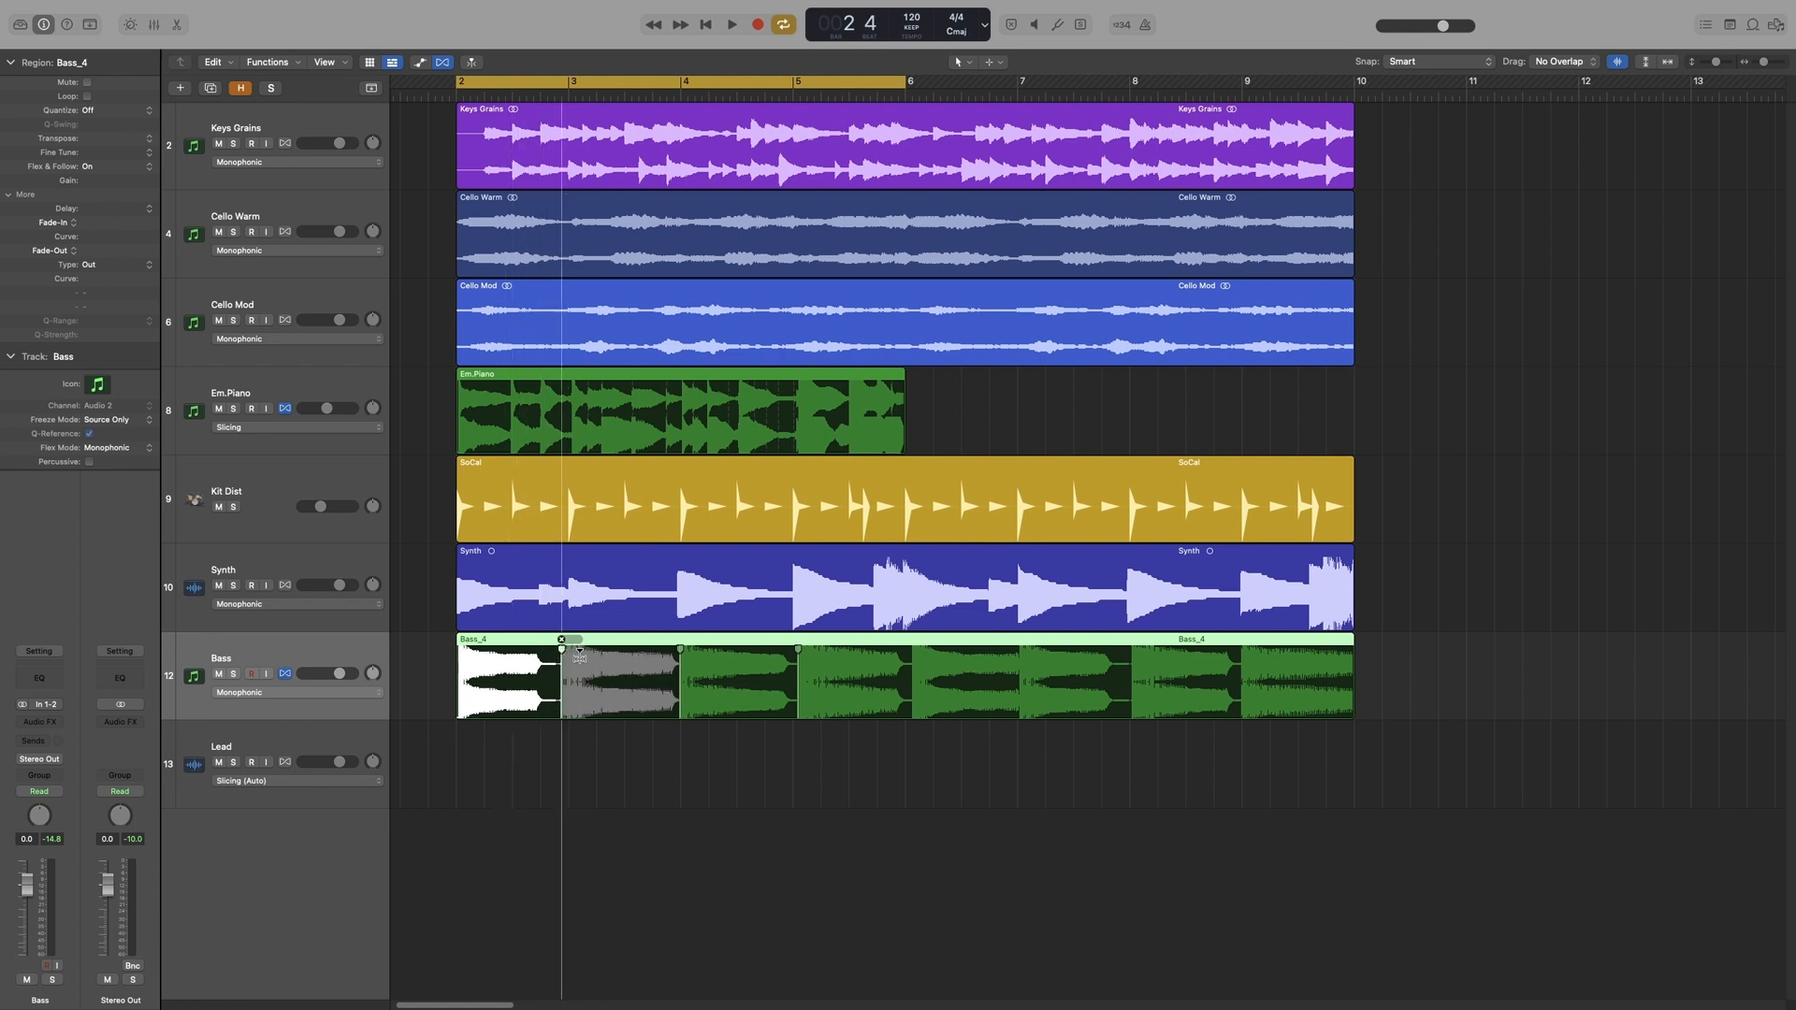
pyautogui.click(620, 676)
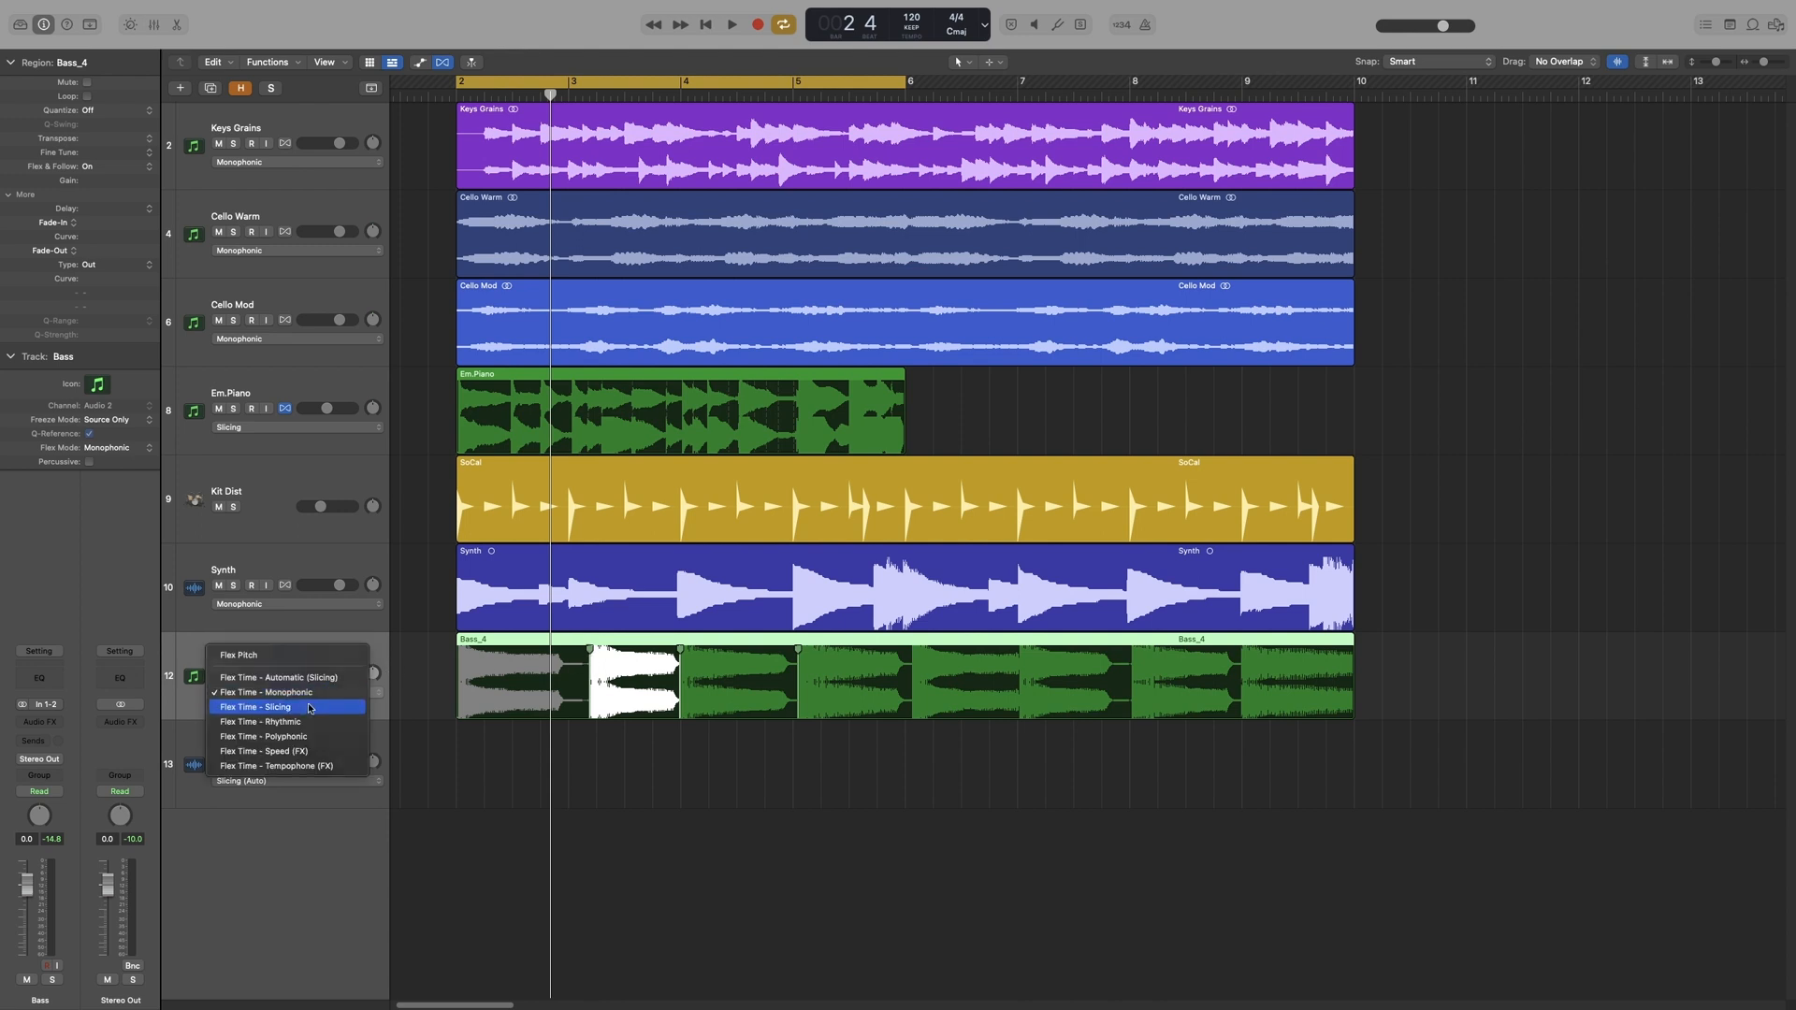
# Set the Bass track to Flex Time – Slicing and click into the Bass region.
pyautogui.click(256, 707)
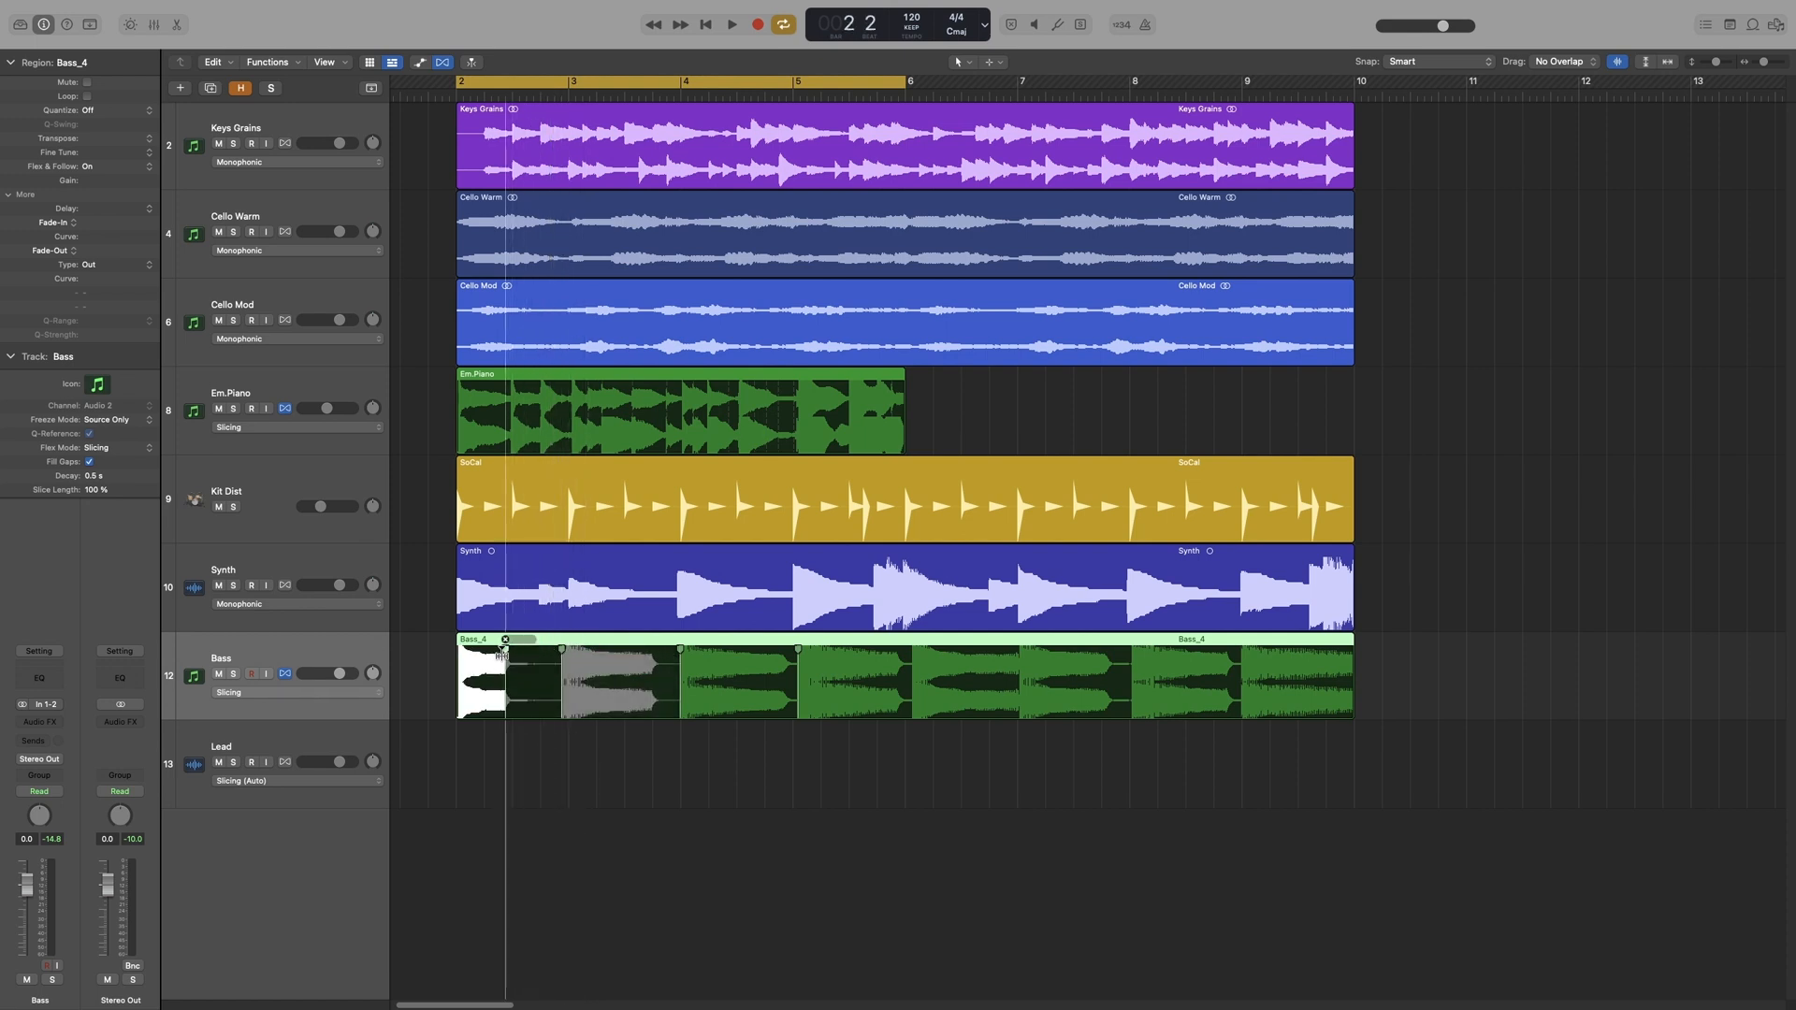
pyautogui.click(550, 82)
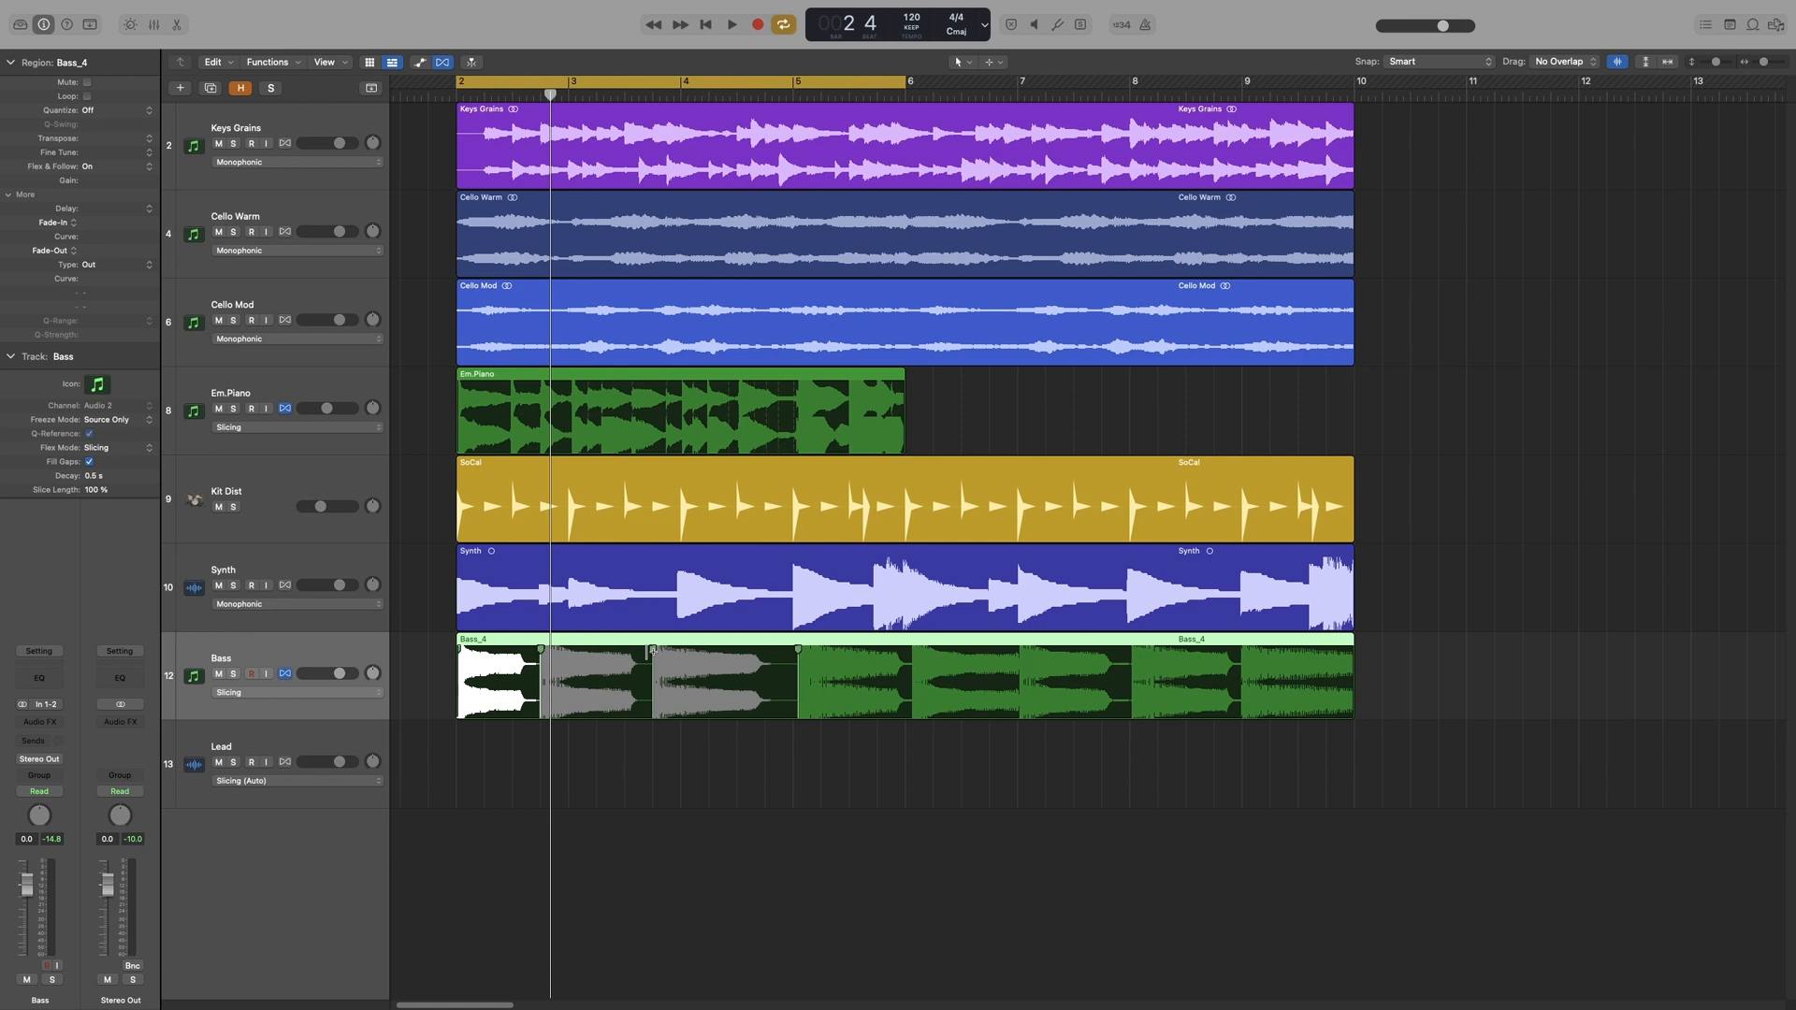
pyautogui.moveTo(668, 754)
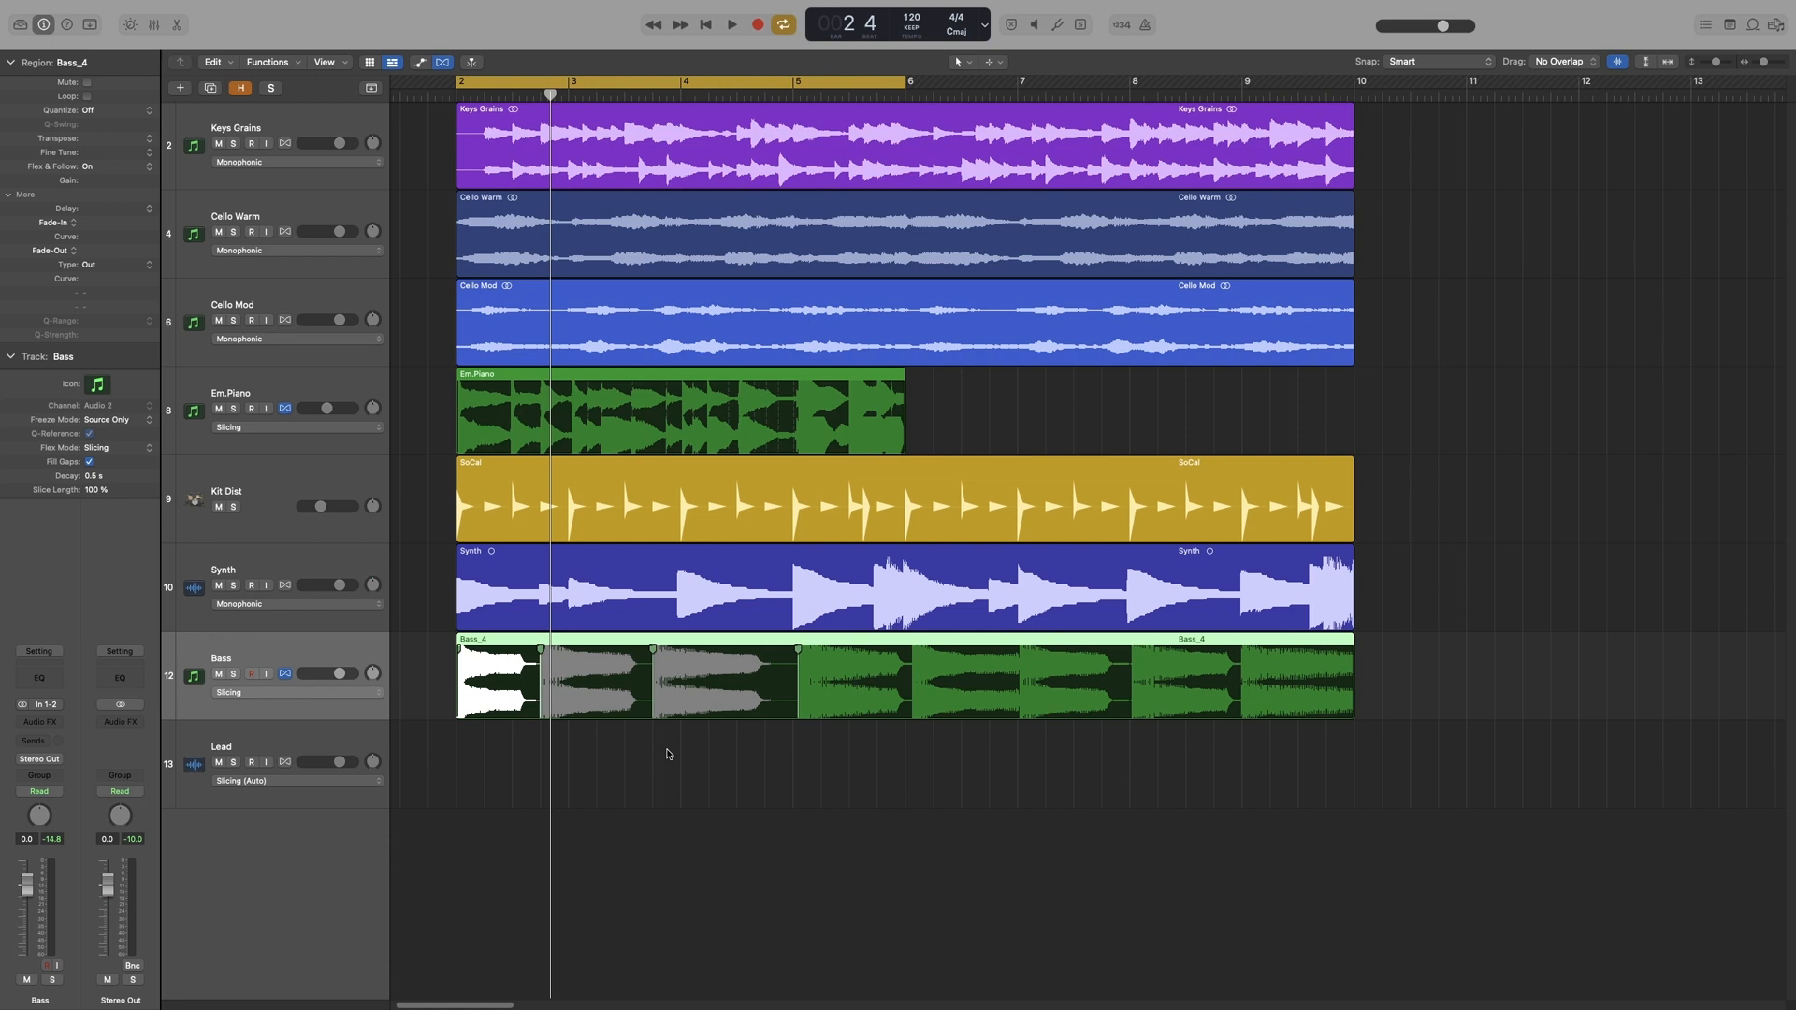
pyautogui.moveTo(294, 600)
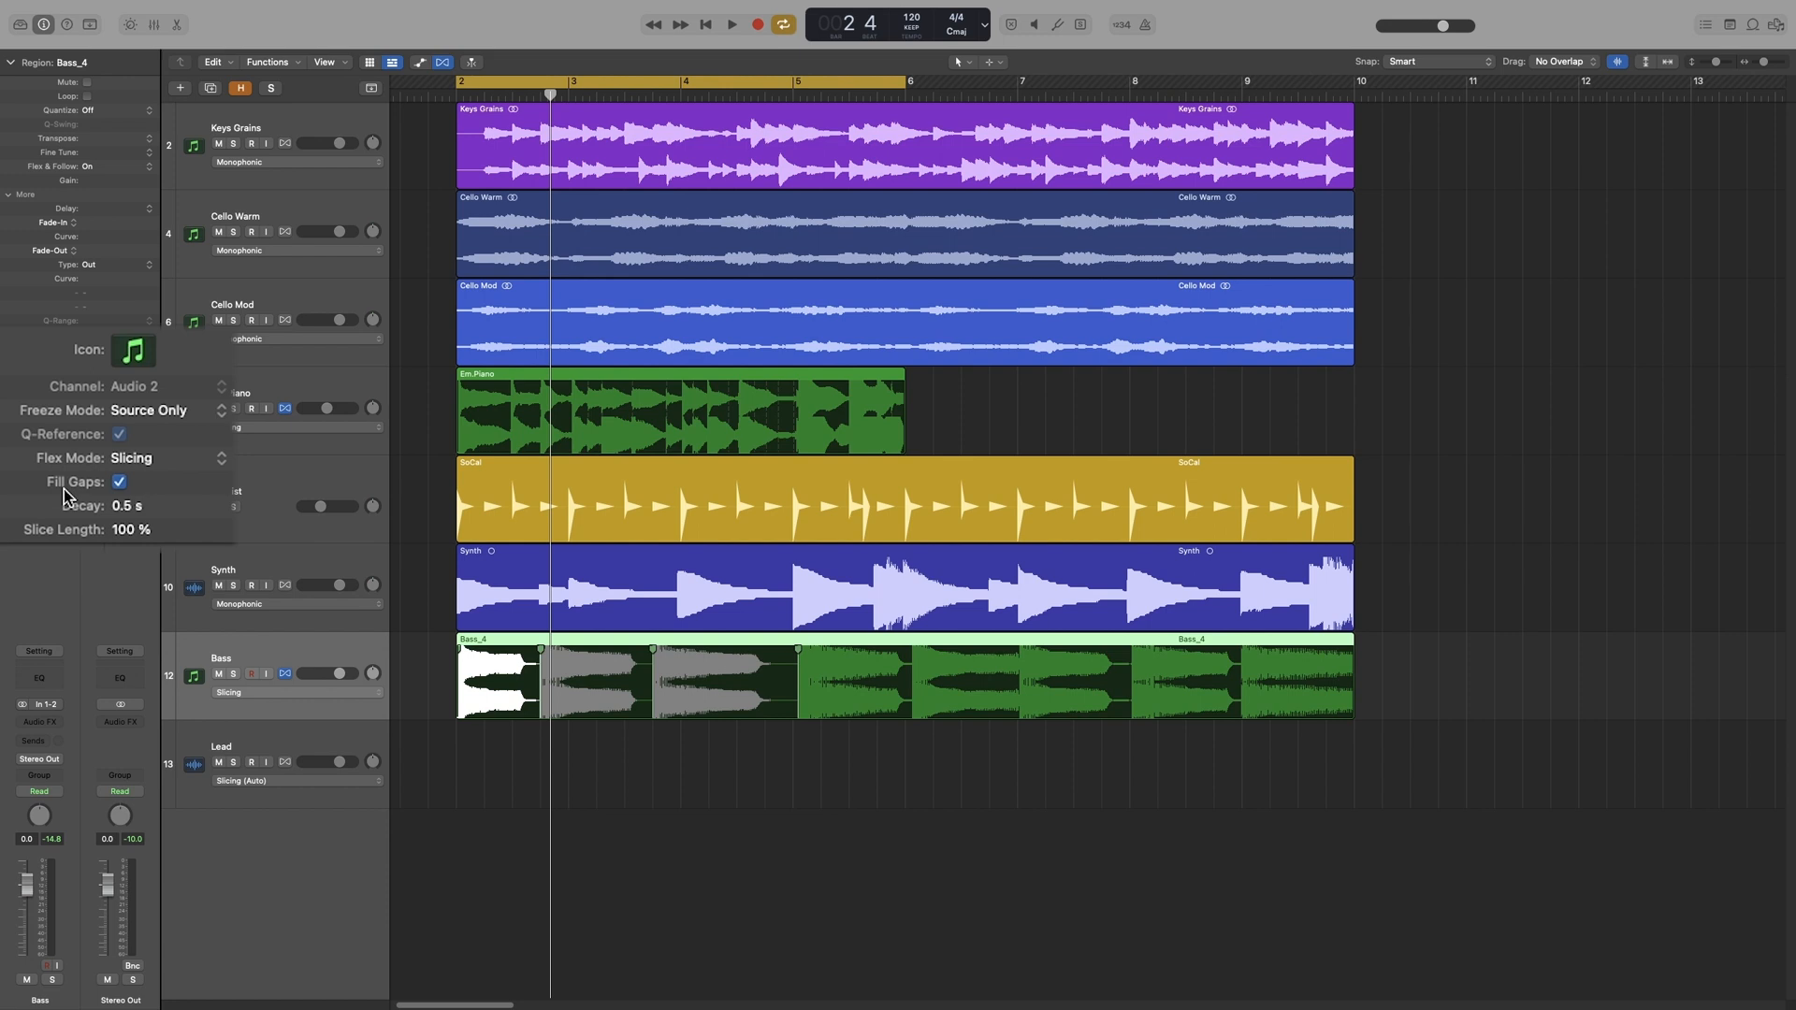
pyautogui.moveTo(647, 687)
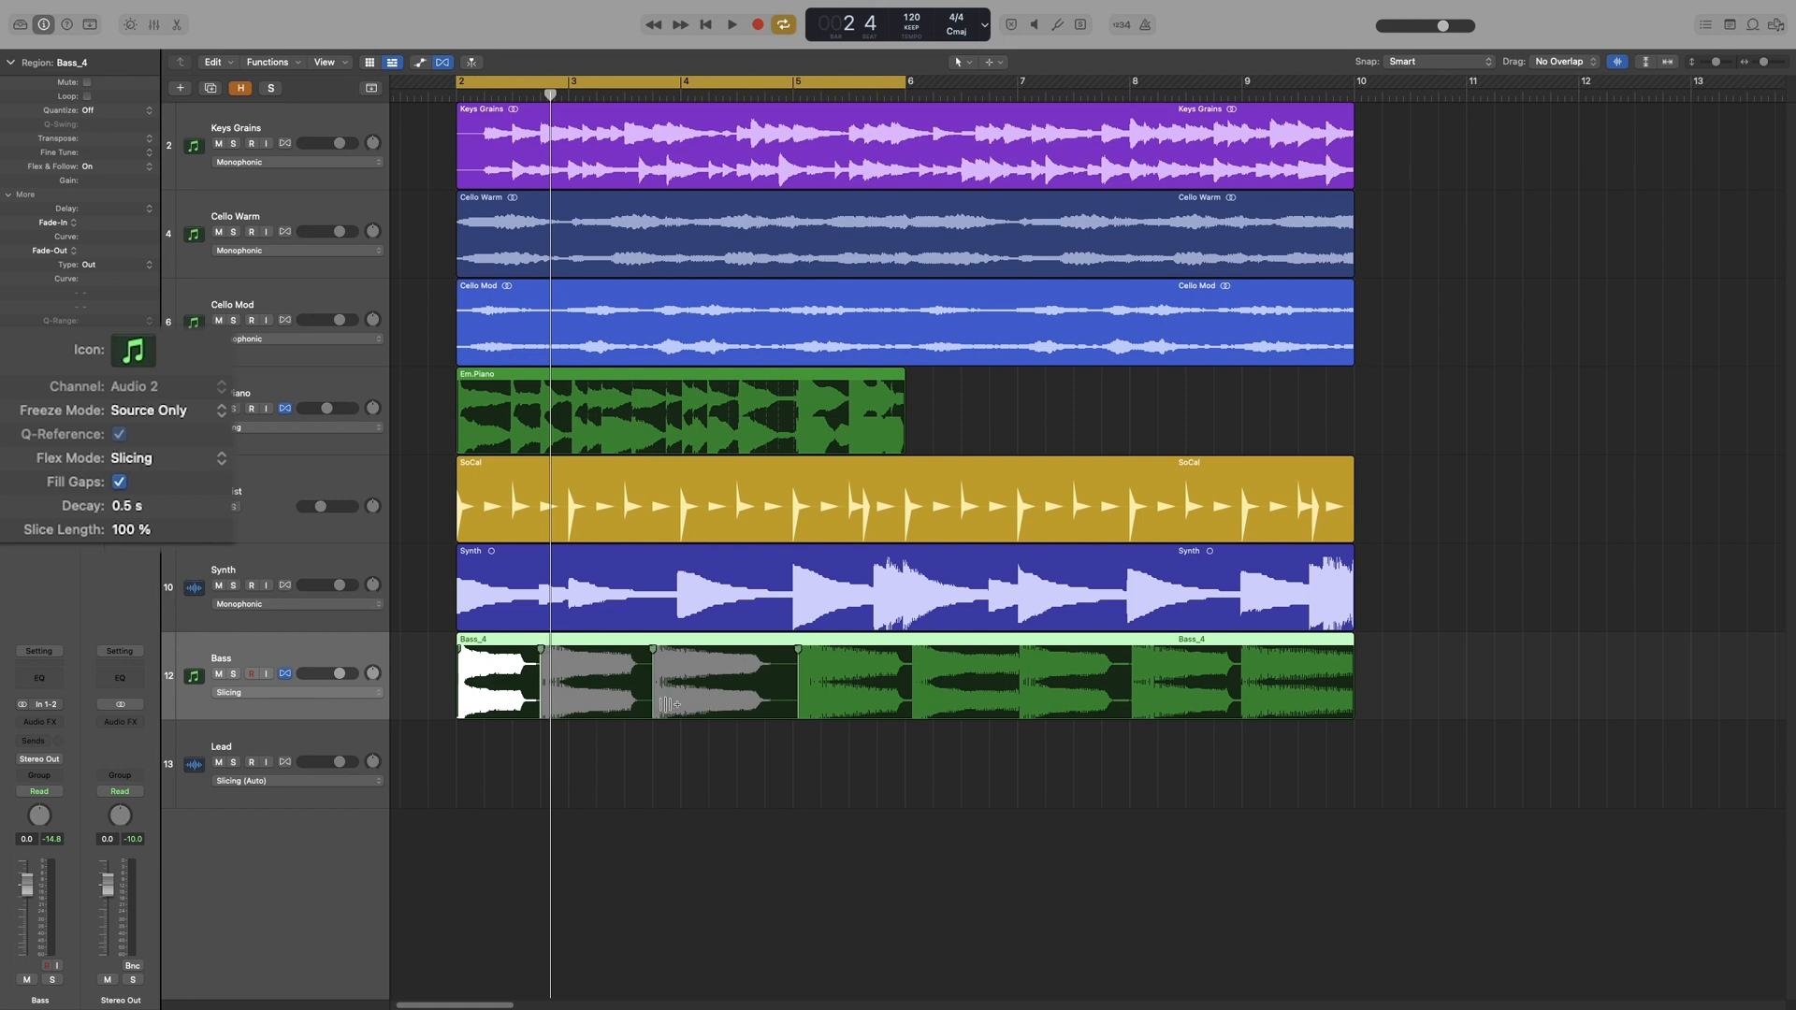
pyautogui.moveTo(610, 743)
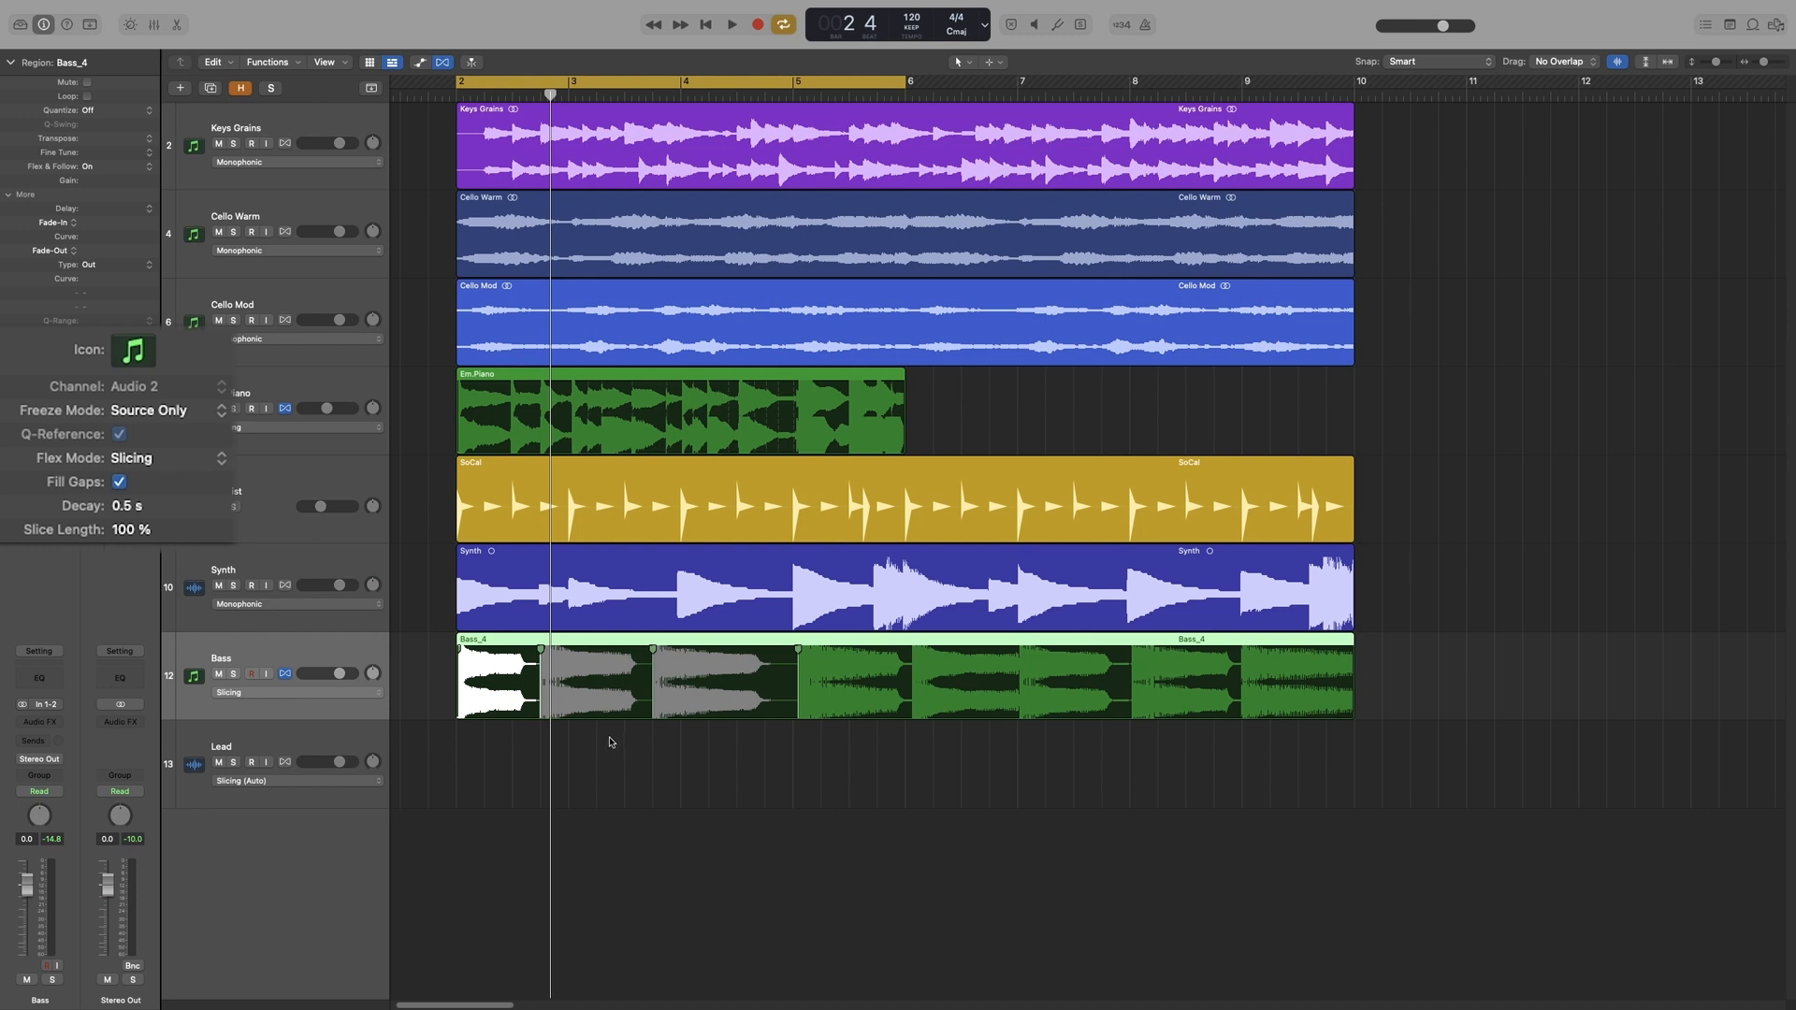
pyautogui.moveTo(608, 739)
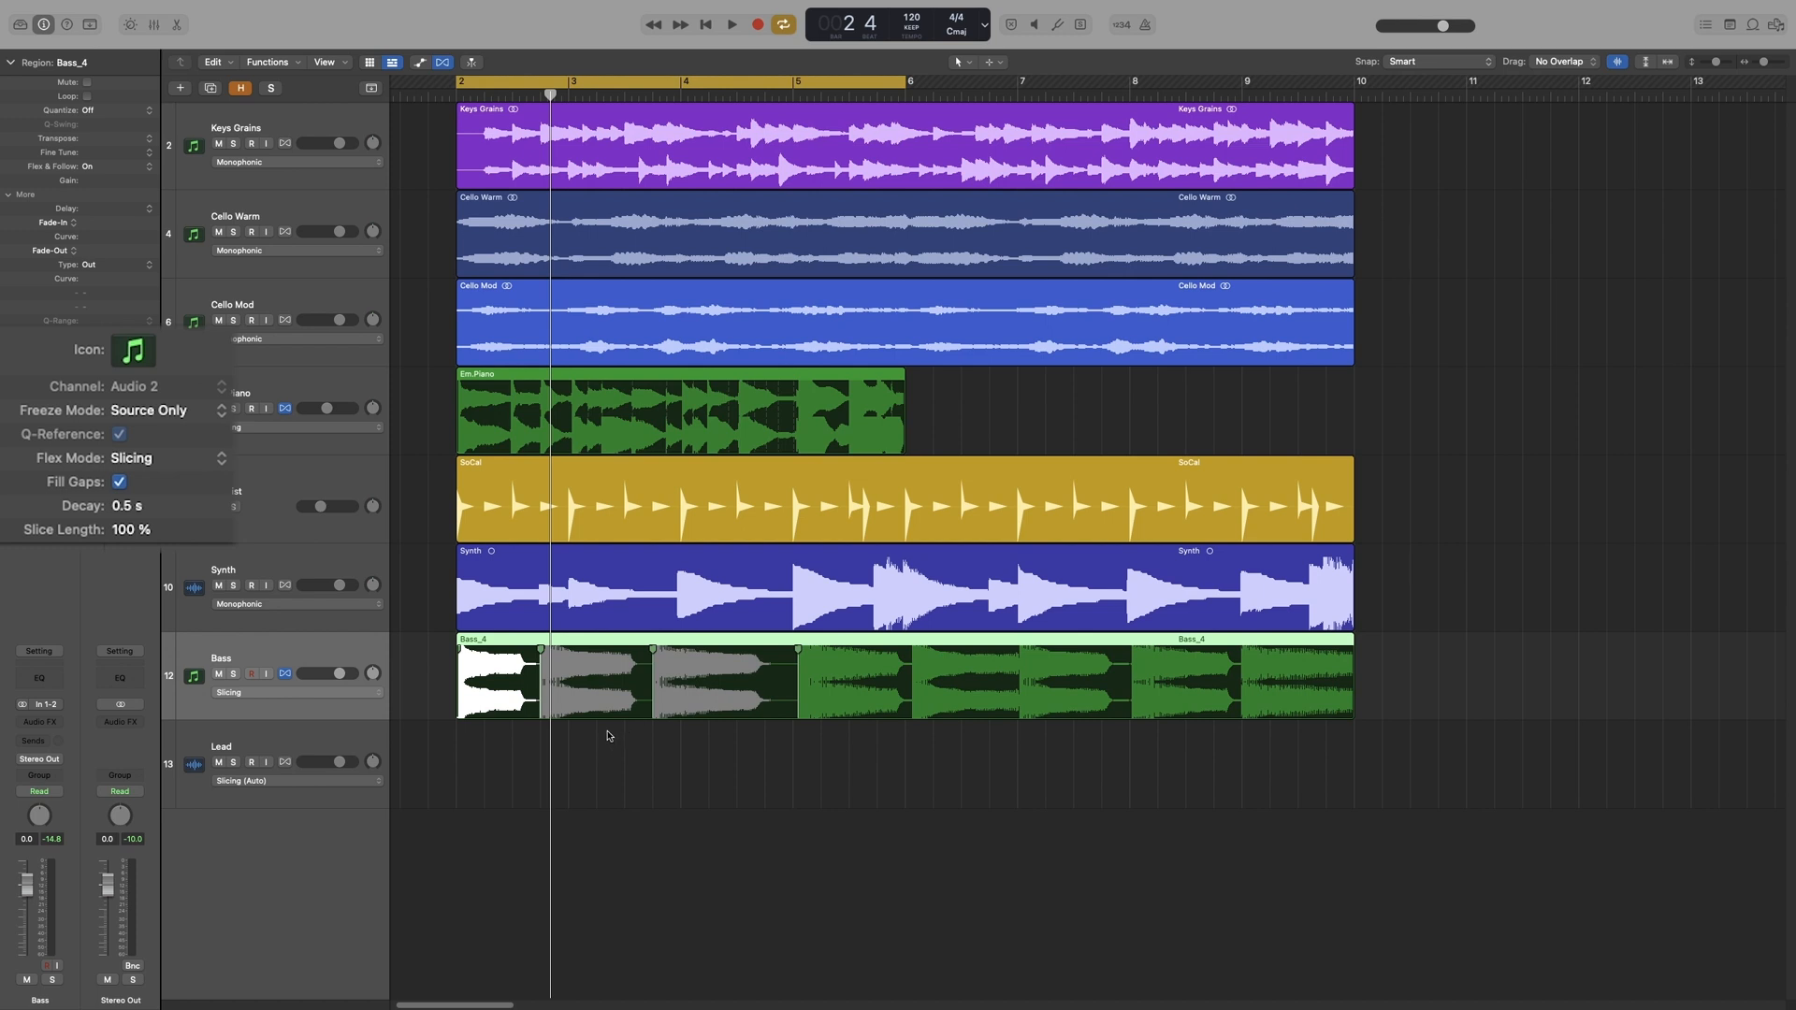
pyautogui.moveTo(86, 548)
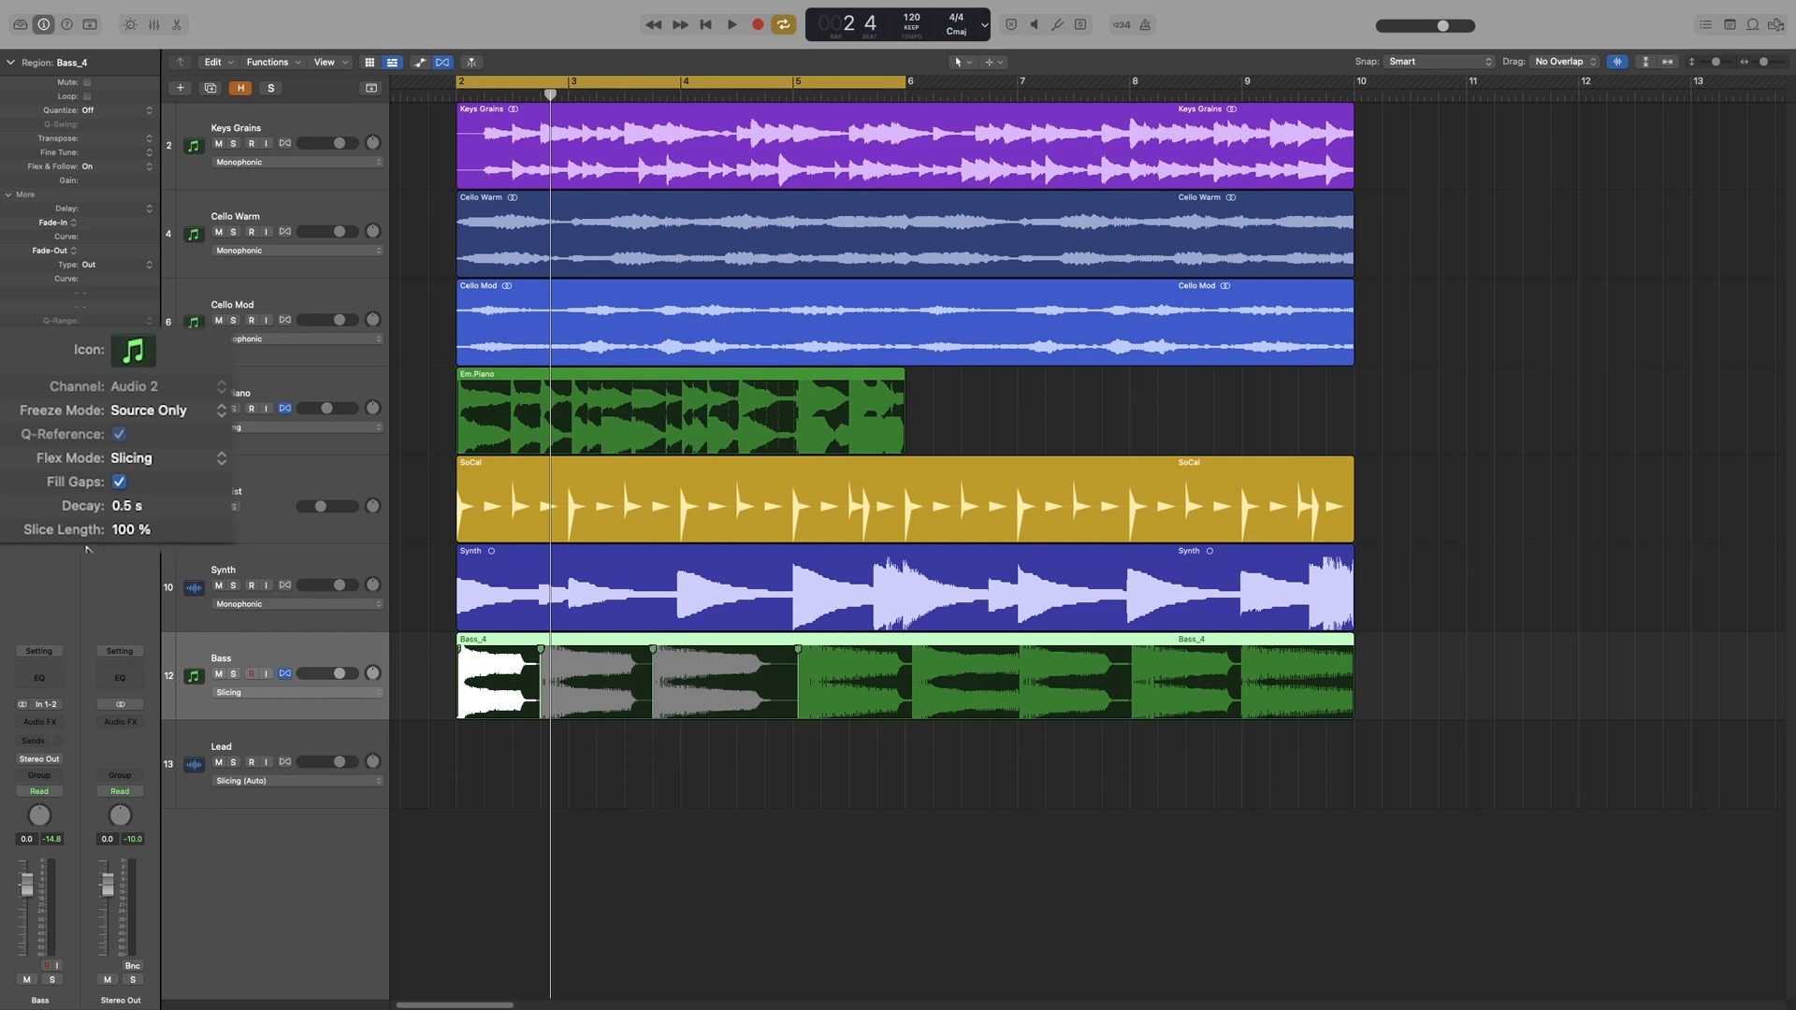
pyautogui.moveTo(60, 544)
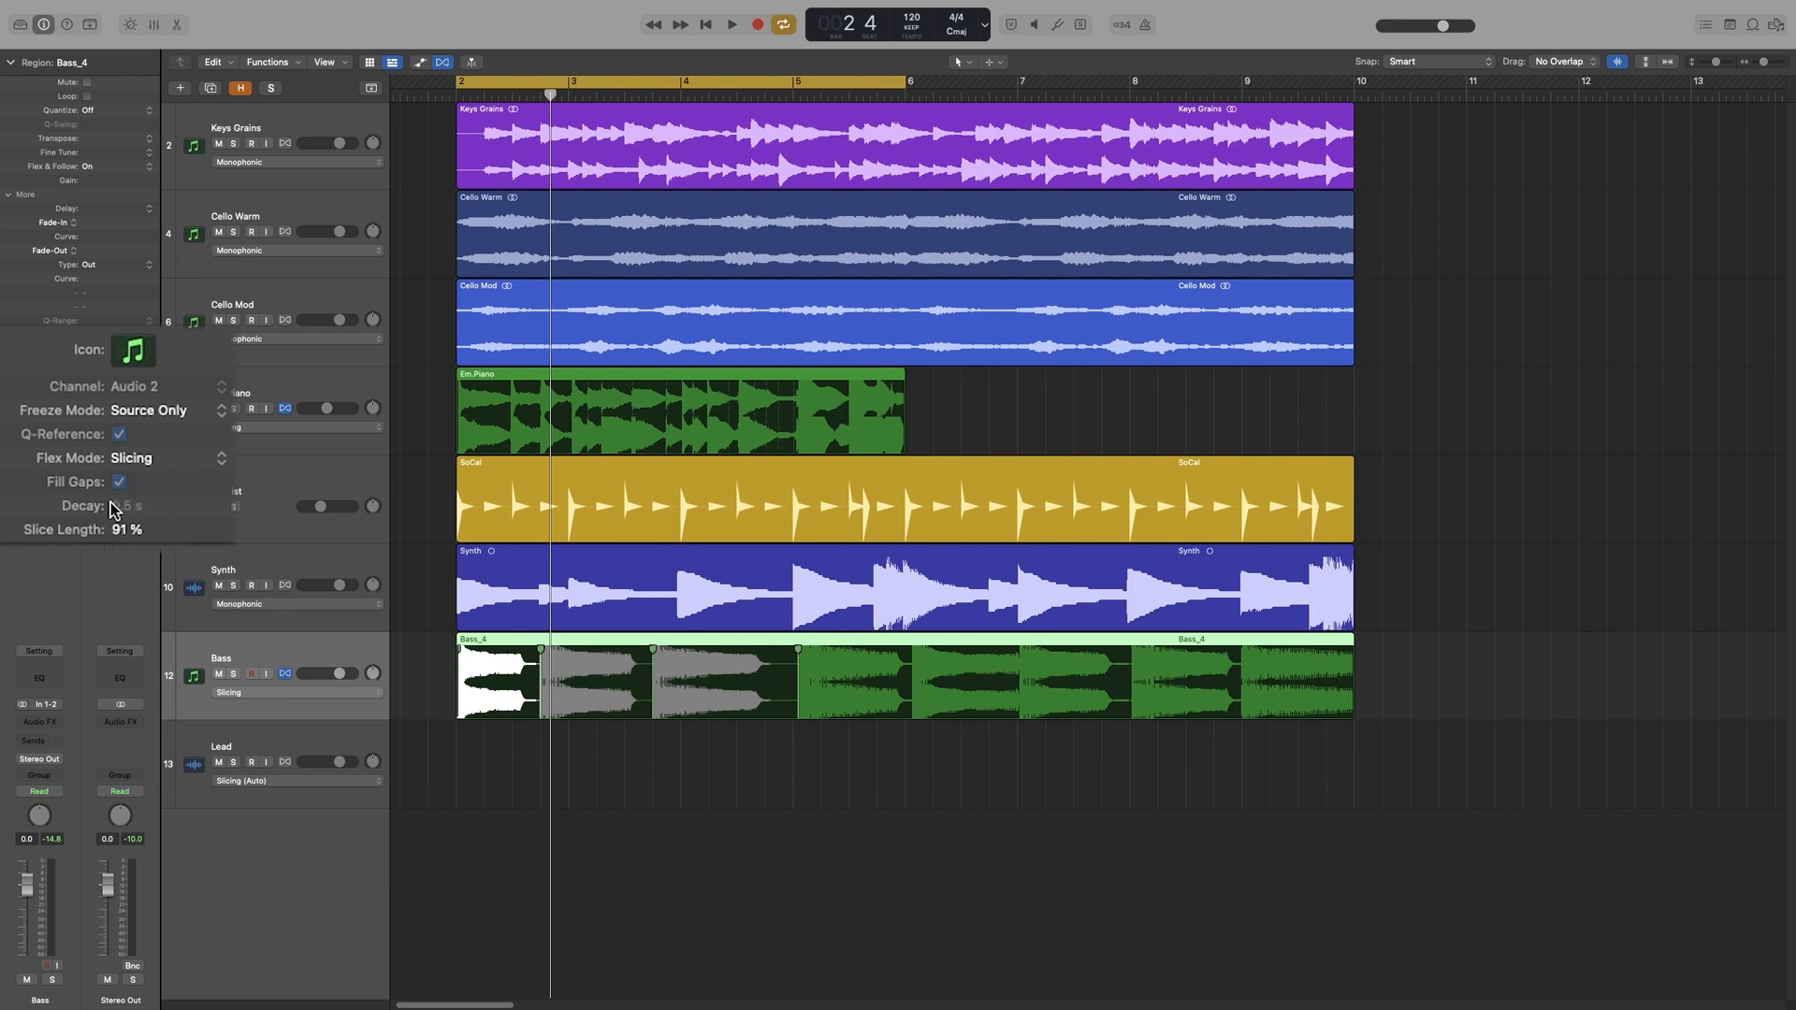
# Drag Bass's Slice Length down from 100% to 13%, then reveal Em.Piano's flex modes.
pyautogui.click(120, 481)
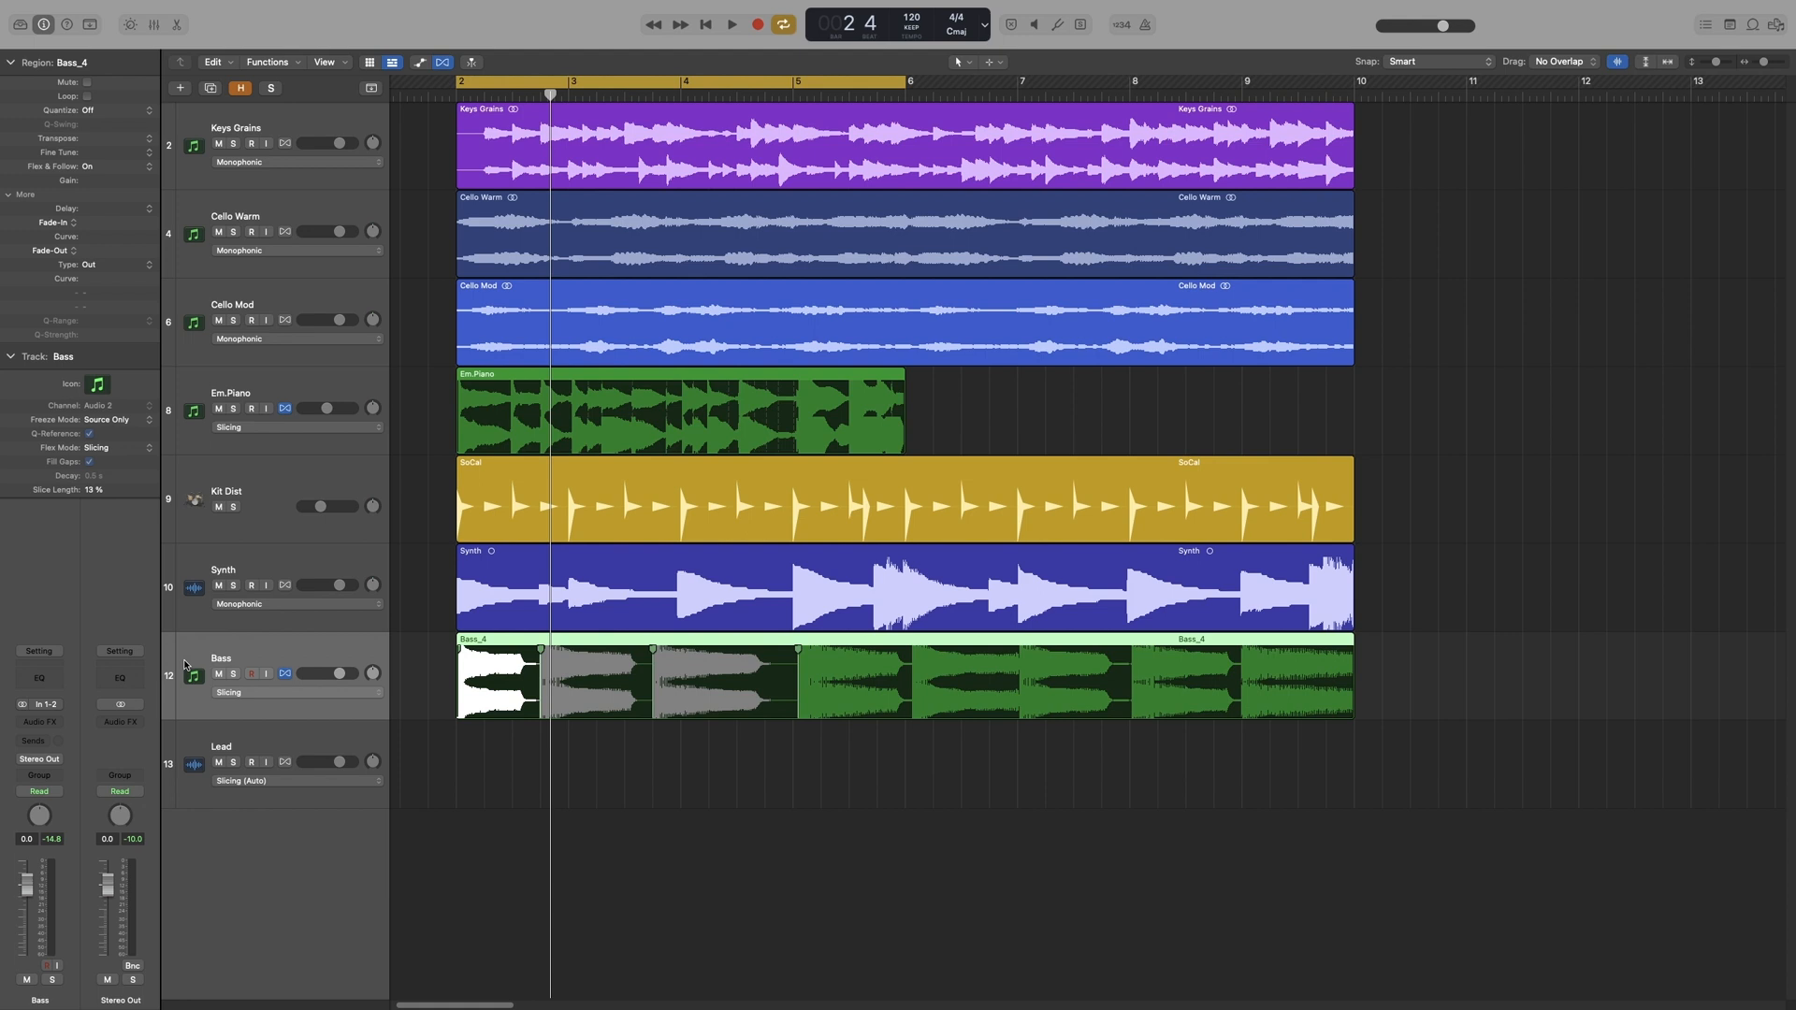
pyautogui.click(114, 447)
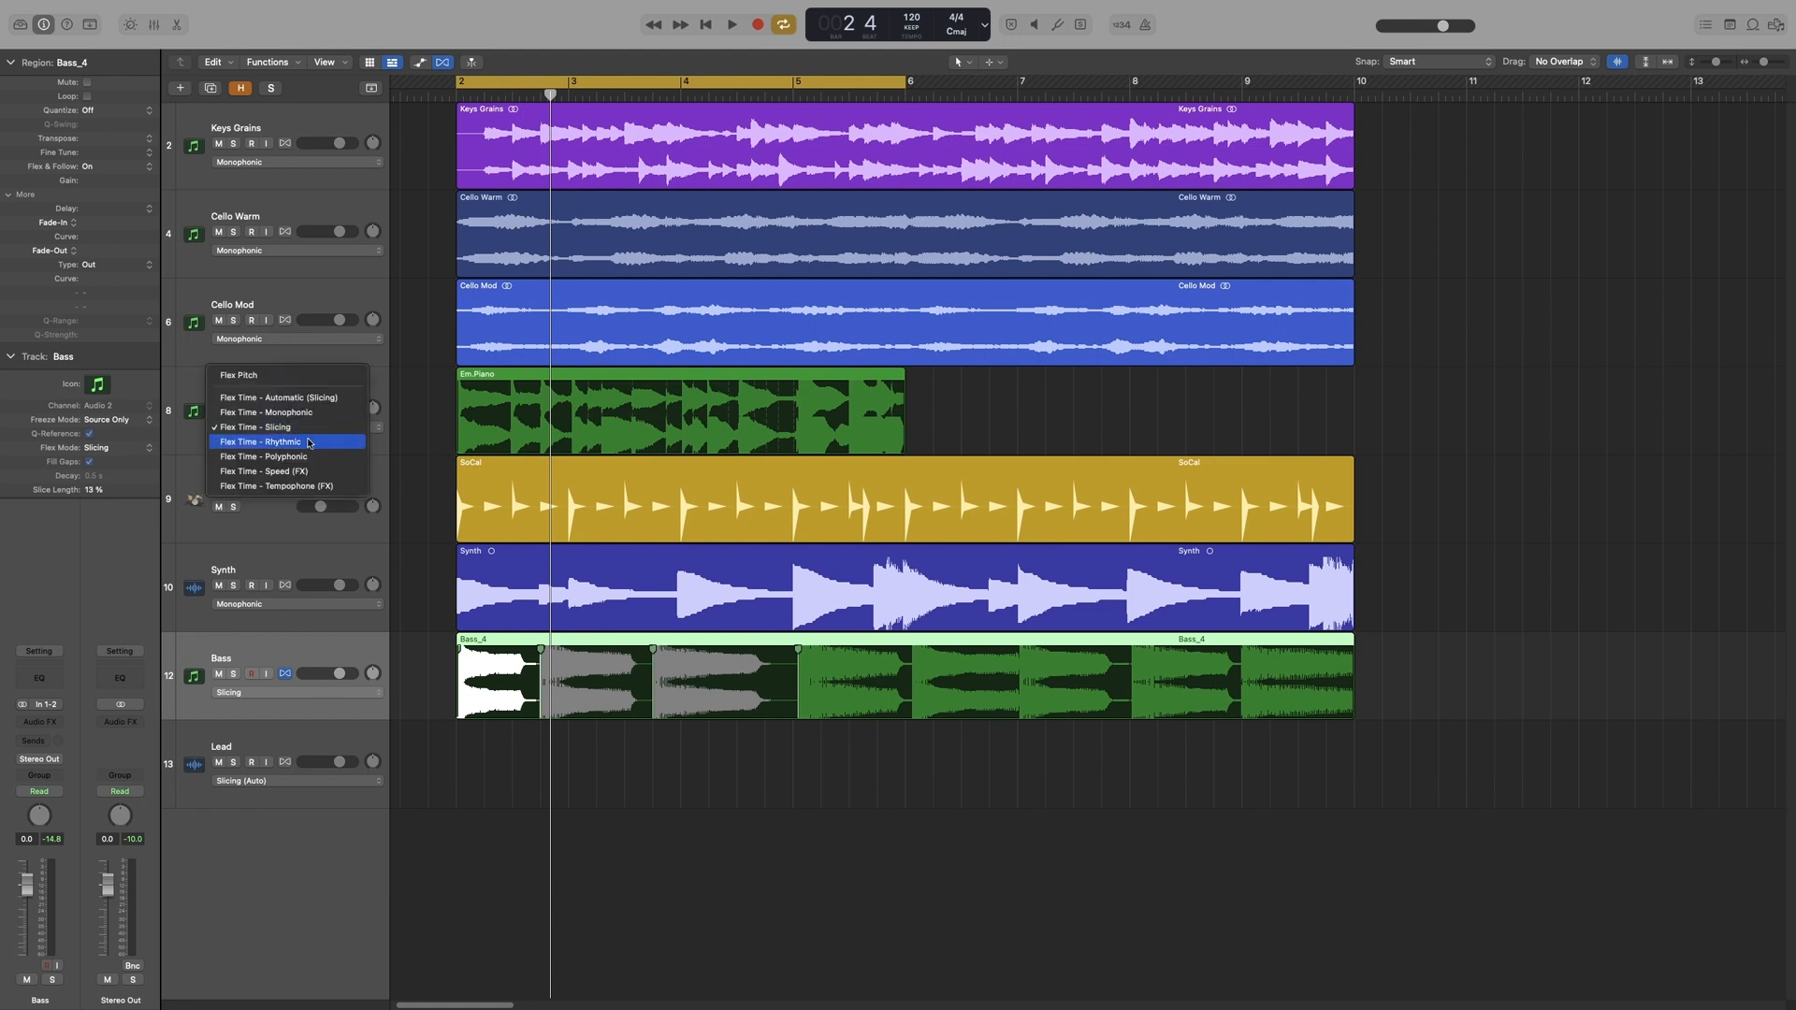
# Set Em.Piano to Flex Time – Rhythmic and show its loop length, decay and offset settings.
pyautogui.click(258, 441)
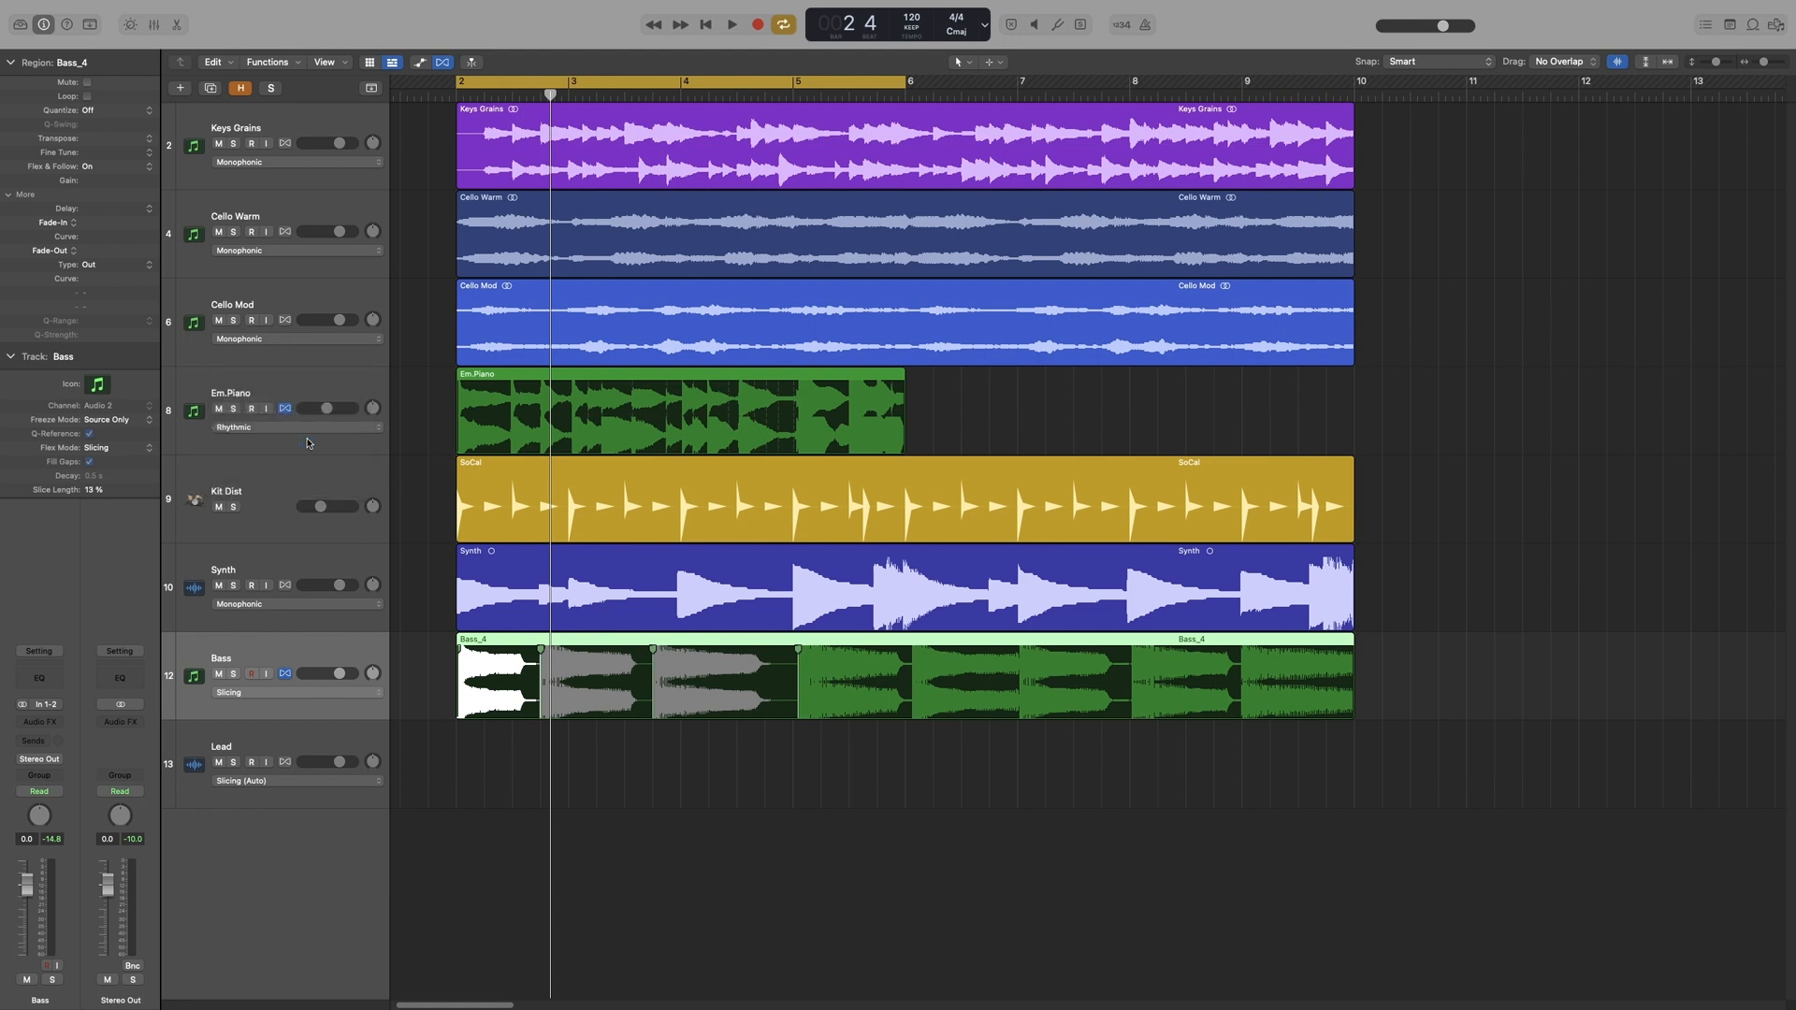
pyautogui.moveTo(307, 443)
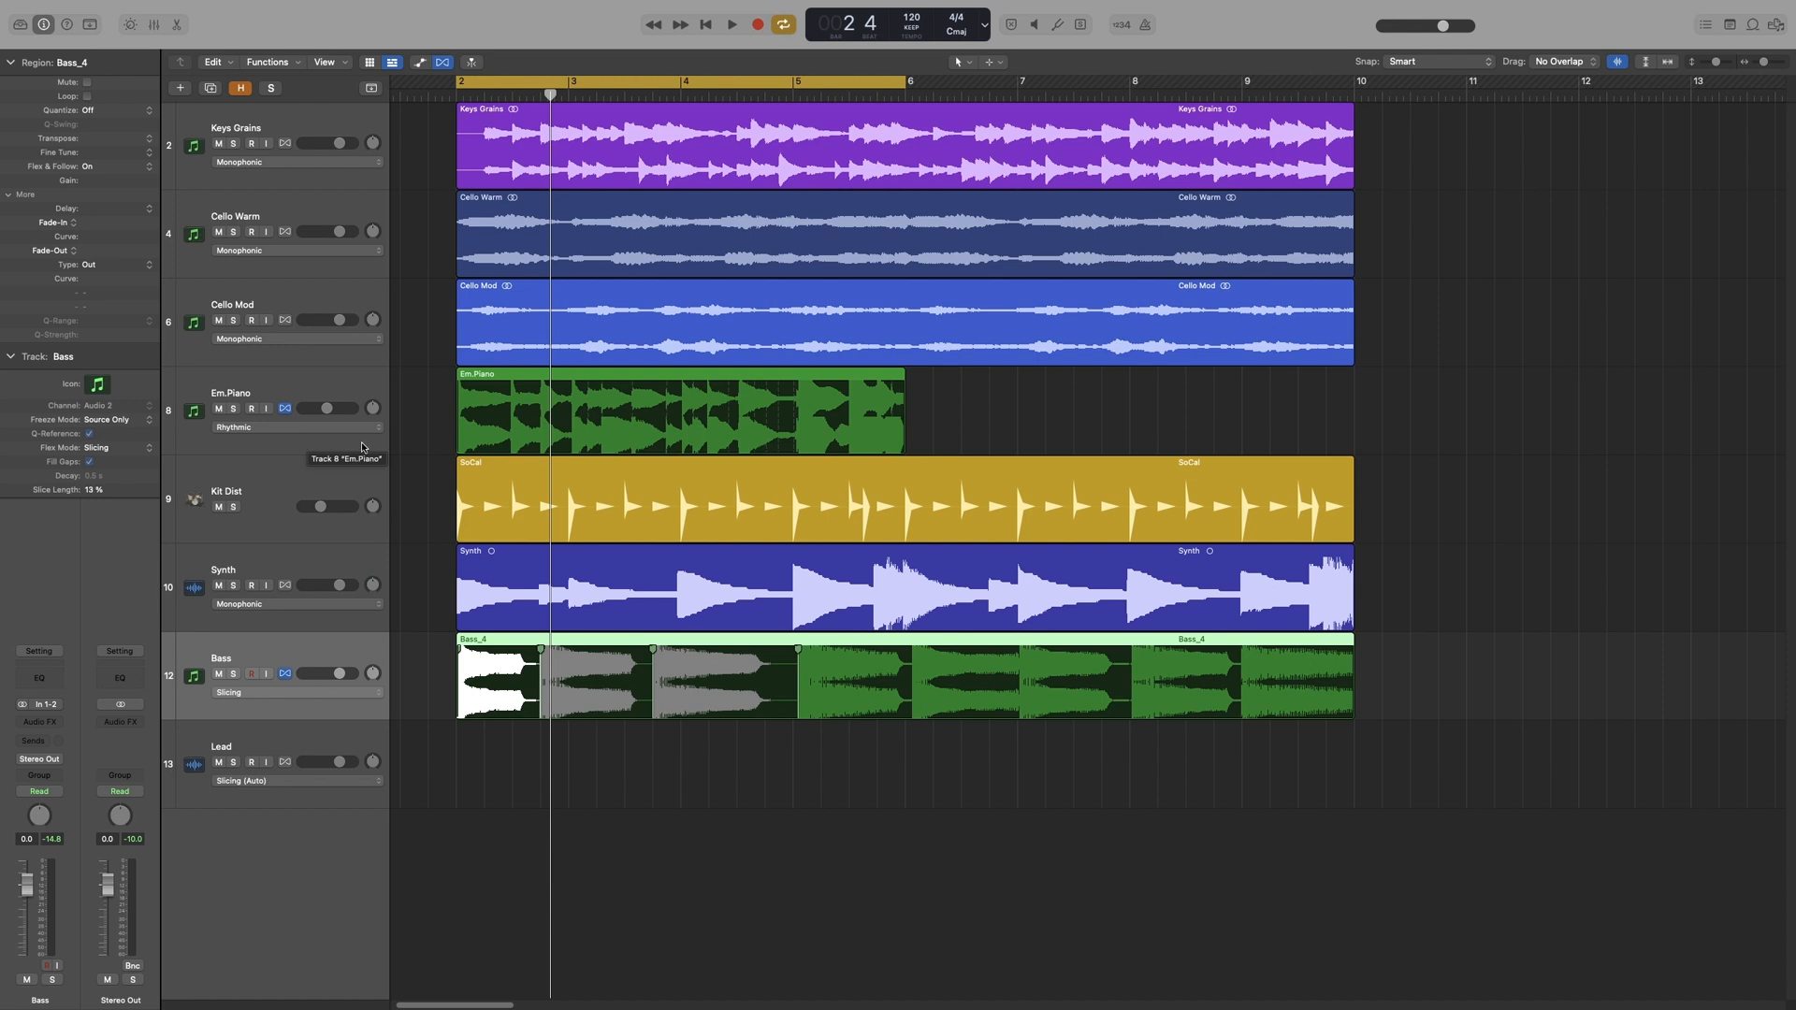
pyautogui.moveTo(607, 479)
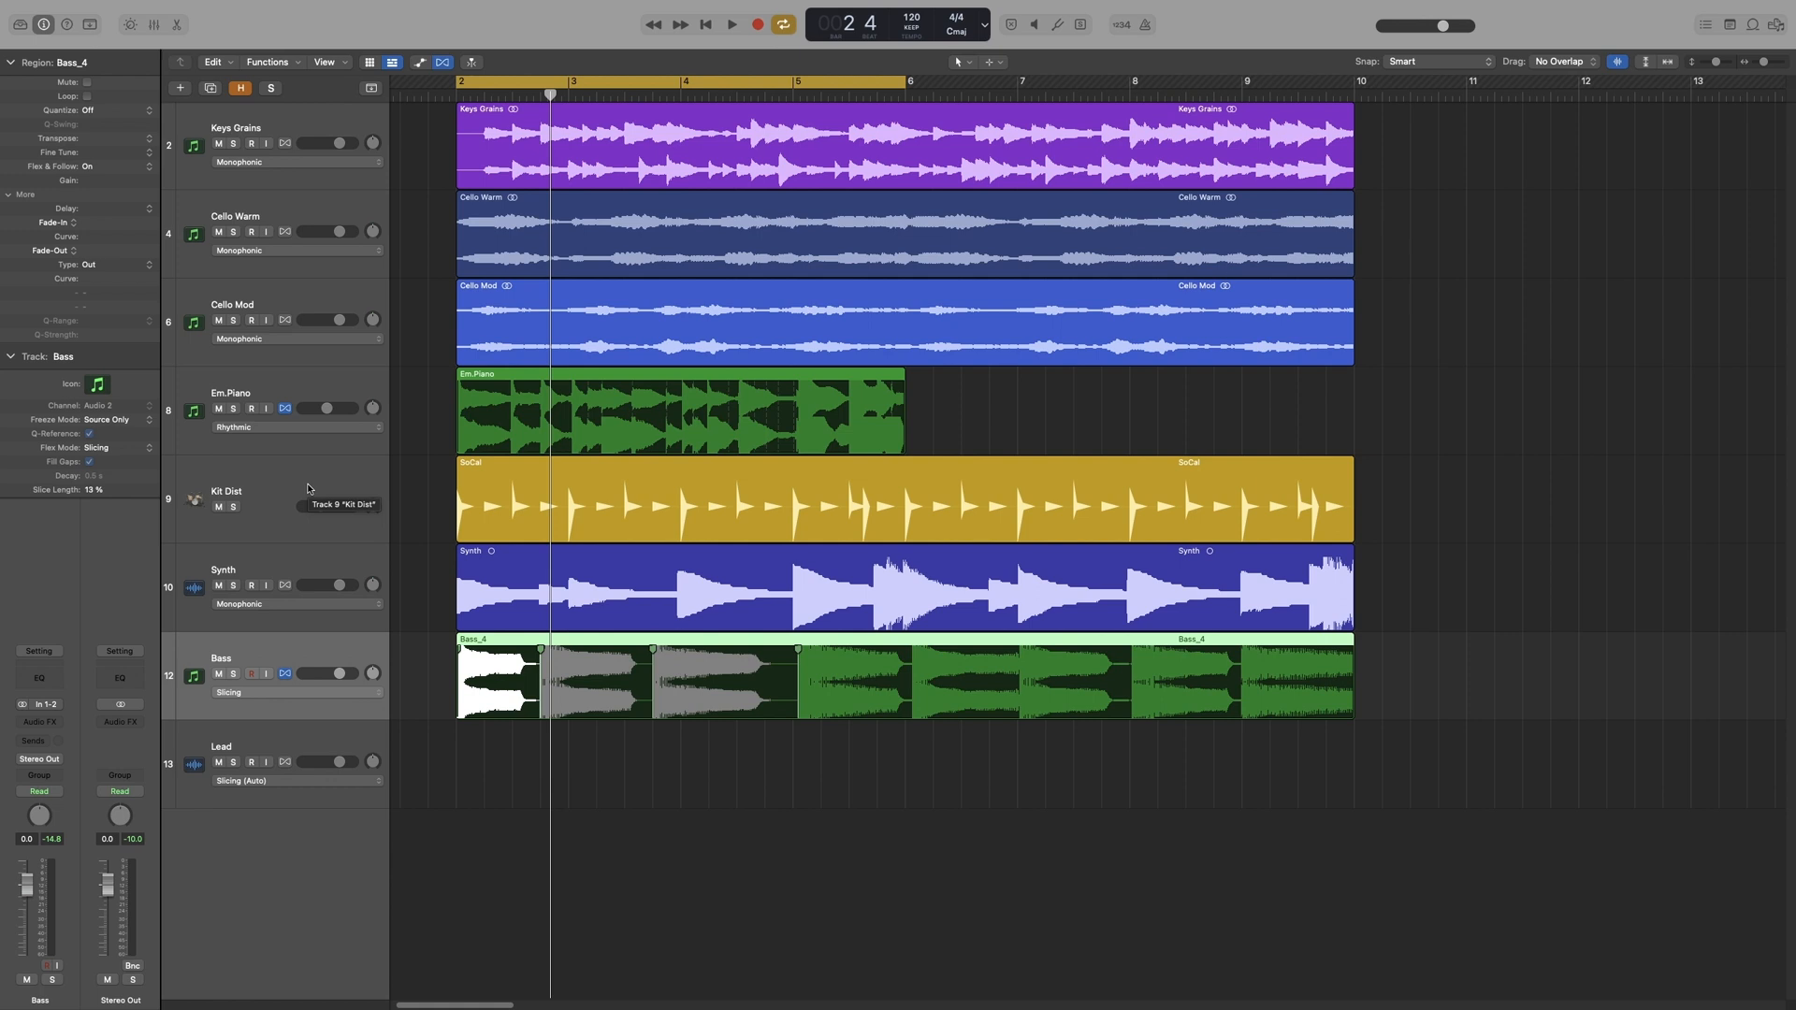
pyautogui.moveTo(305, 482)
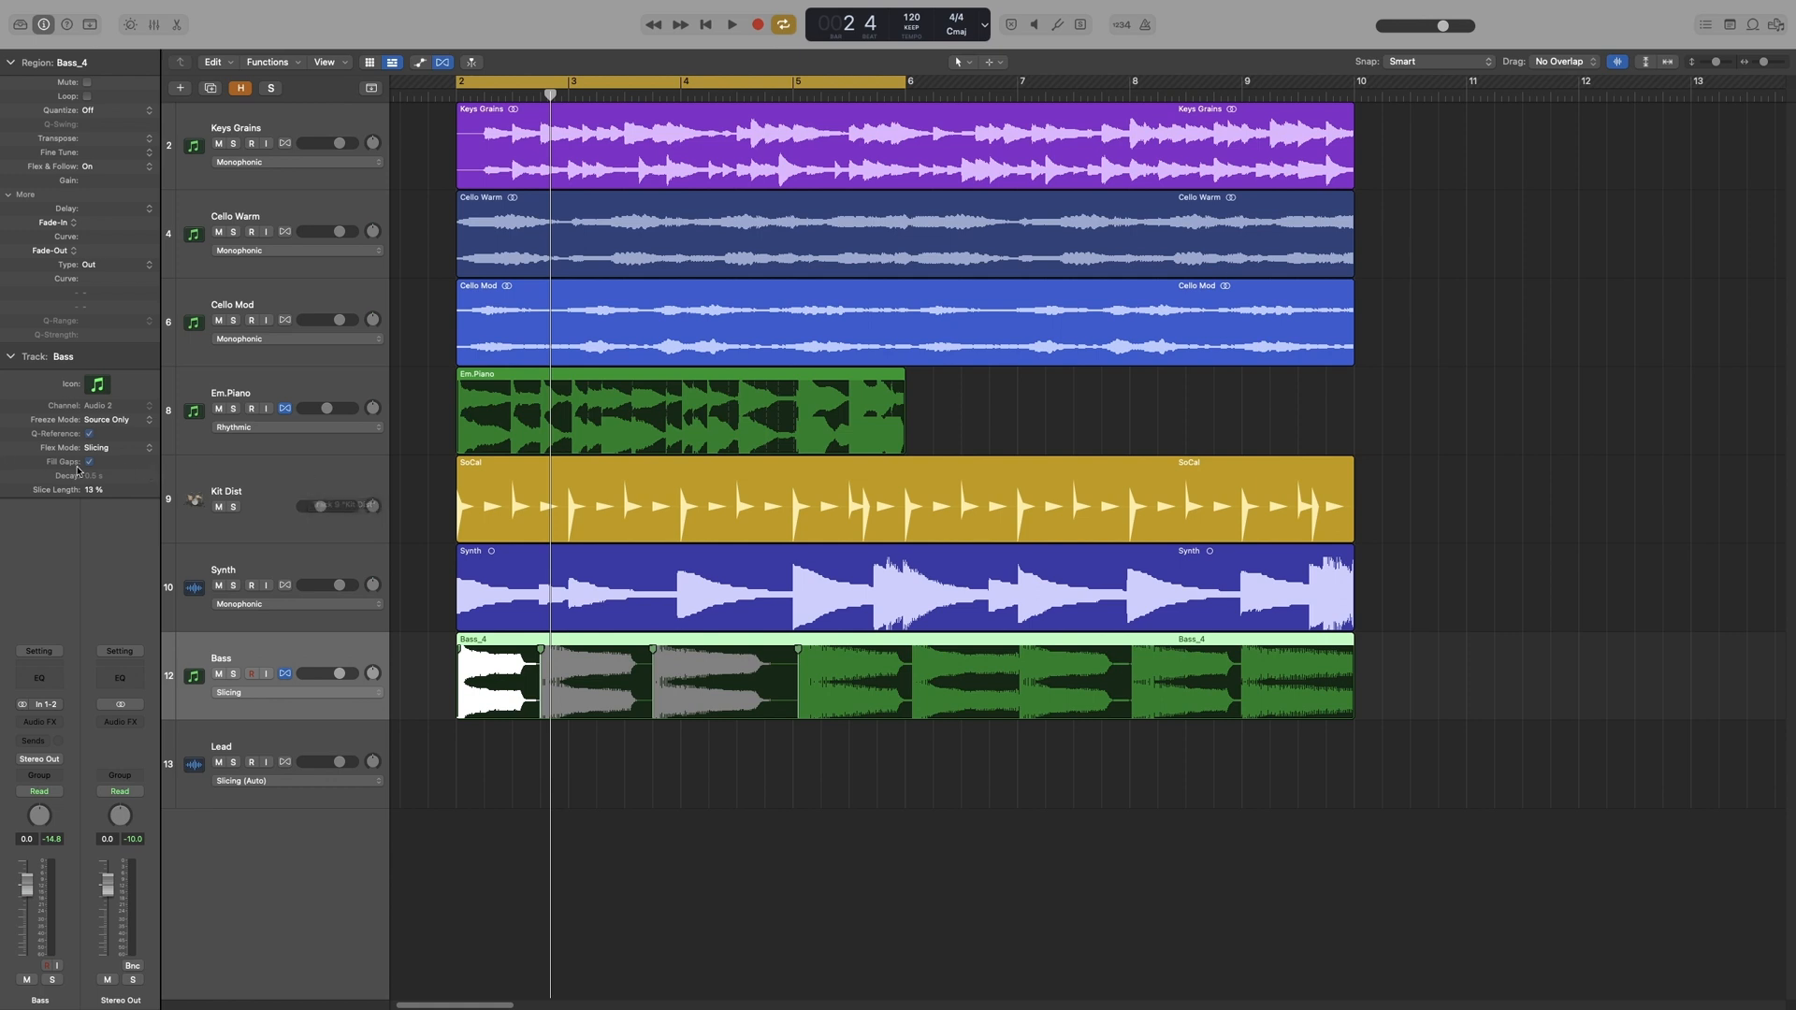
pyautogui.click(264, 410)
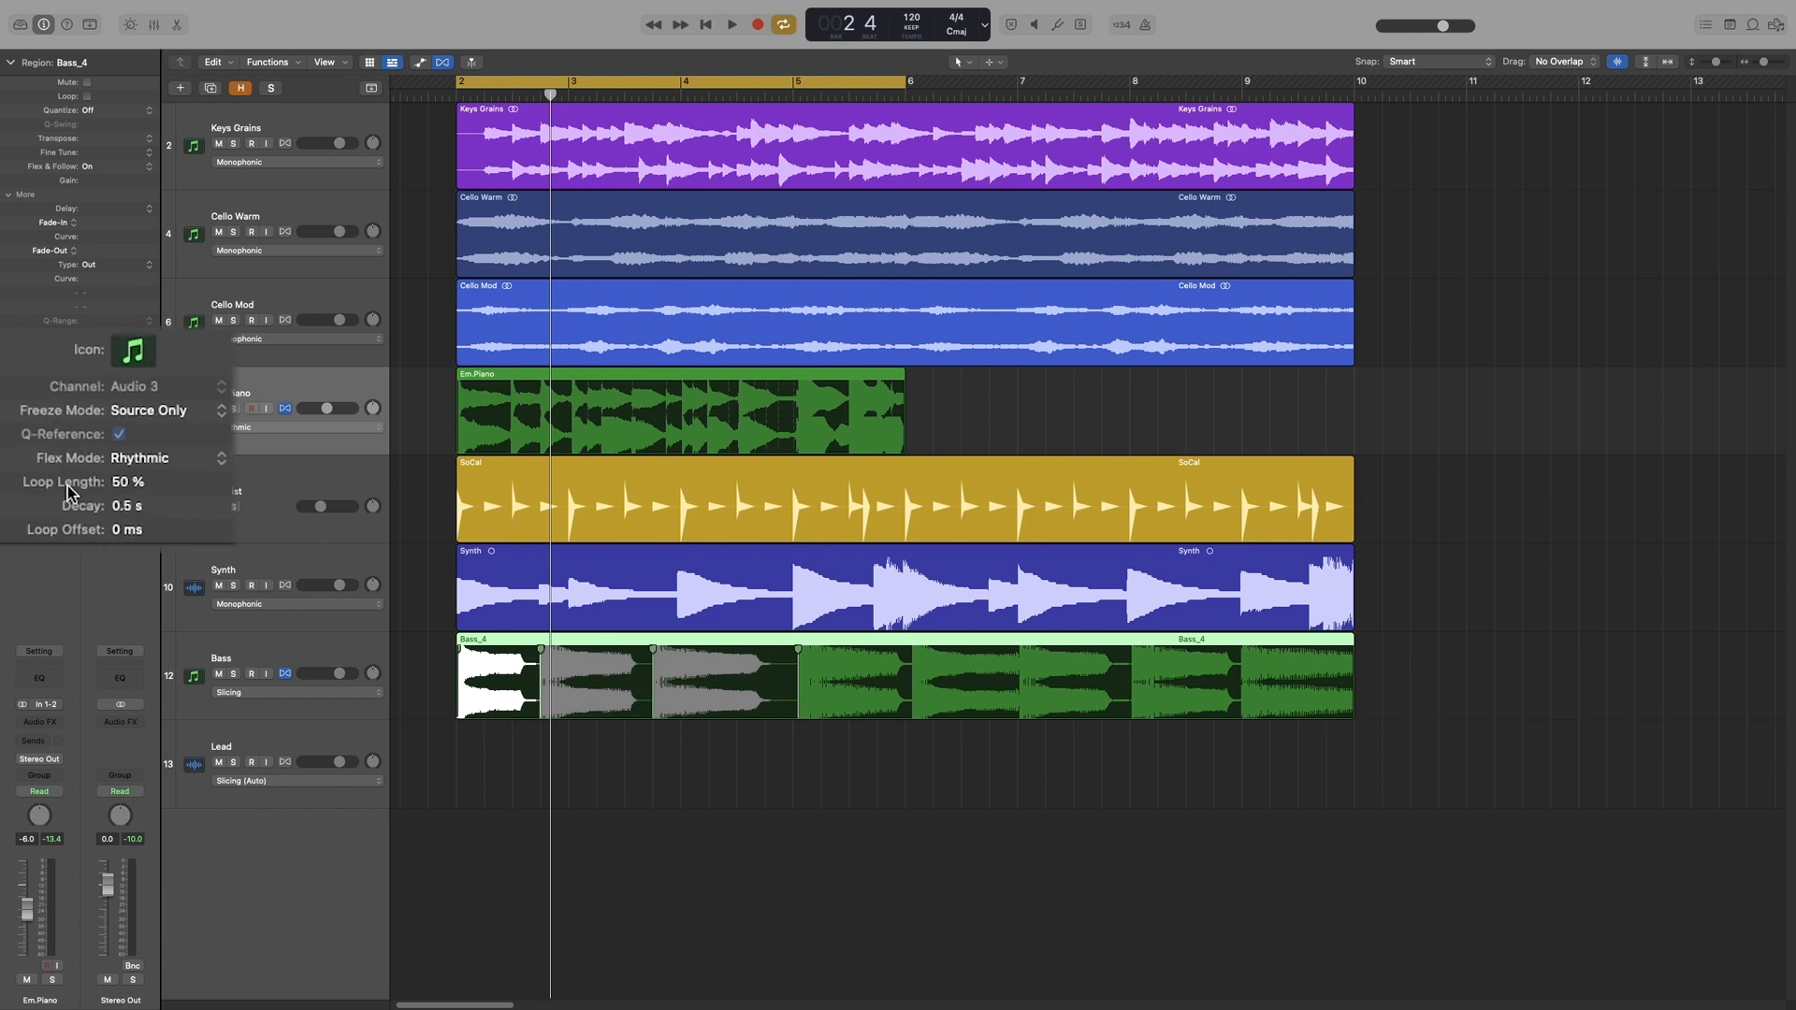
pyautogui.moveTo(108, 503)
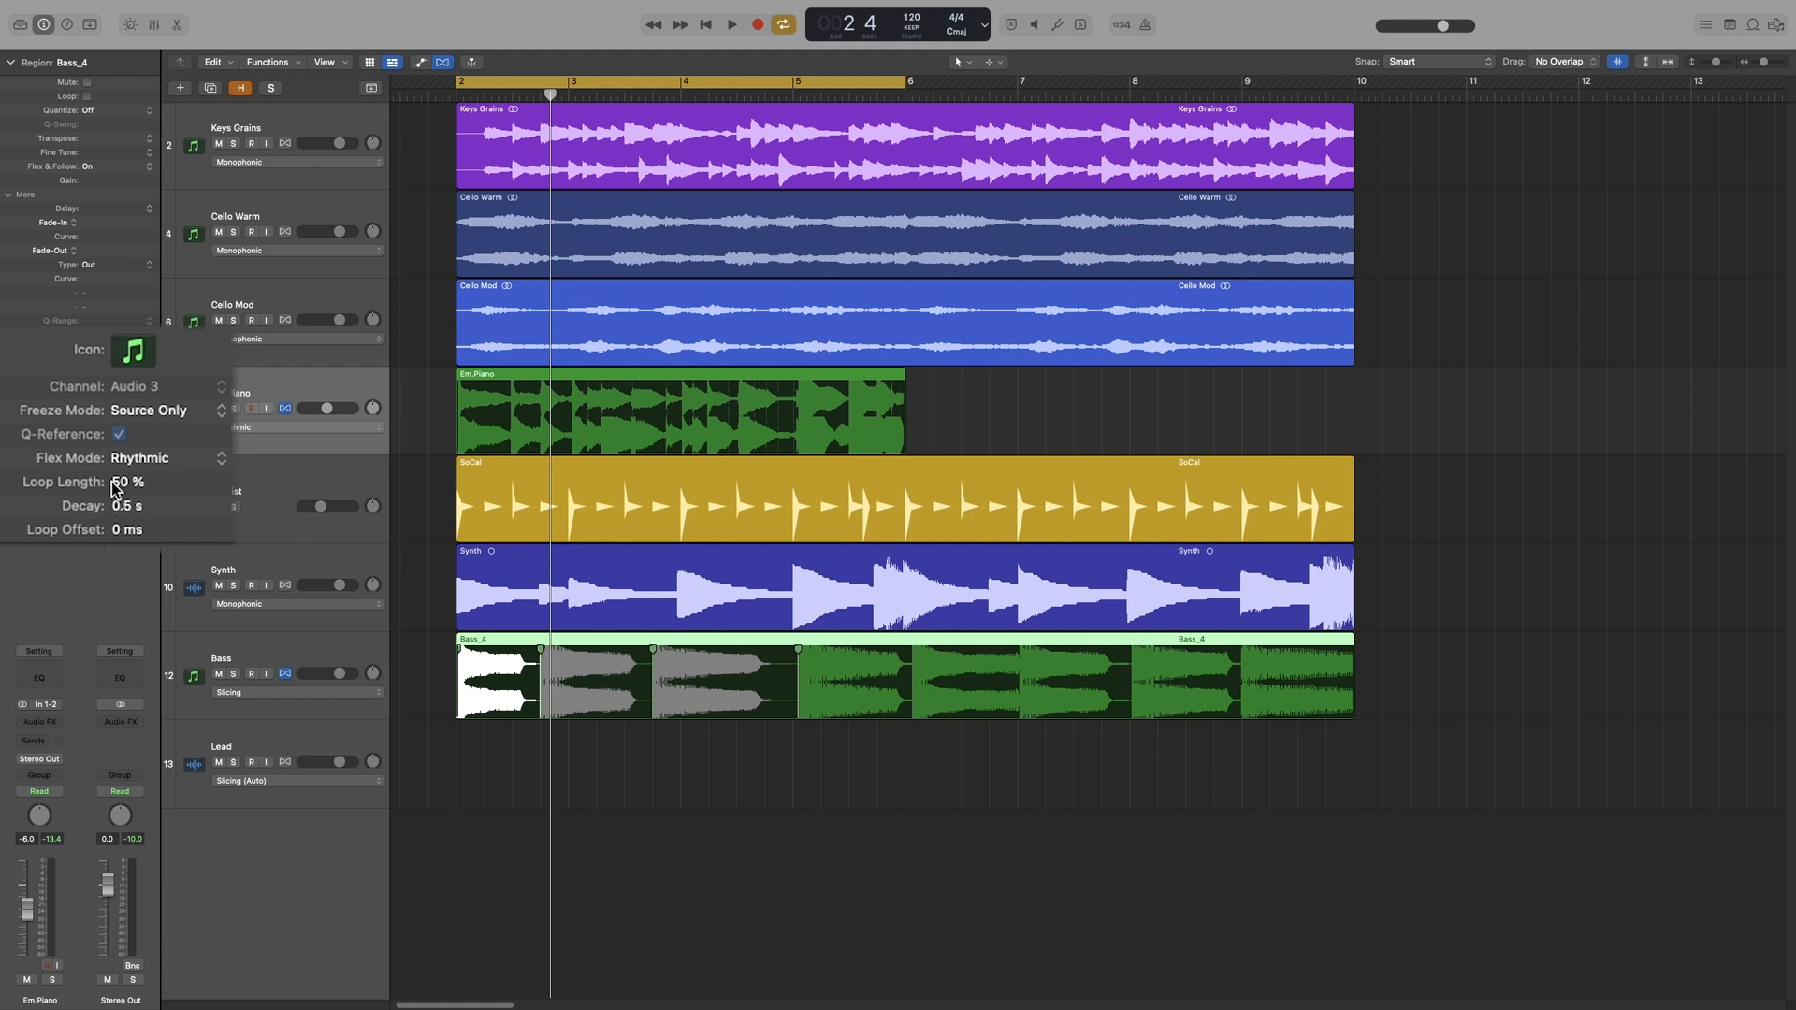
pyautogui.moveTo(81, 511)
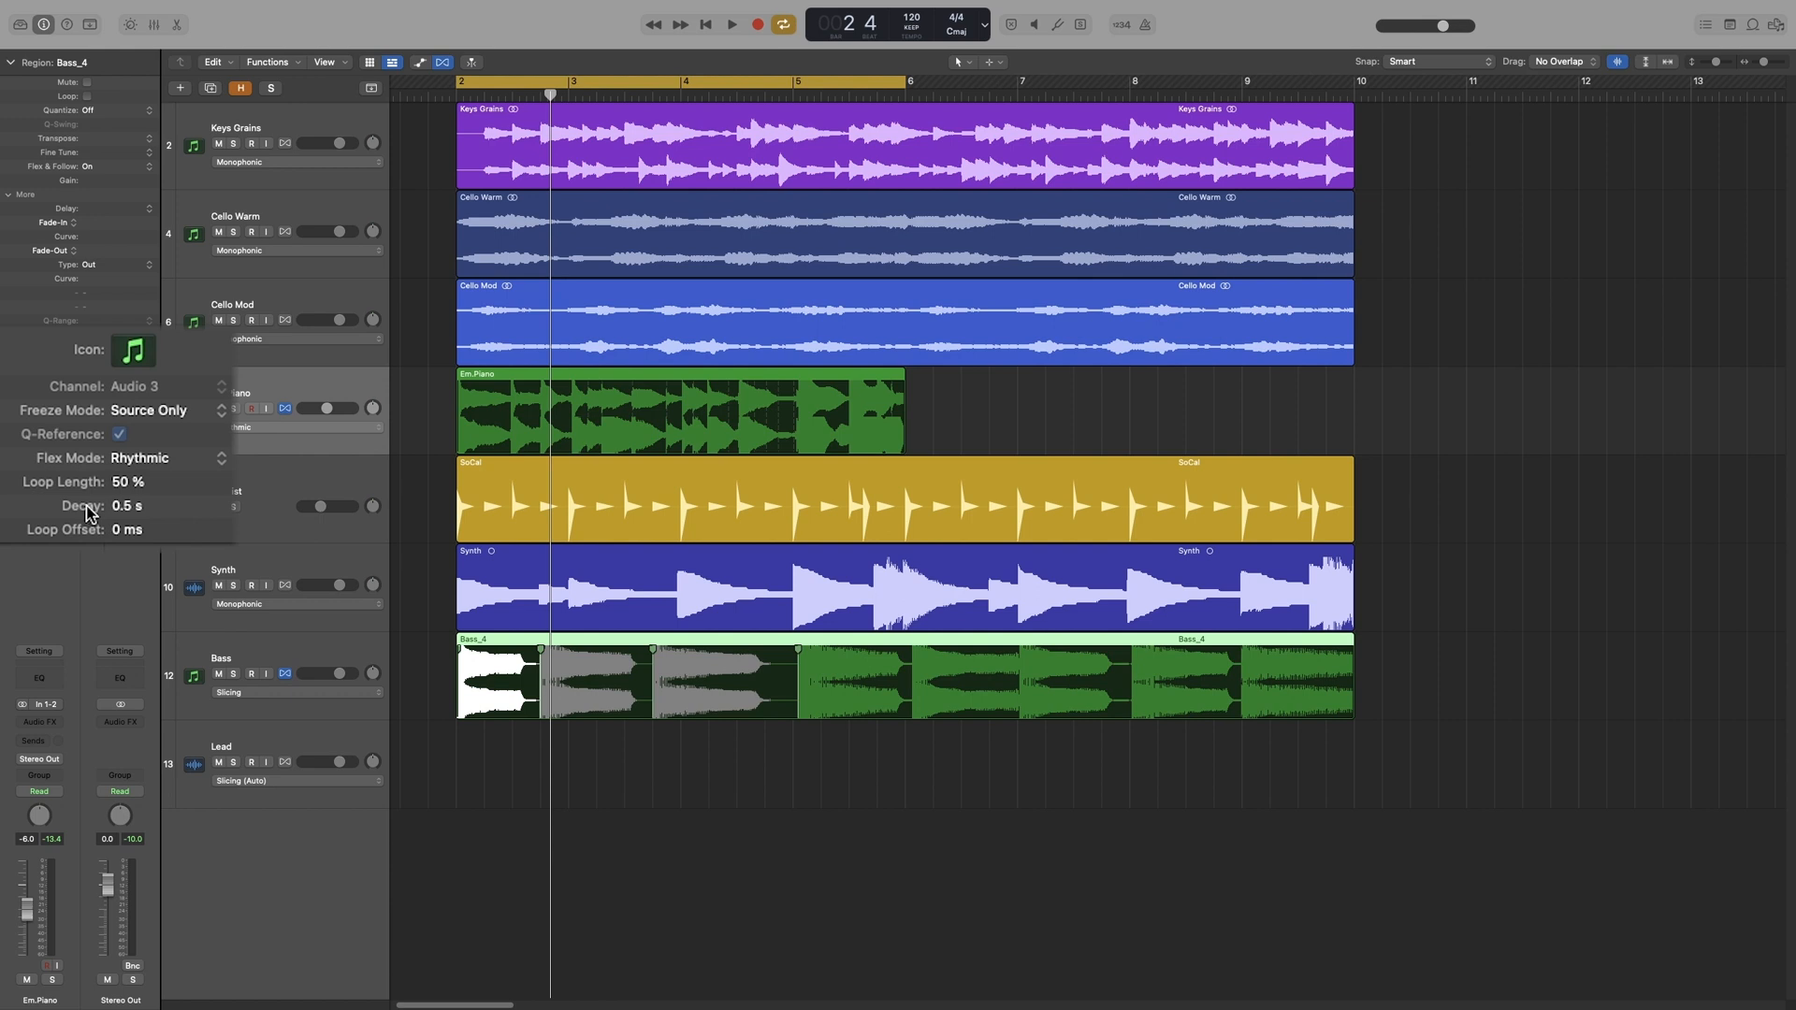
pyautogui.moveTo(67, 543)
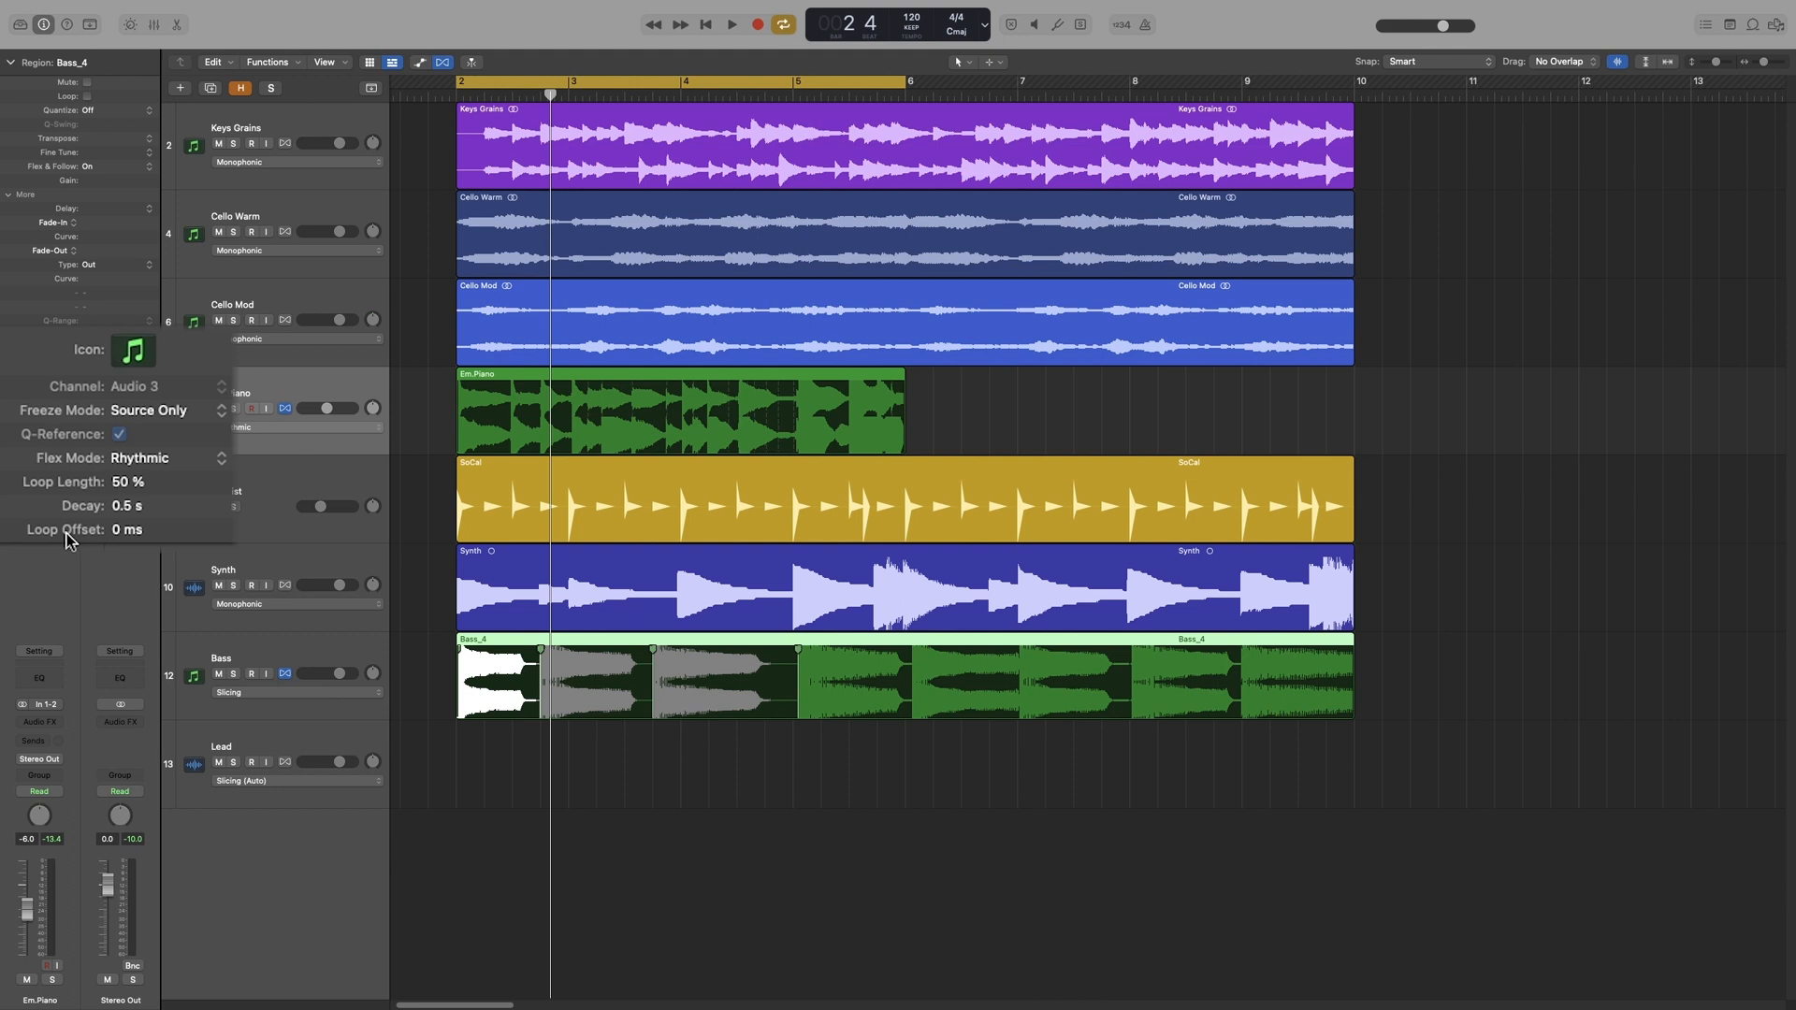
pyautogui.moveTo(114, 542)
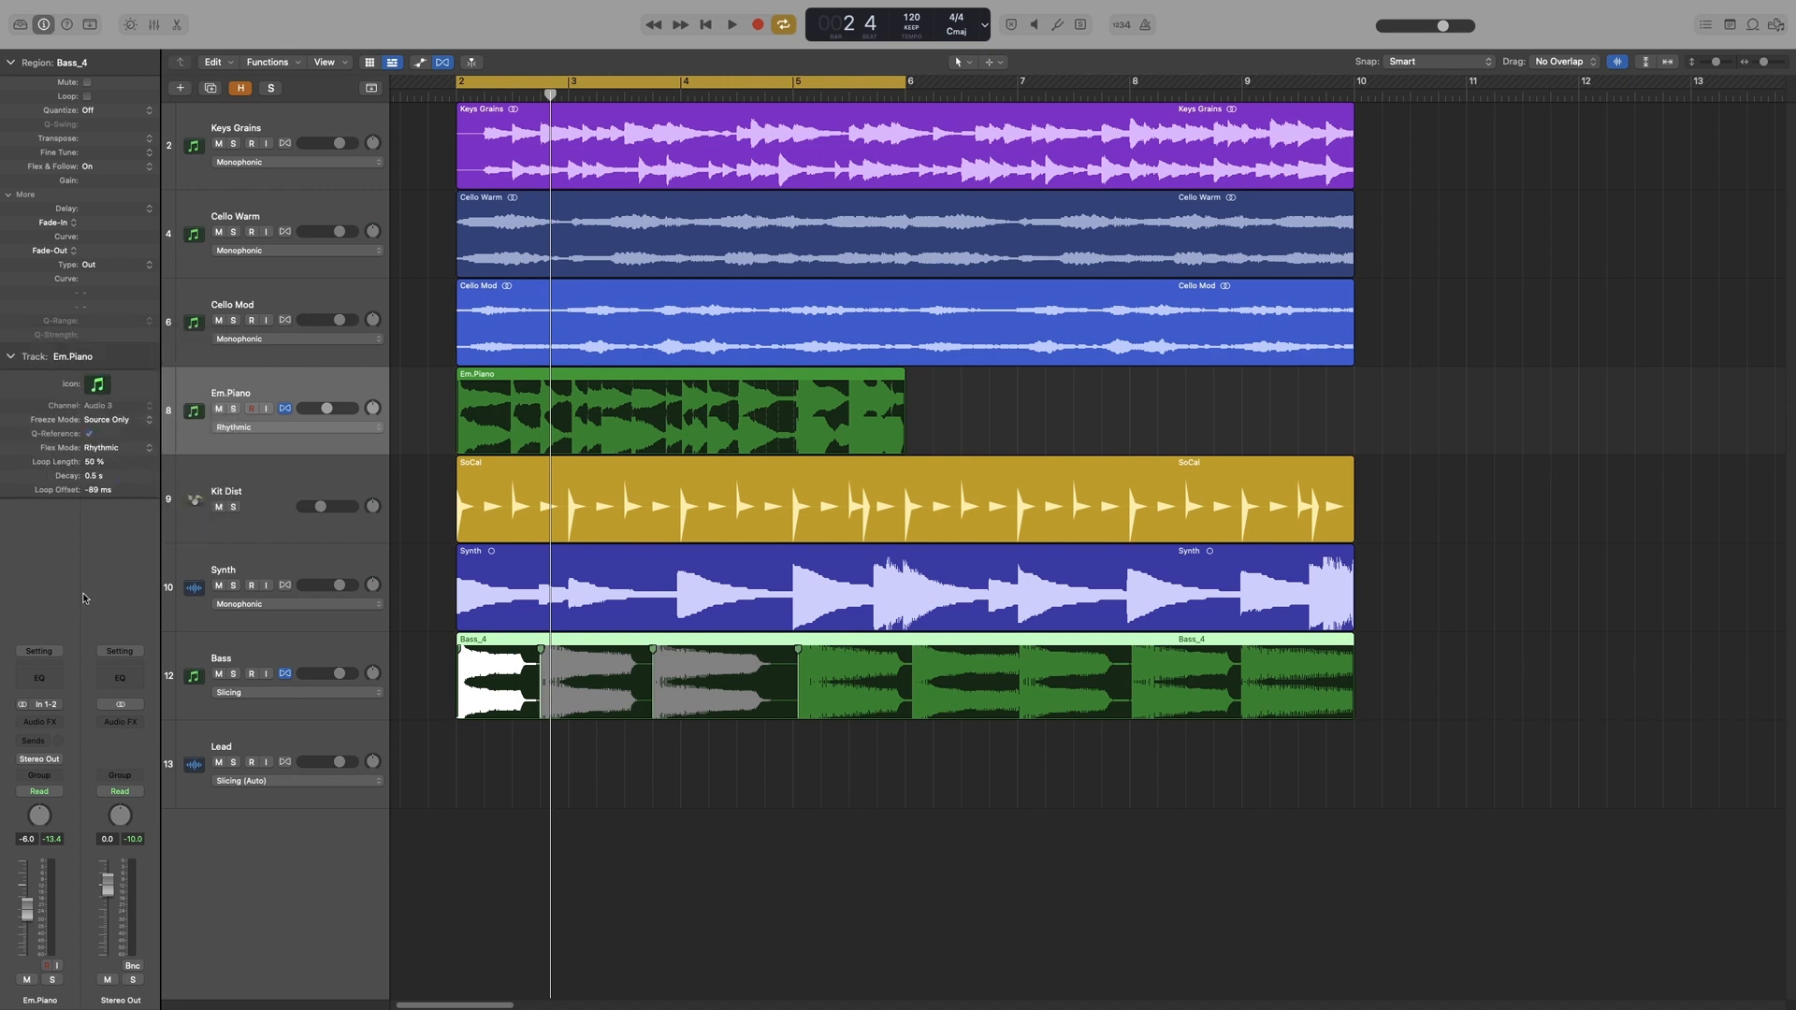
pyautogui.moveTo(88, 588)
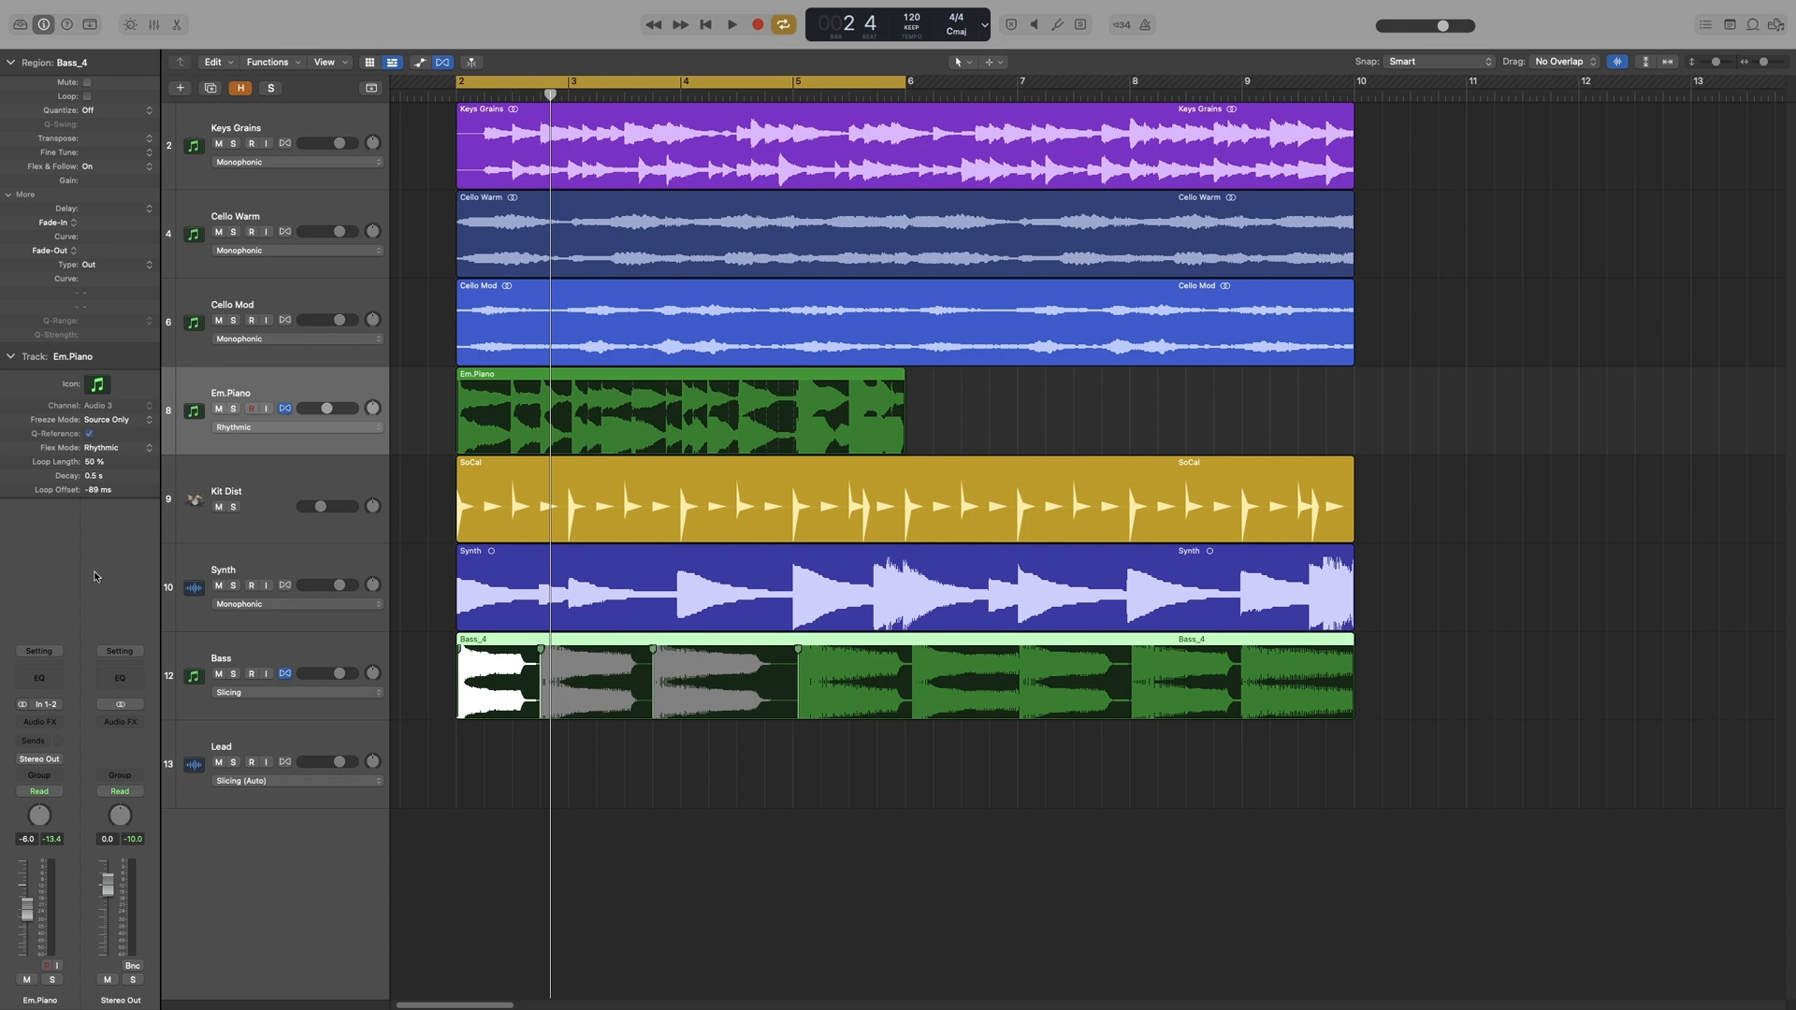
# Set Em.Piano's Loop Offset to -4 ms and bring up its flex mode list.
pyautogui.click(101, 491)
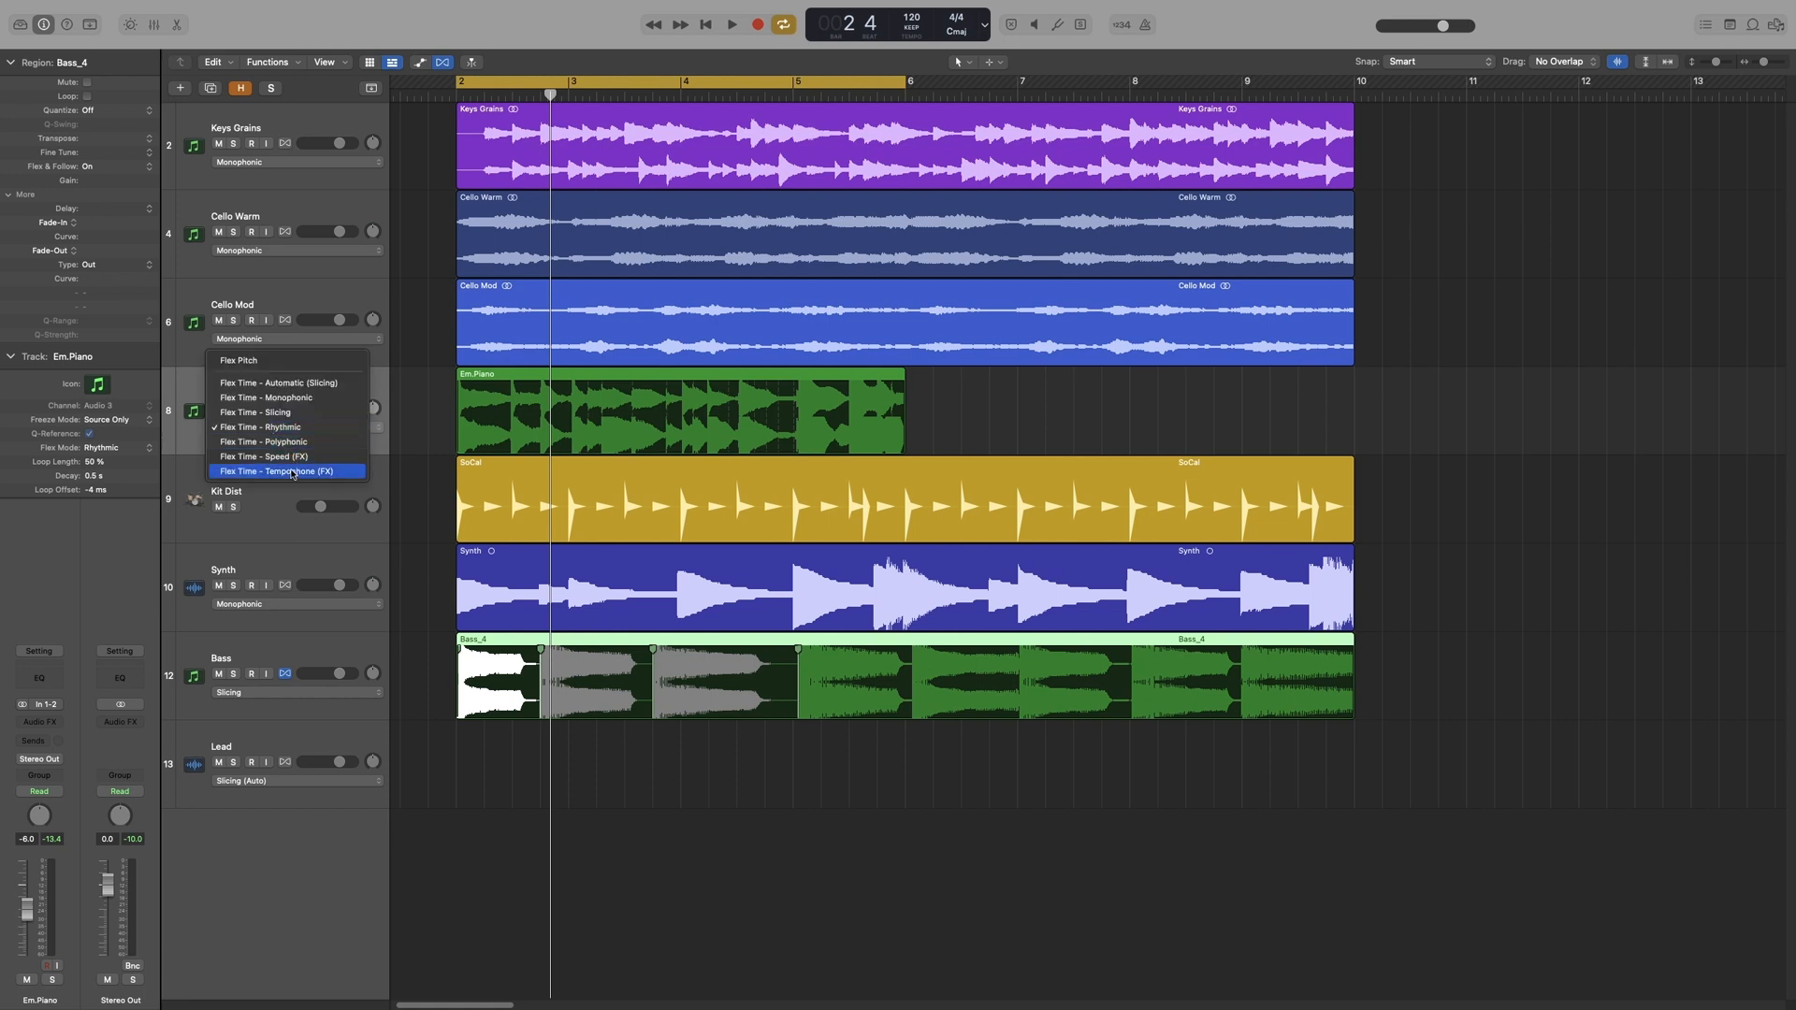
pyautogui.moveTo(284, 456)
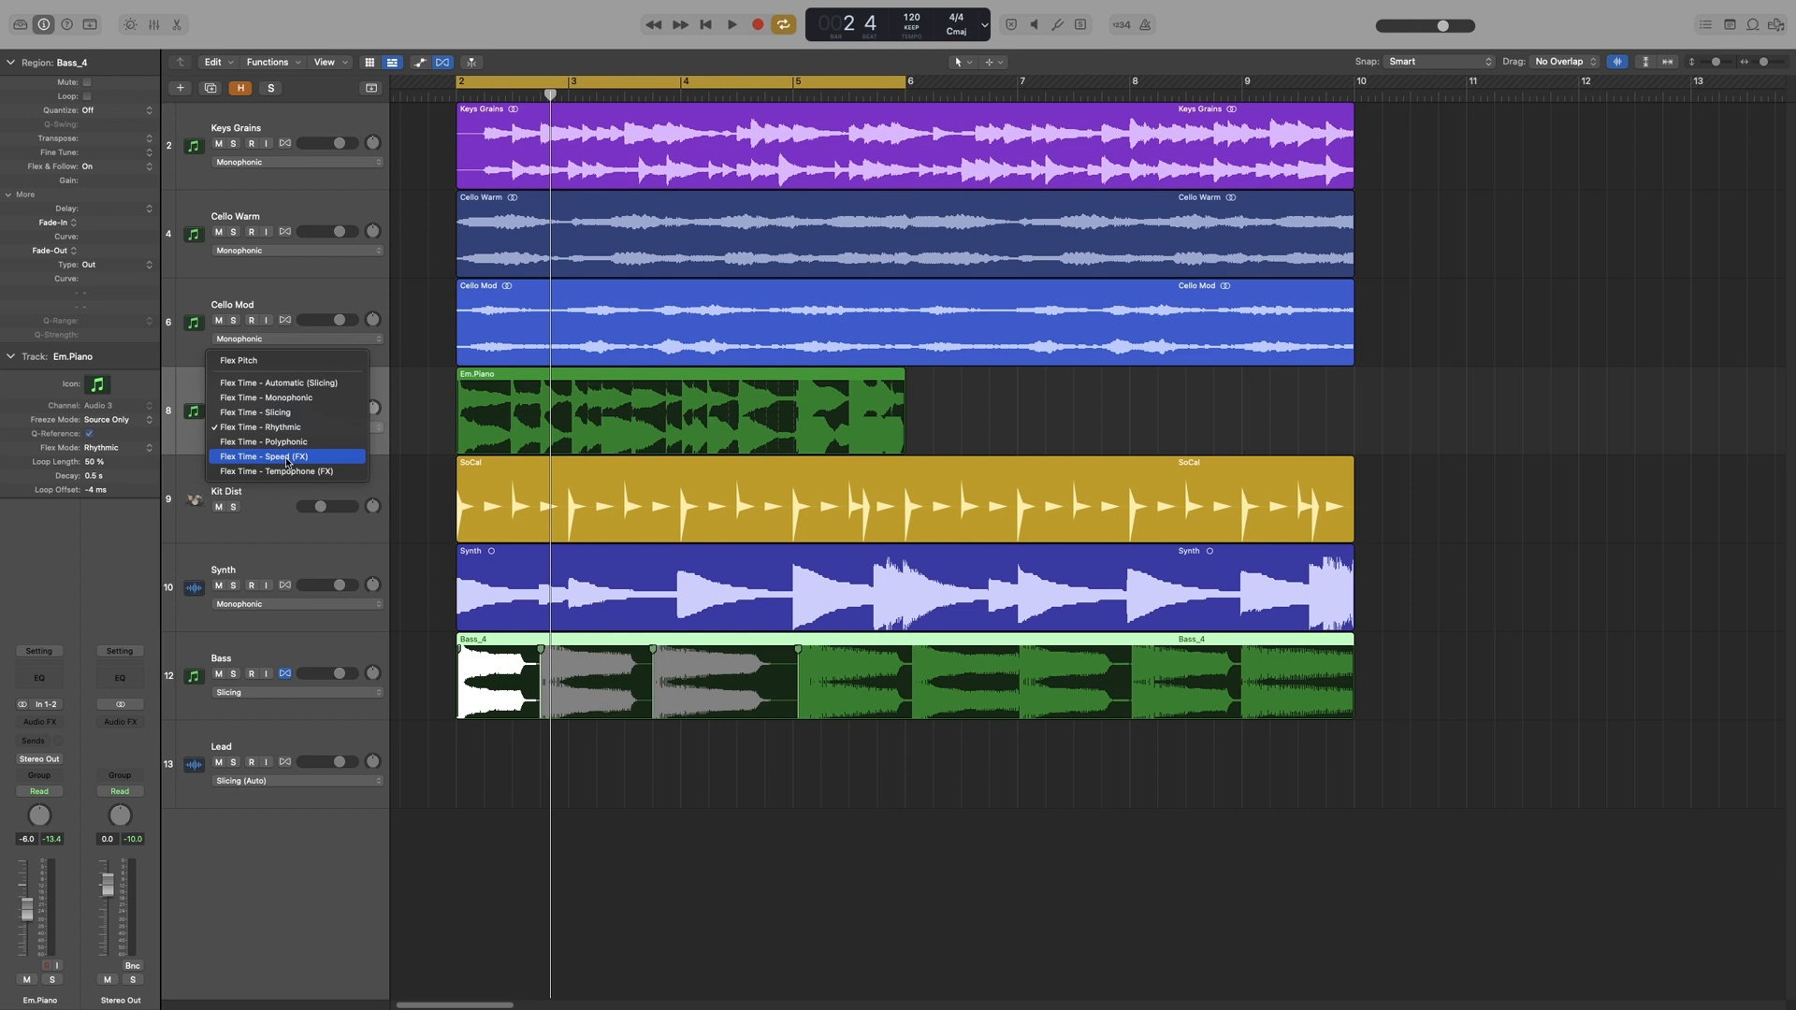
pyautogui.moveTo(232, 486)
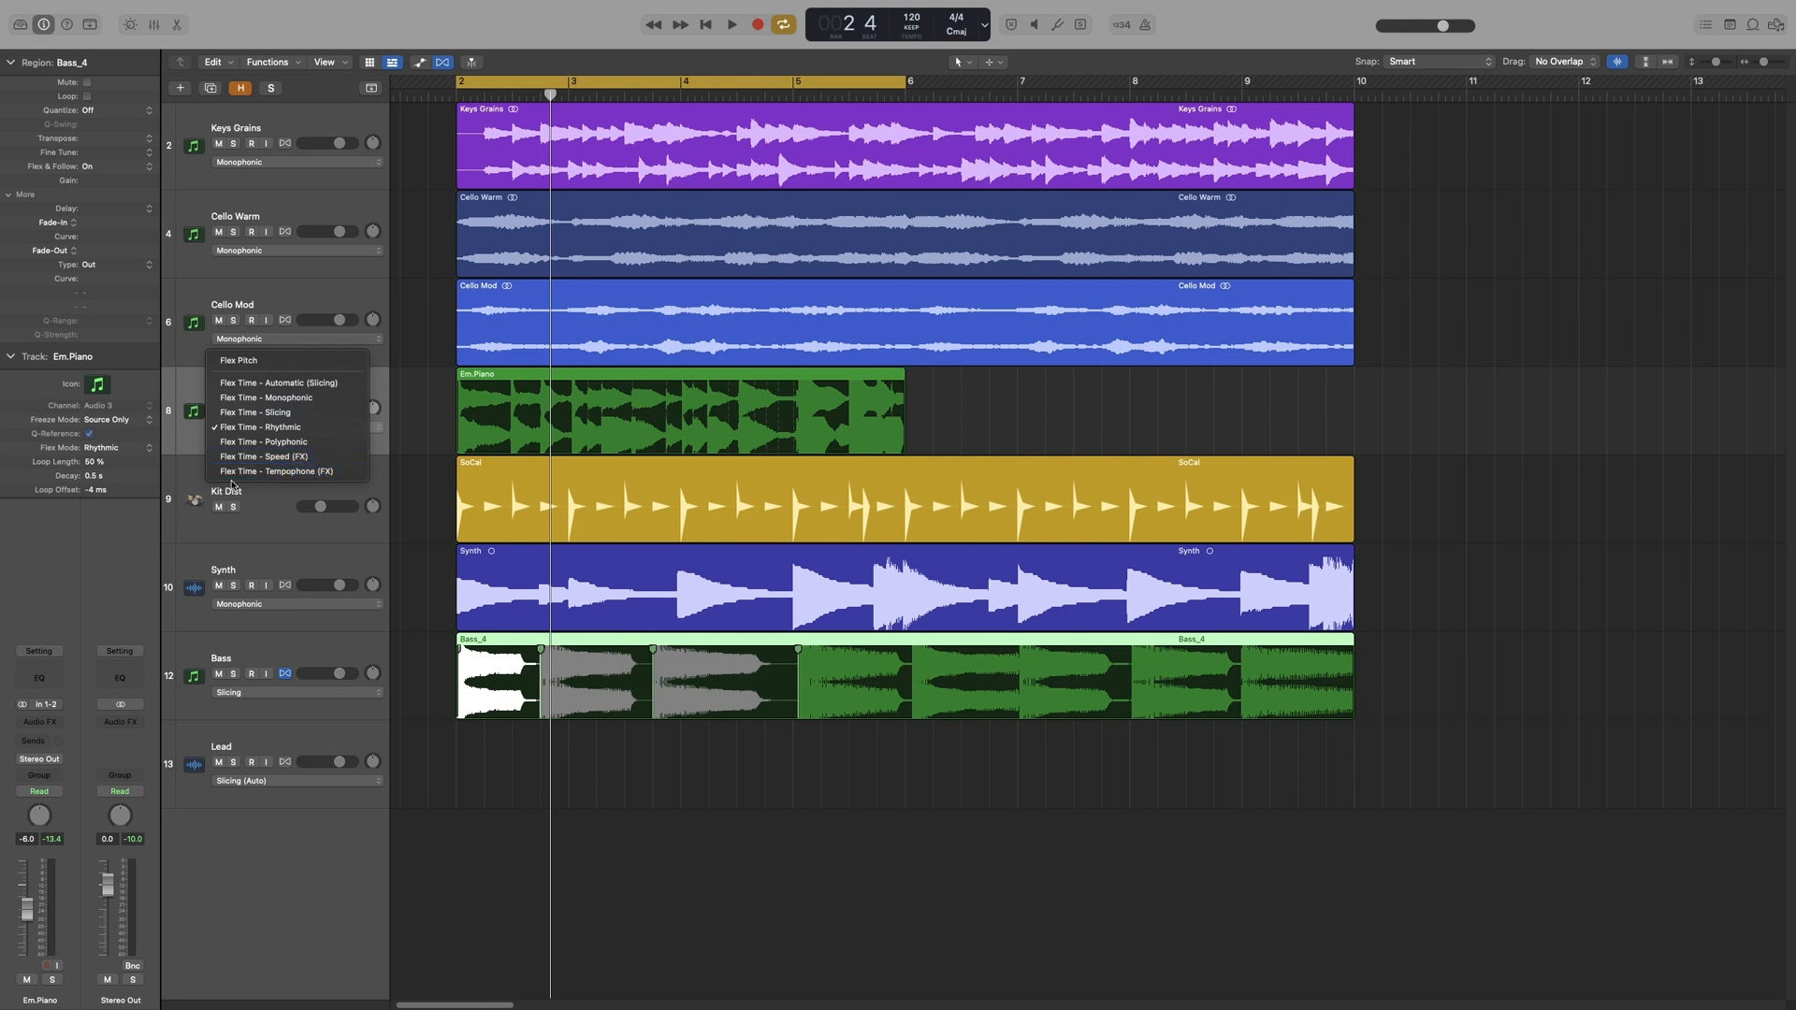
pyautogui.moveTo(275, 471)
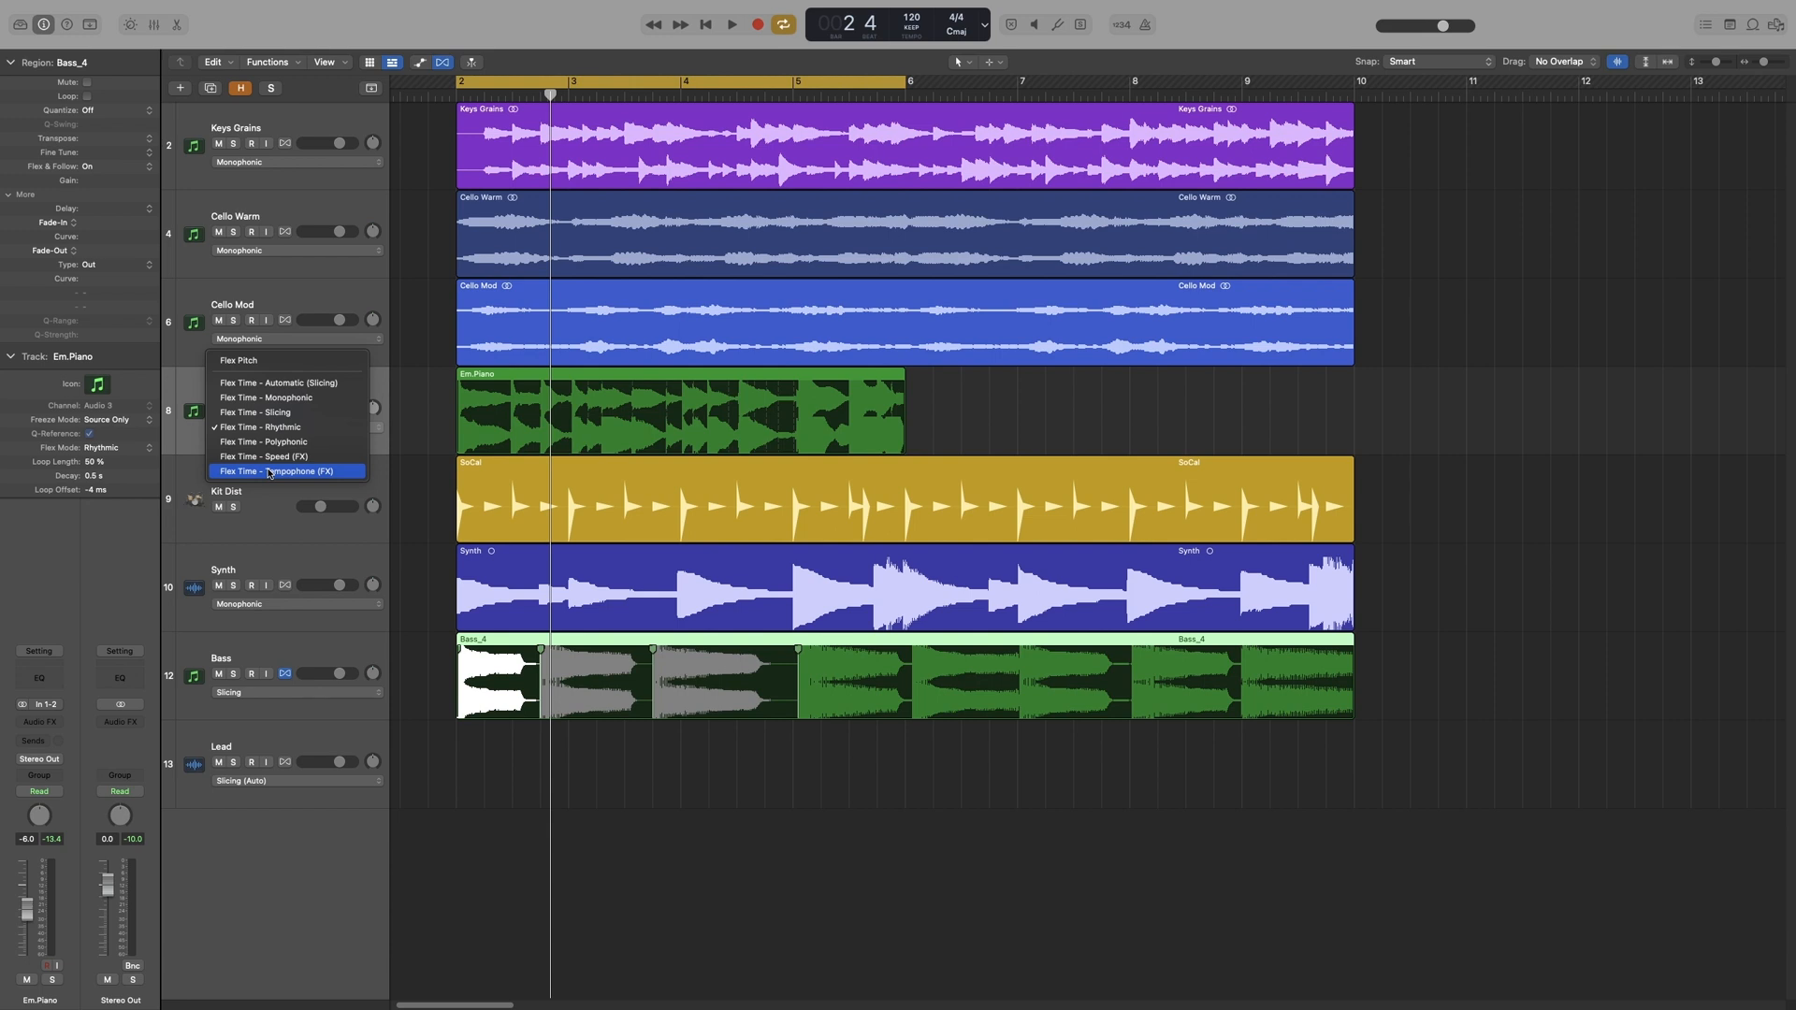
# Set Em.Piano's flex mode to Flex Time – Tempophone (FX).
pyautogui.click(283, 471)
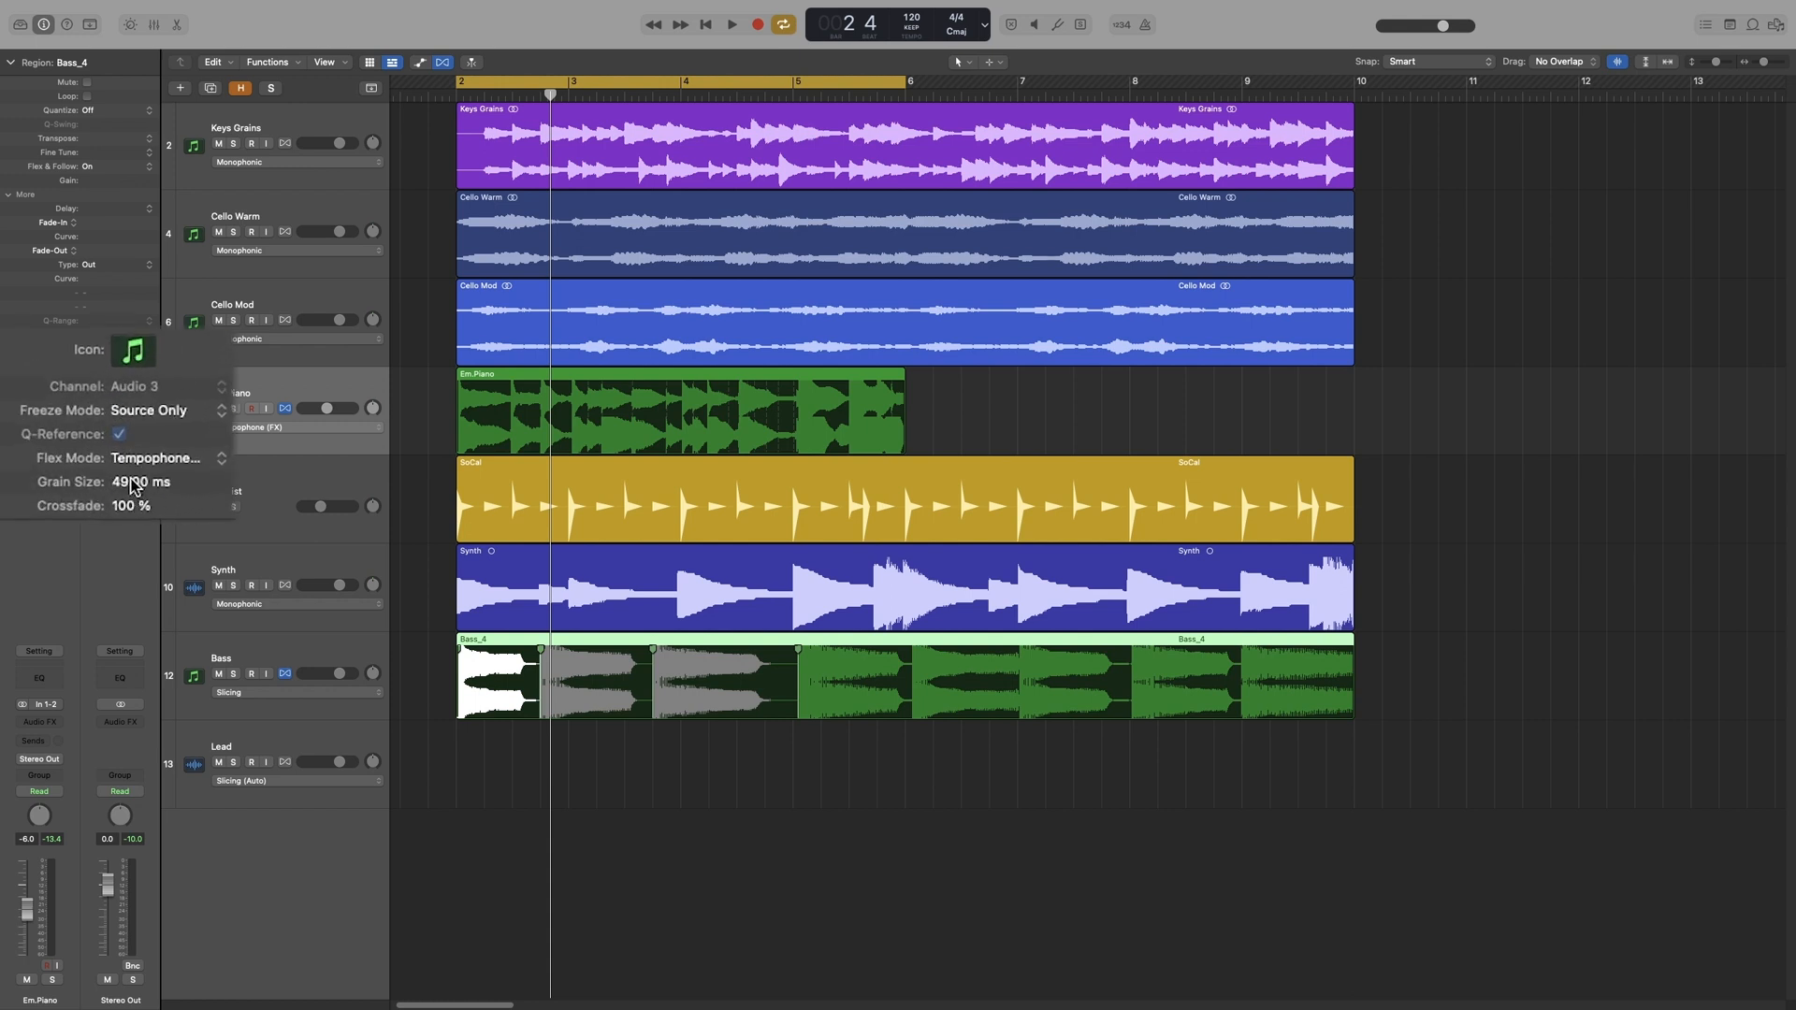
# Enter 500.00 ms as the Tempophone grain size for Em.Piano.
pyautogui.write('500.00')
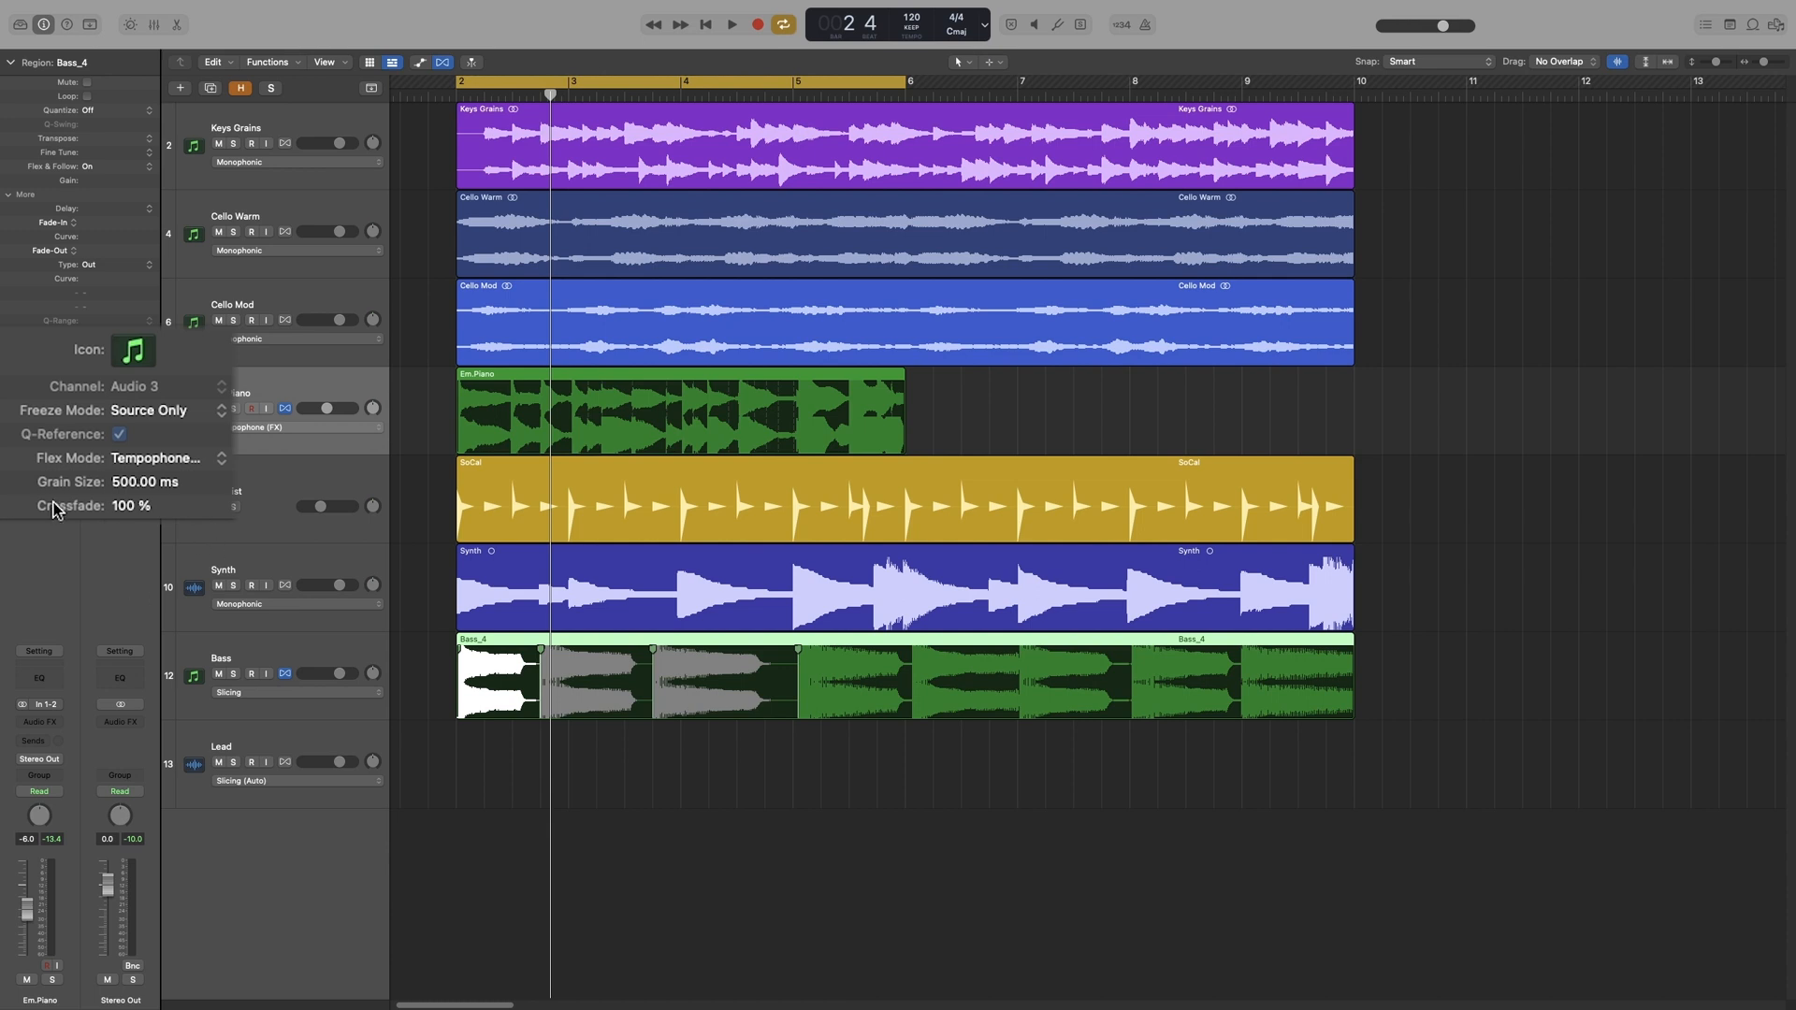
pyautogui.moveTo(50, 490)
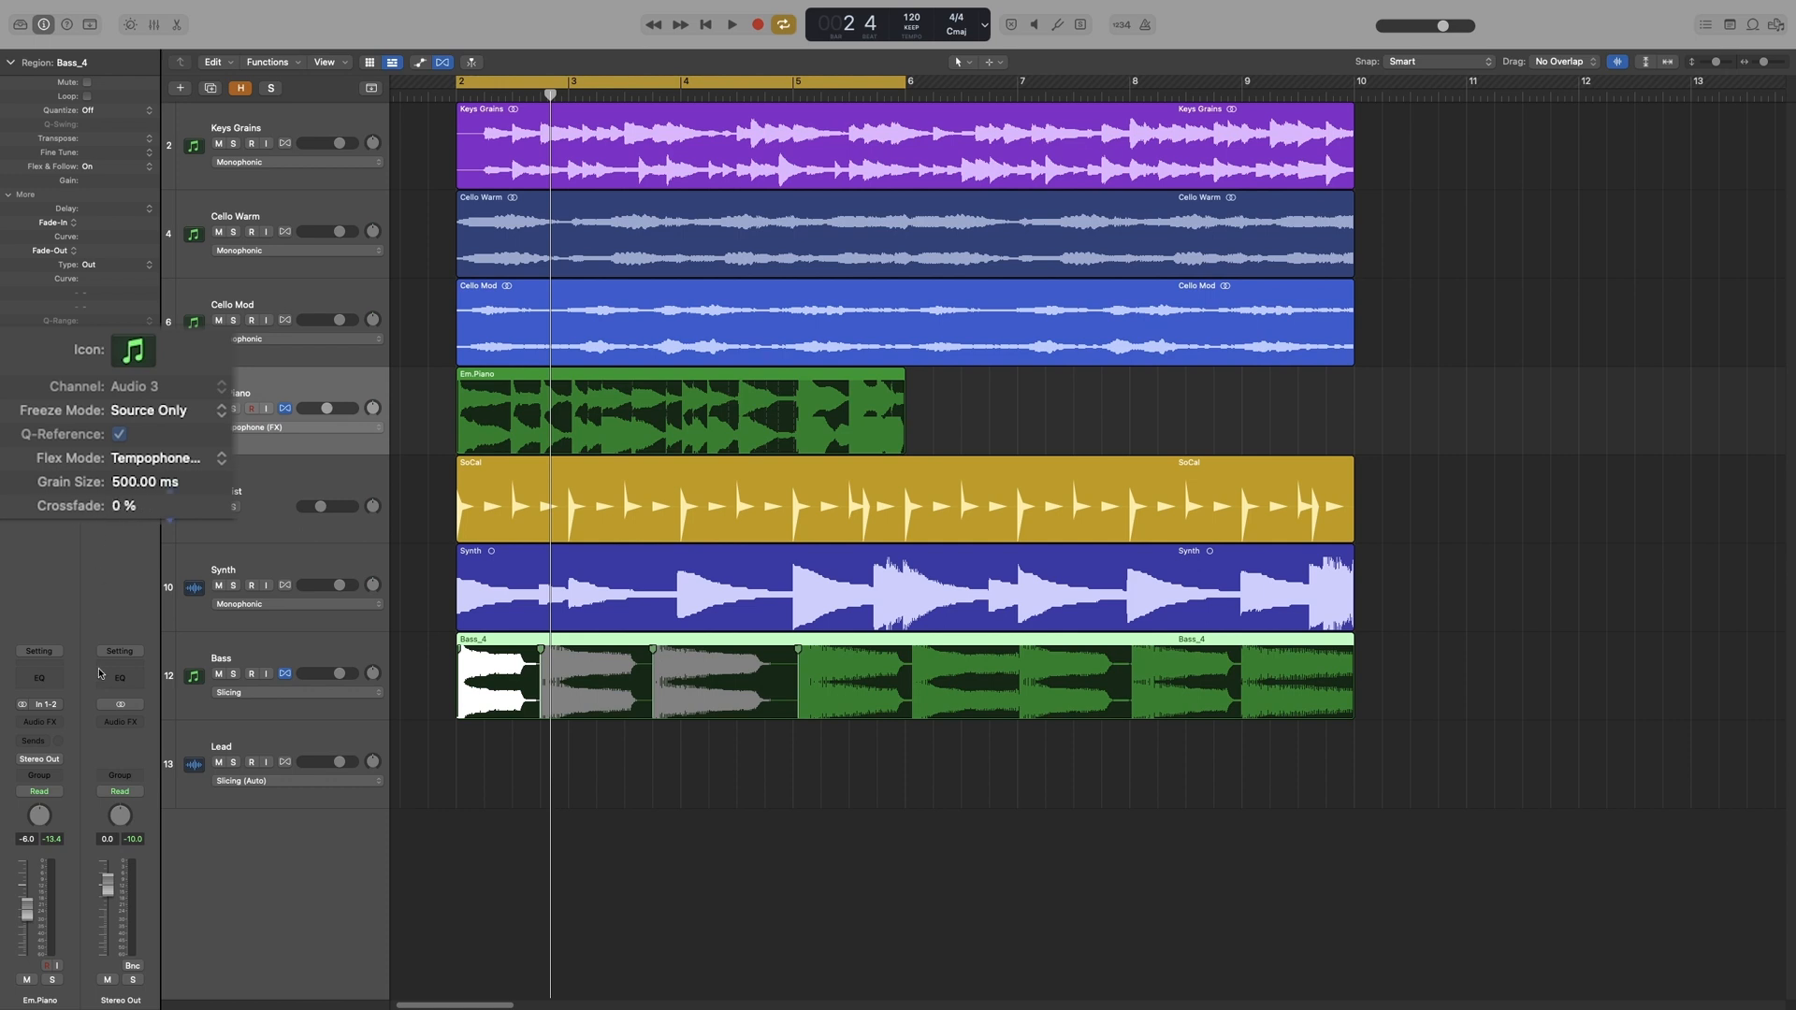
pyautogui.moveTo(101, 636)
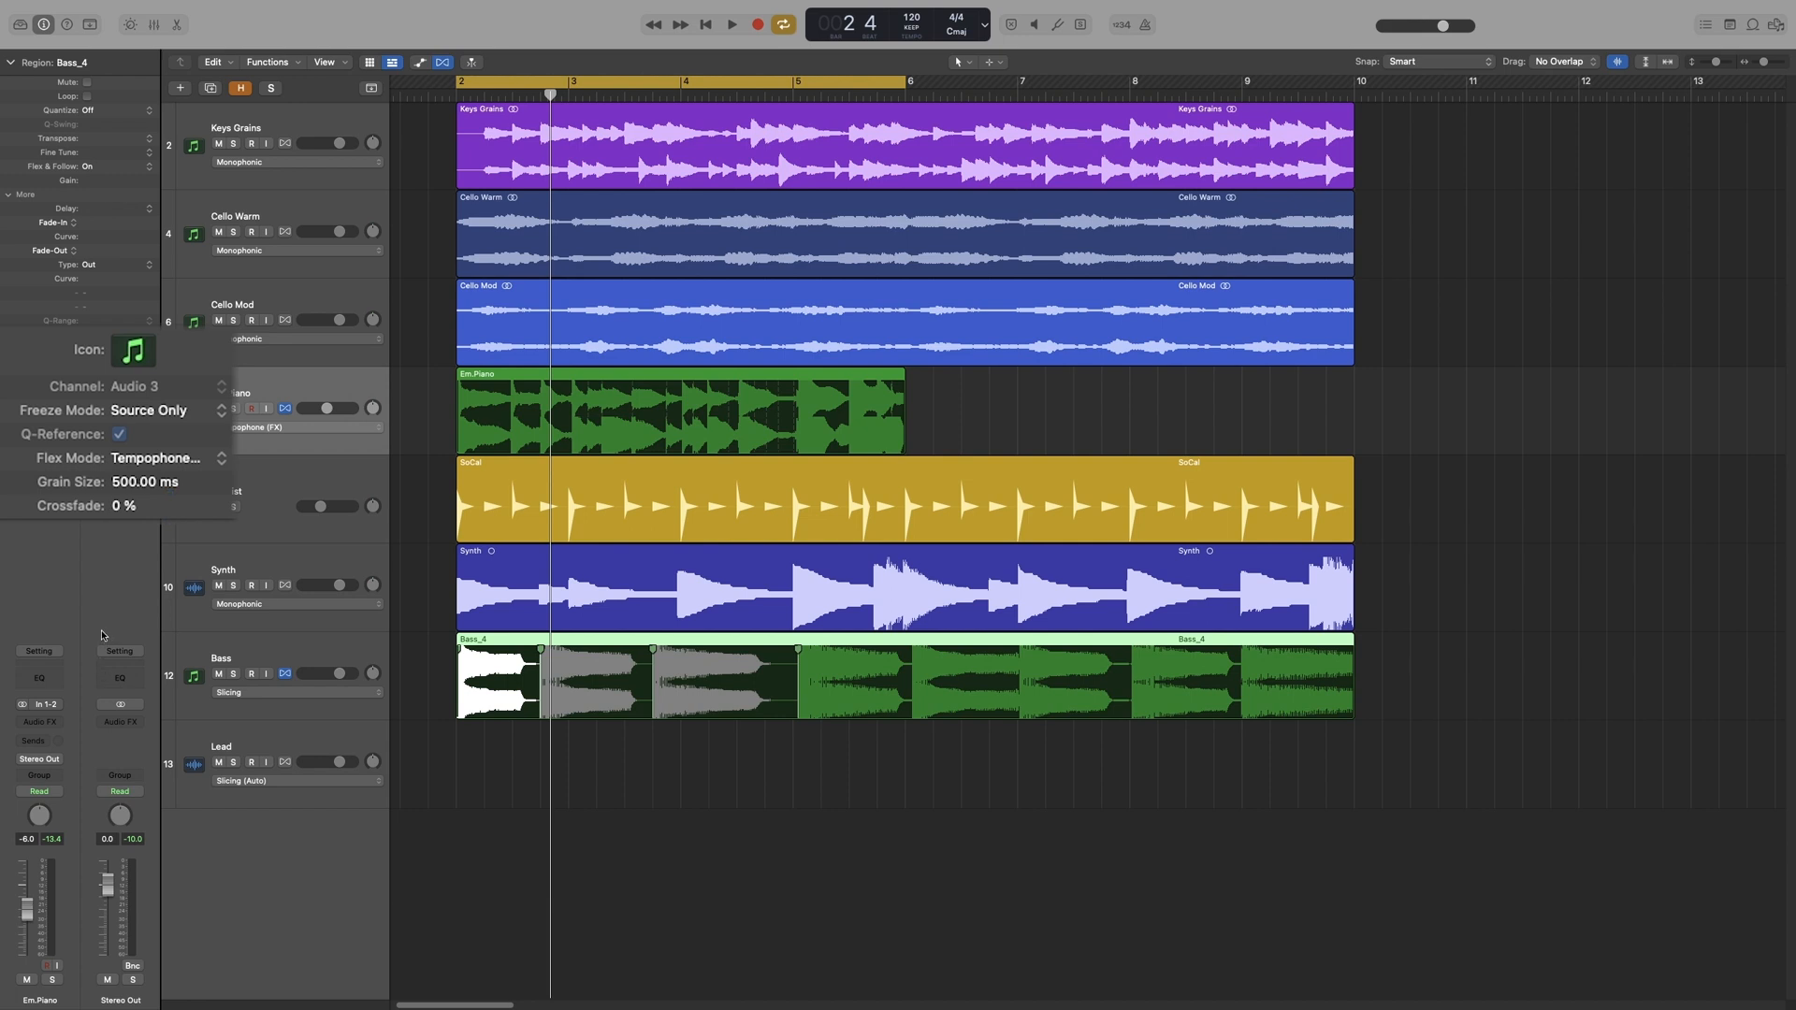